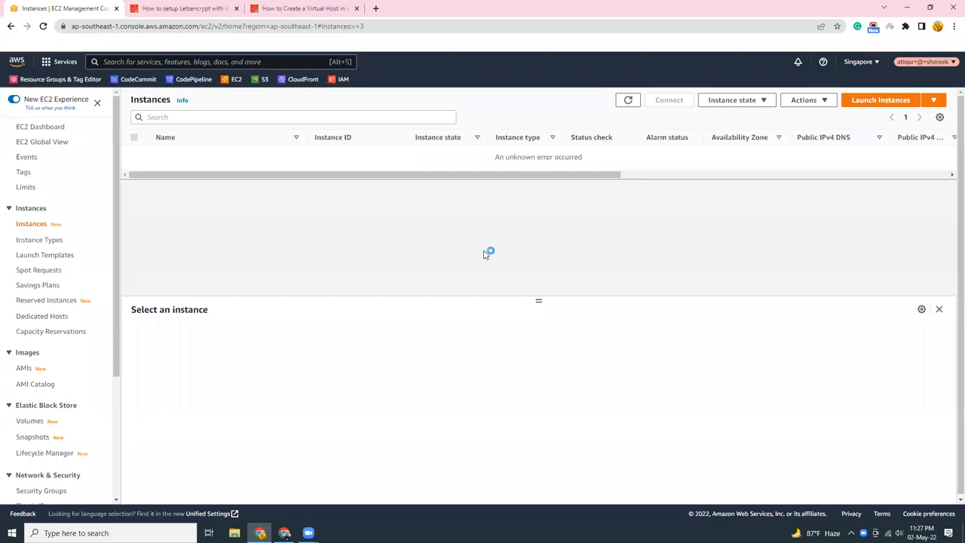
pyautogui.moveTo(484, 254)
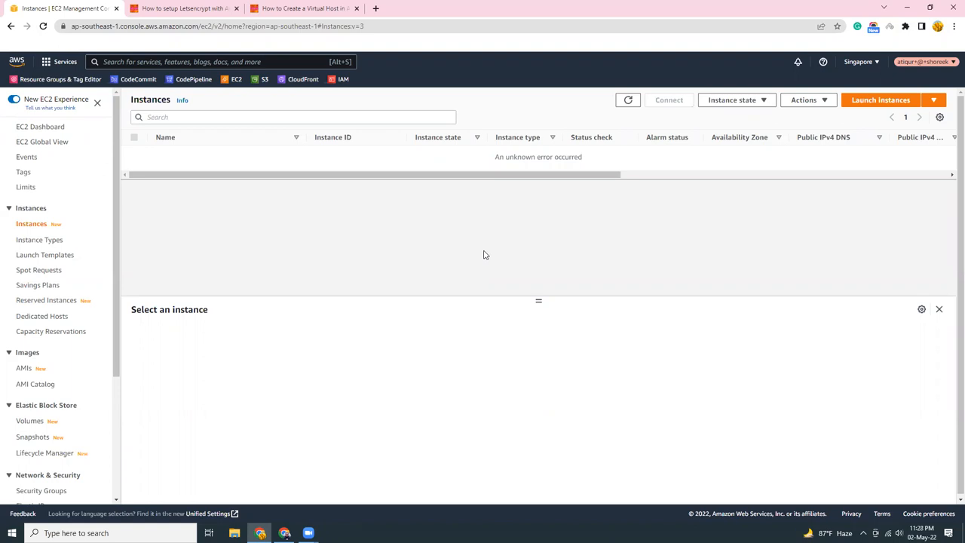
pyautogui.moveTo(528, 261)
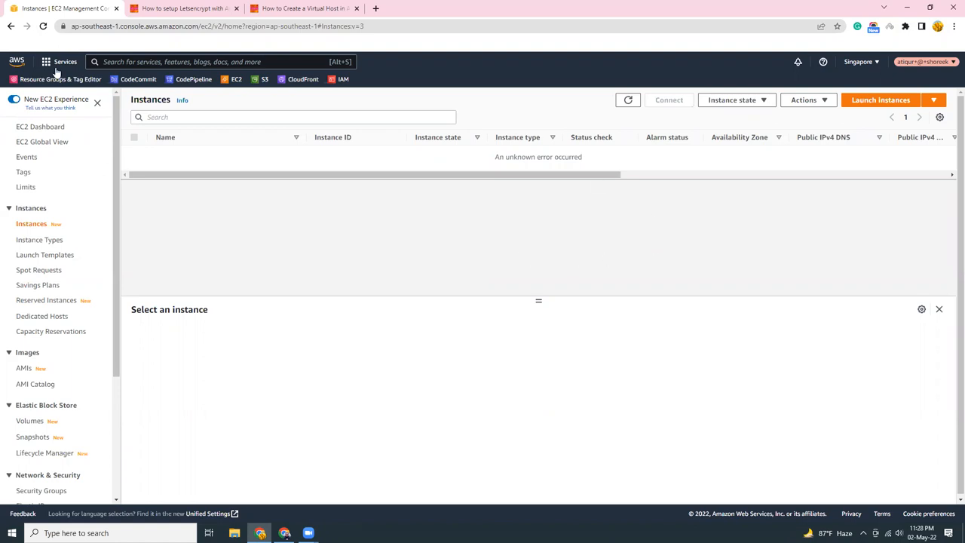
pyautogui.moveTo(880, 100)
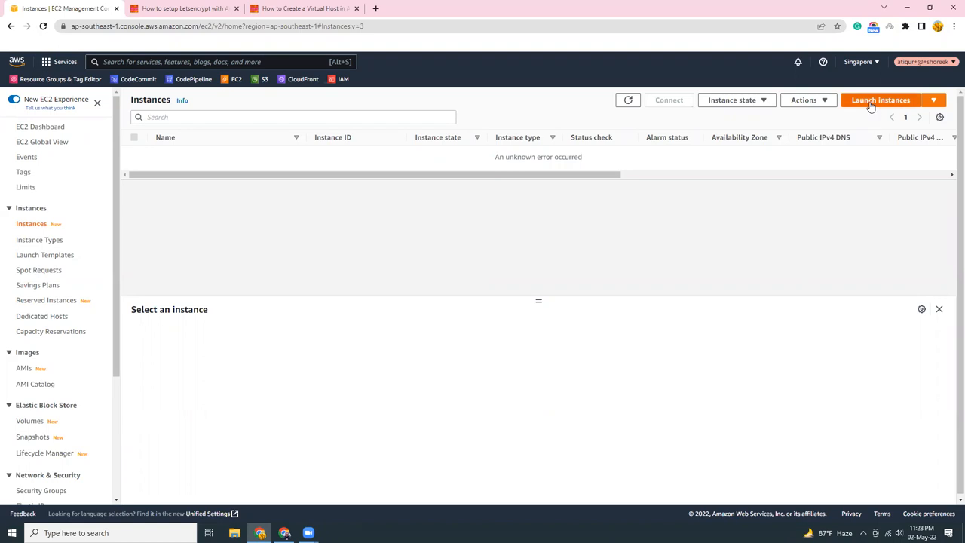
# Start a new instance launch and name it atiq-web-server, keeping Amazon Linux 2
pyautogui.click(881, 100)
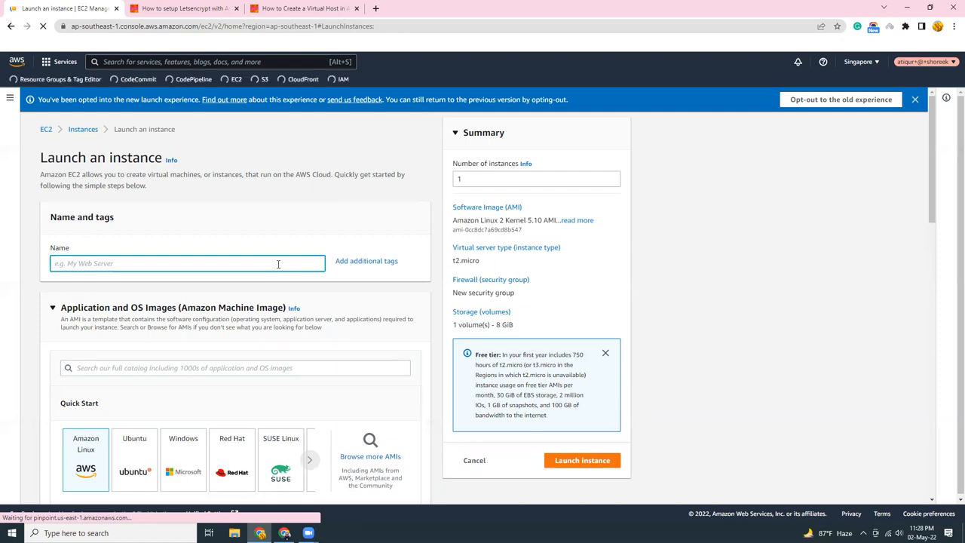
pyautogui.write('atiq')
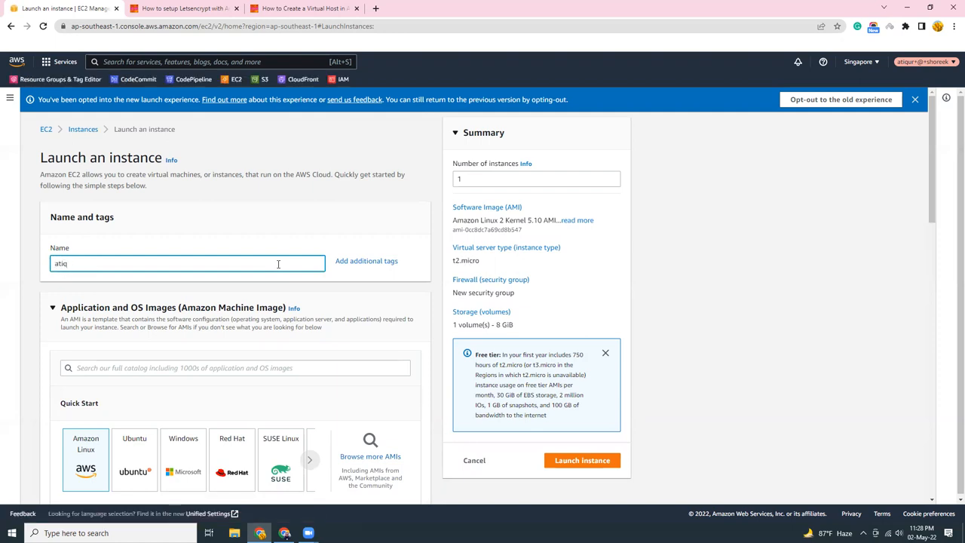
pyautogui.write('-we')
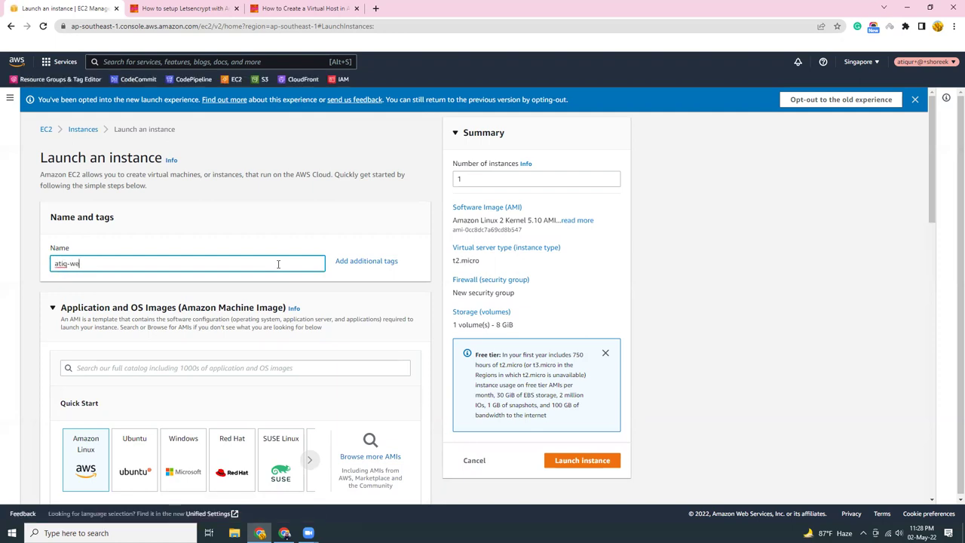
pyautogui.write('b-s')
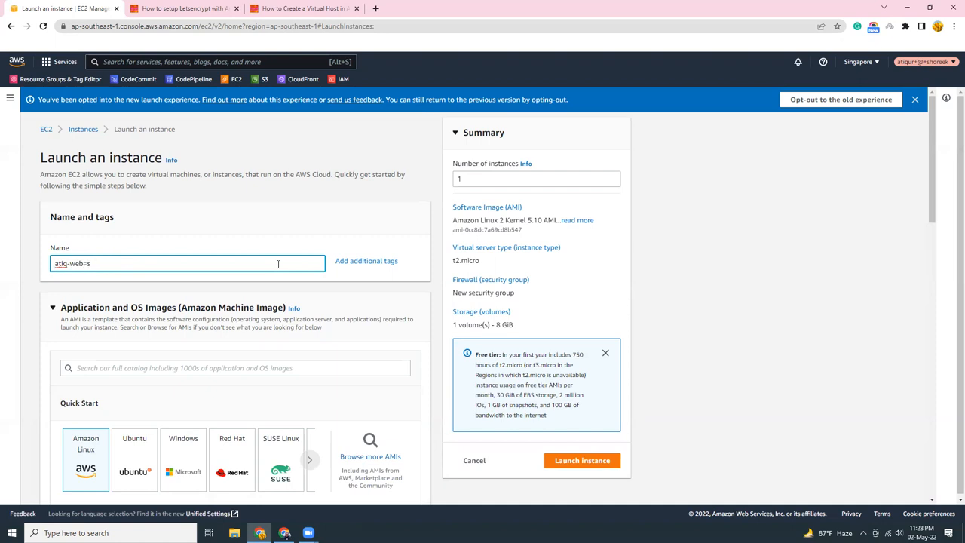
pyautogui.write('atiq-web-s')
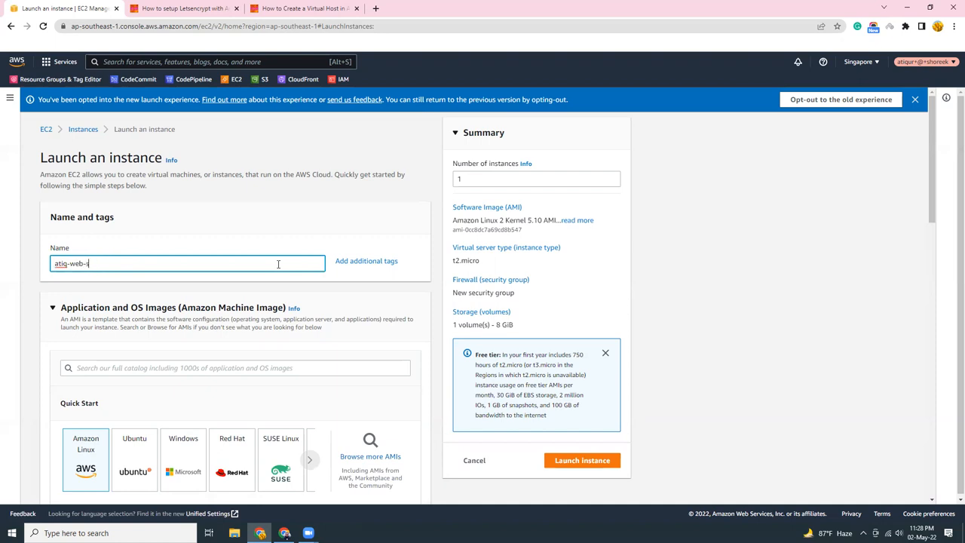
pyautogui.write('erver')
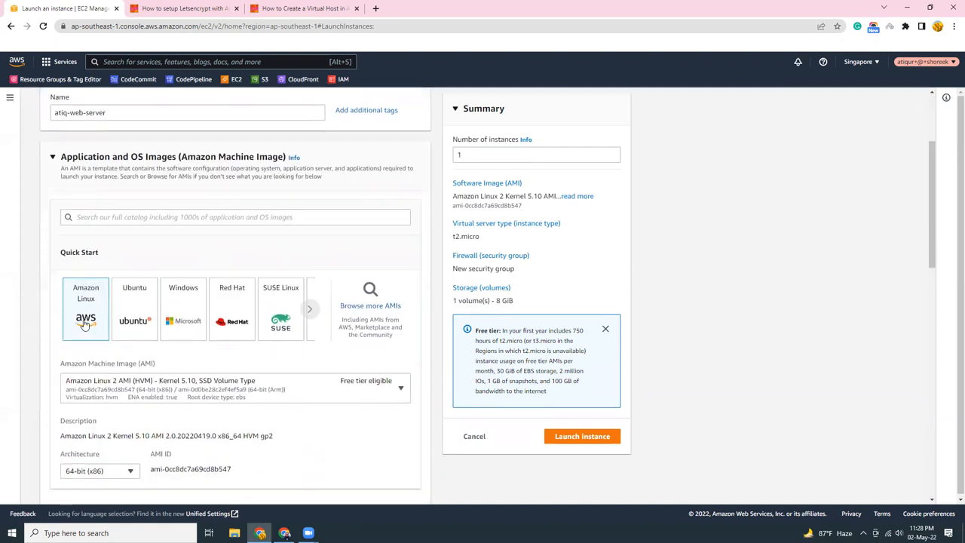
# Choose the t3.micro instance type and review the existing key pairs
pyautogui.scroll(-3)
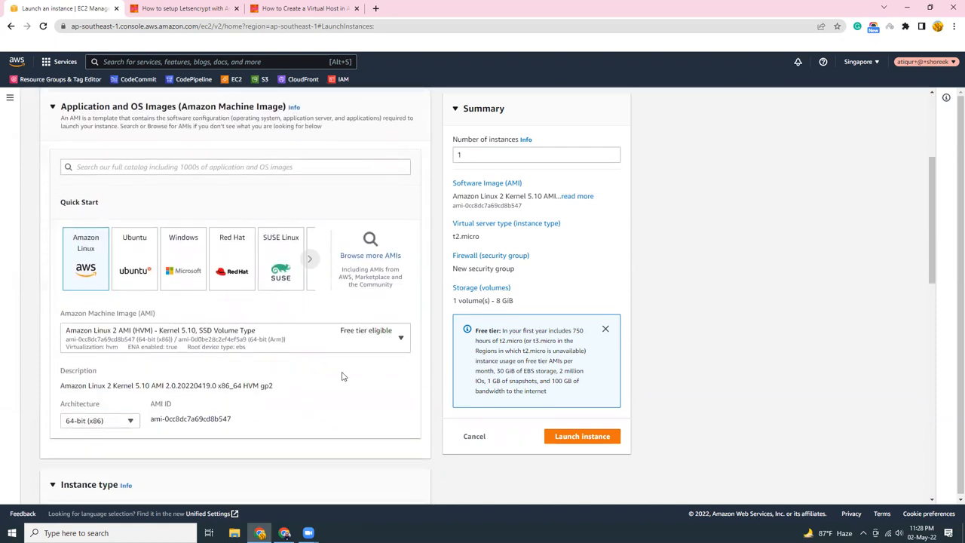
pyautogui.scroll(-3)
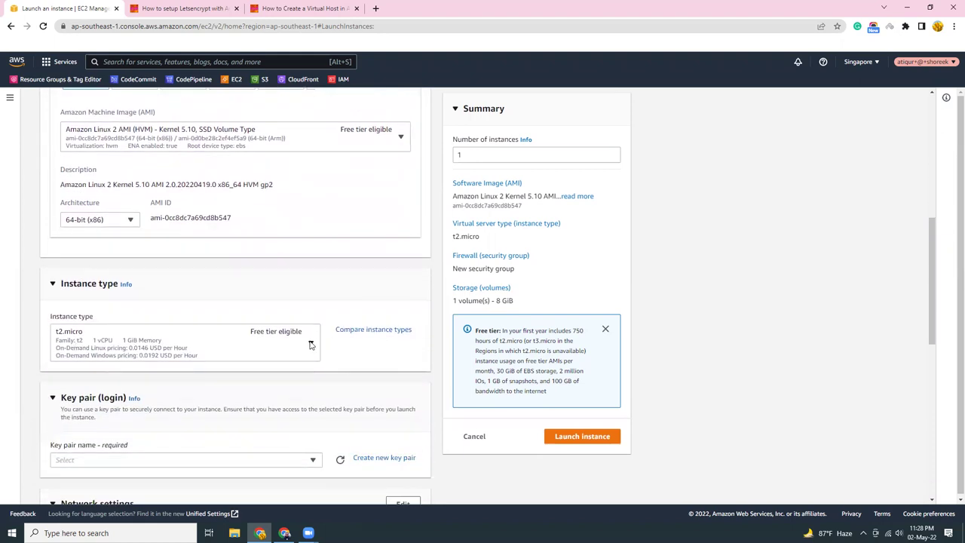
pyautogui.click(185, 343)
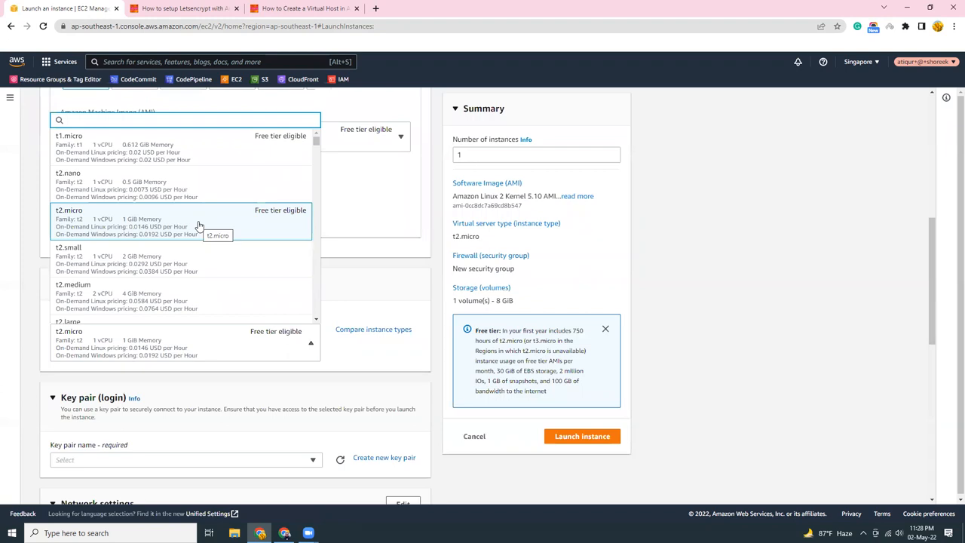
pyautogui.write('t3.mi')
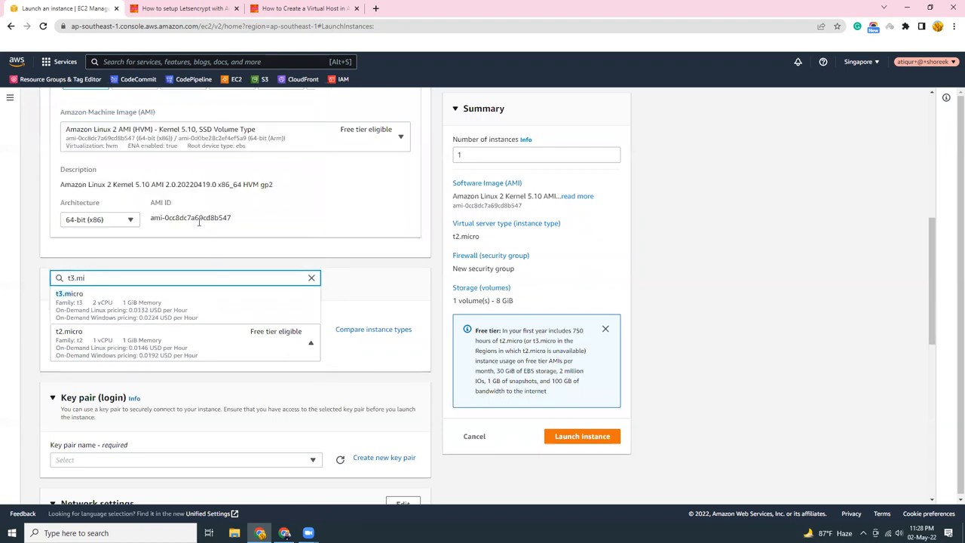
pyautogui.click(69, 293)
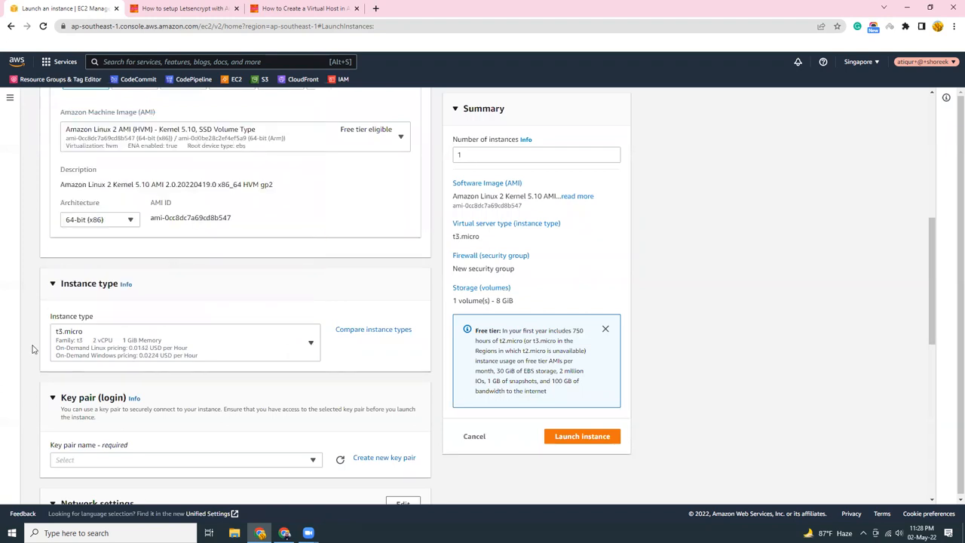
pyautogui.scroll(-3)
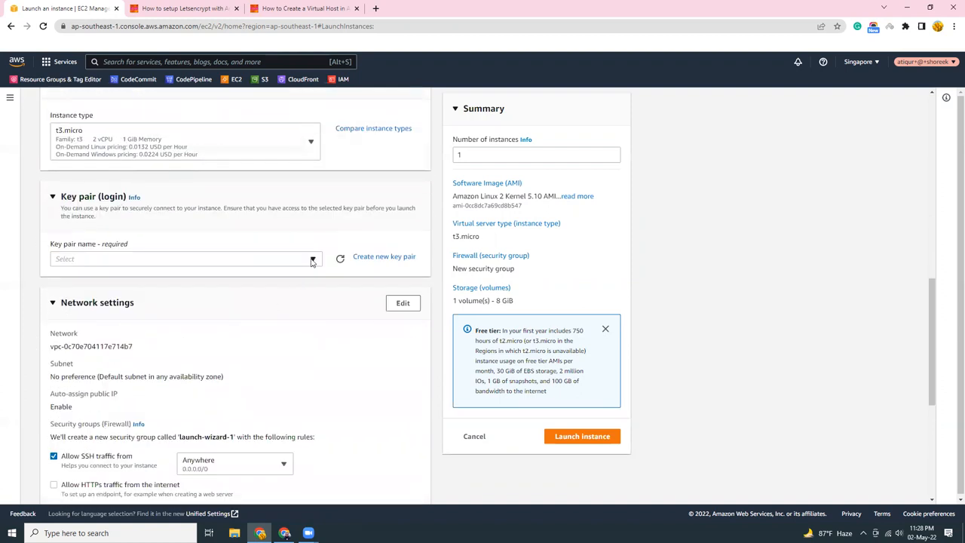
pyautogui.click(311, 259)
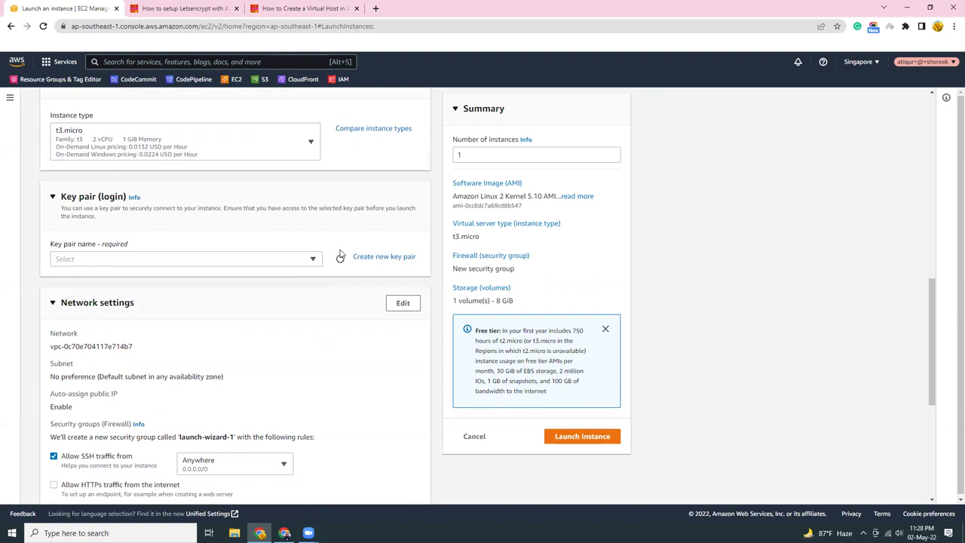
# Create and download a new RSA .pem key pair named atiq-web, selected for the instance
pyautogui.click(384, 256)
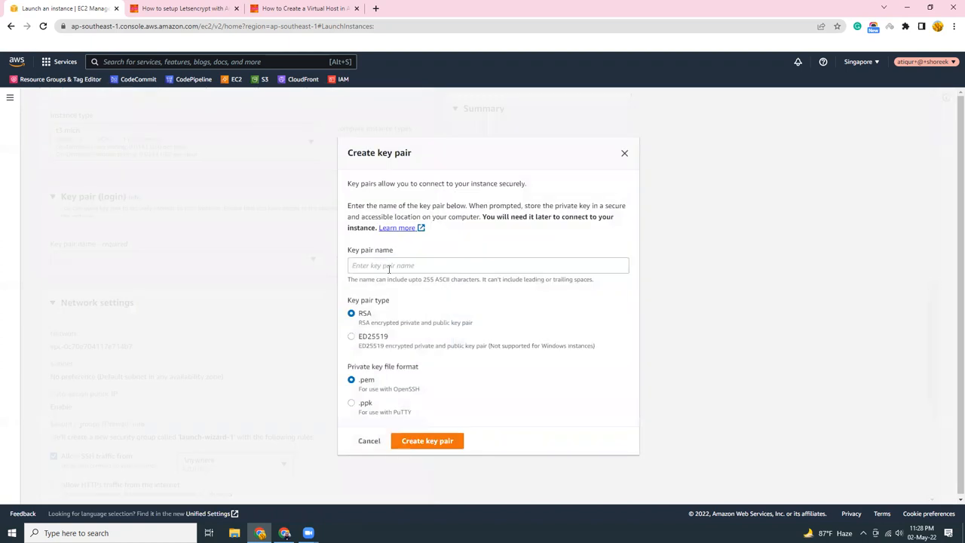
pyautogui.click(488, 265)
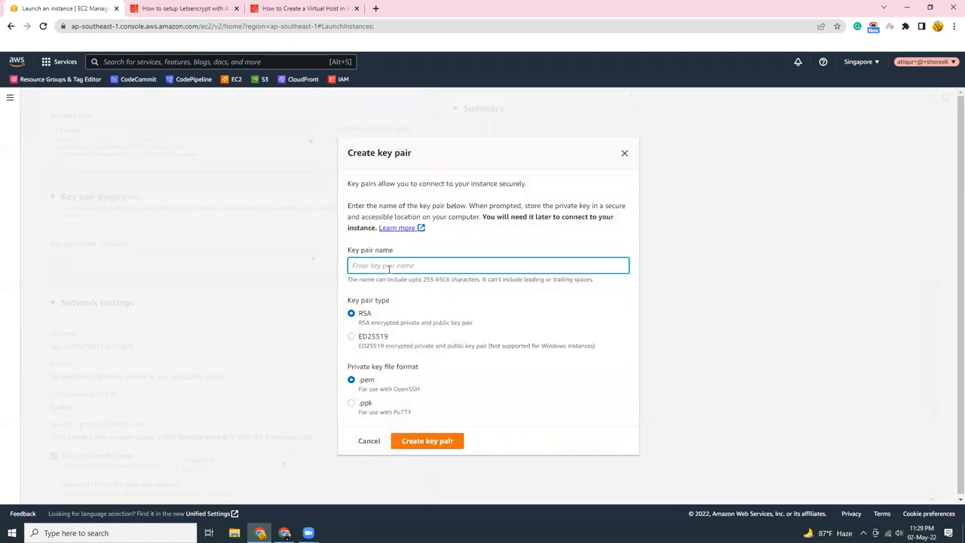
pyautogui.write('atiq-web')
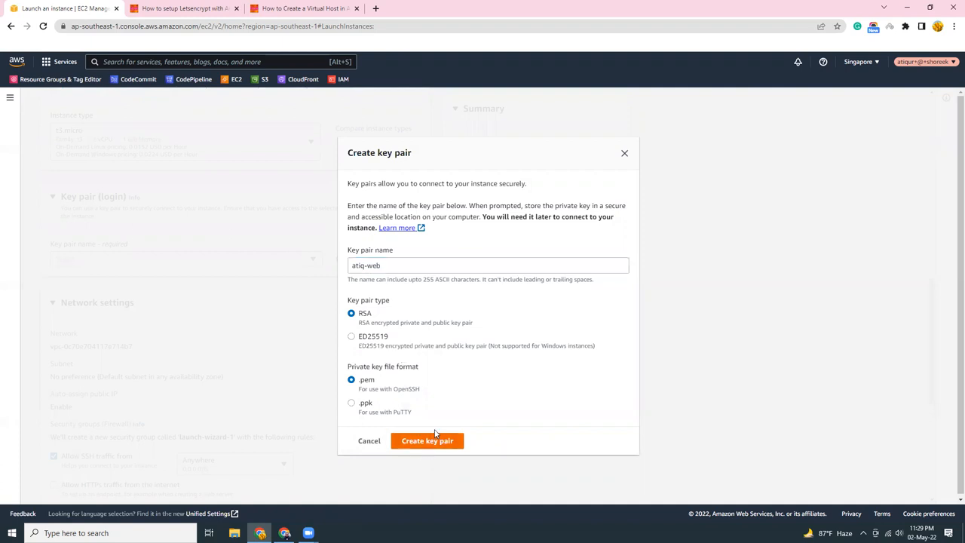
pyautogui.click(427, 441)
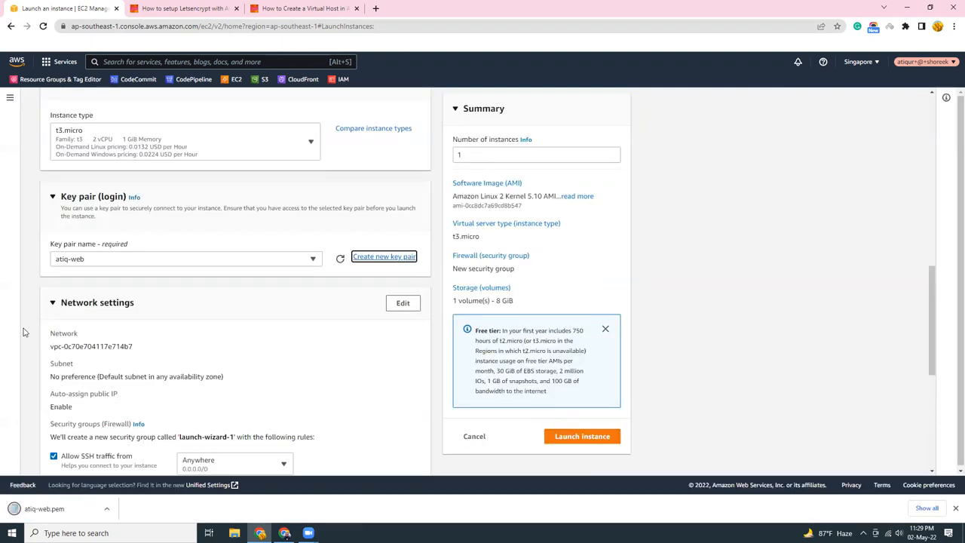
# Allow HTTPS and HTTP traffic from the internet, then reach the IAM instance profile options
pyautogui.scroll(-3)
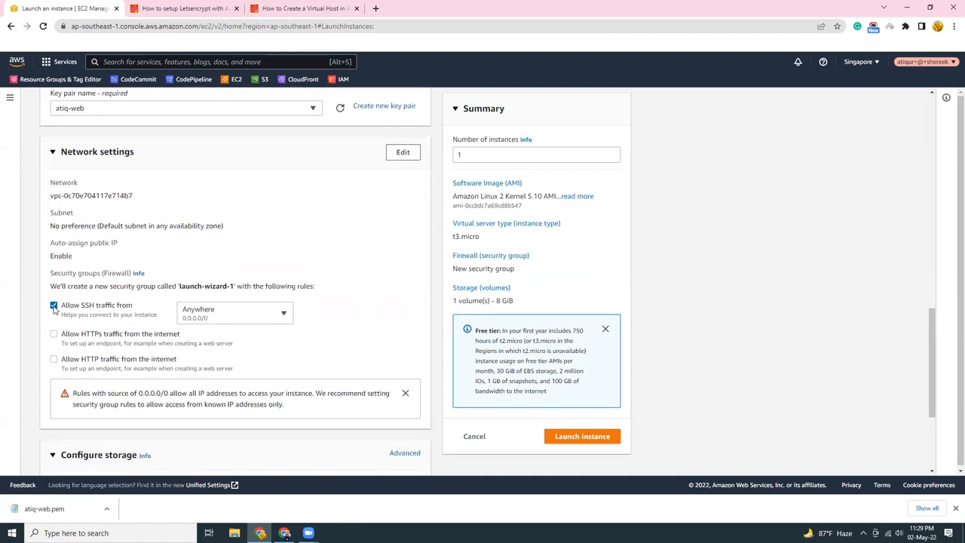
pyautogui.click(54, 330)
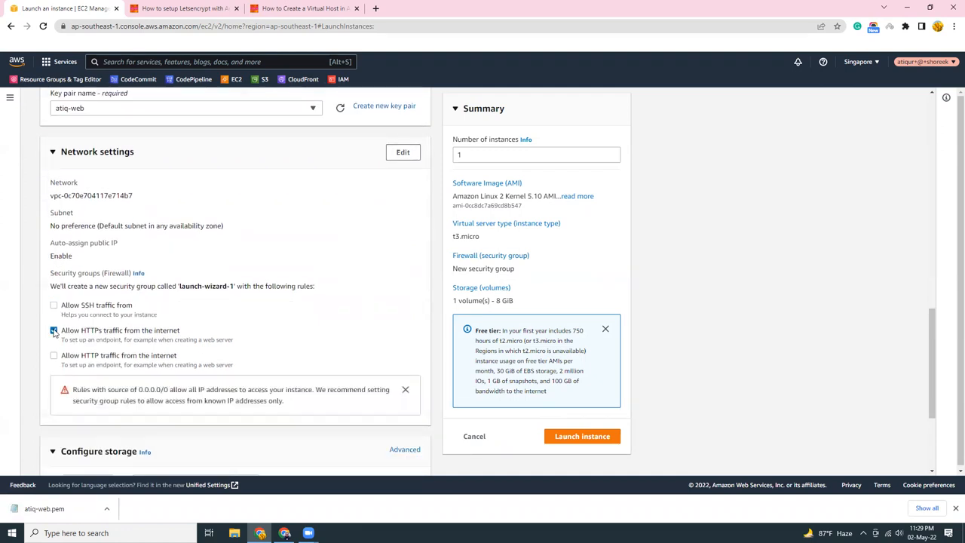
pyautogui.click(54, 355)
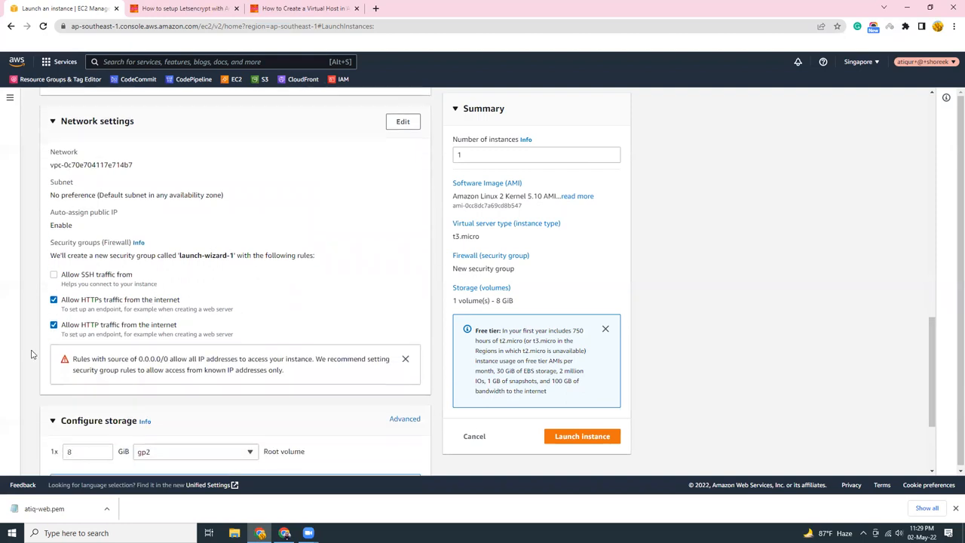
pyautogui.scroll(-3)
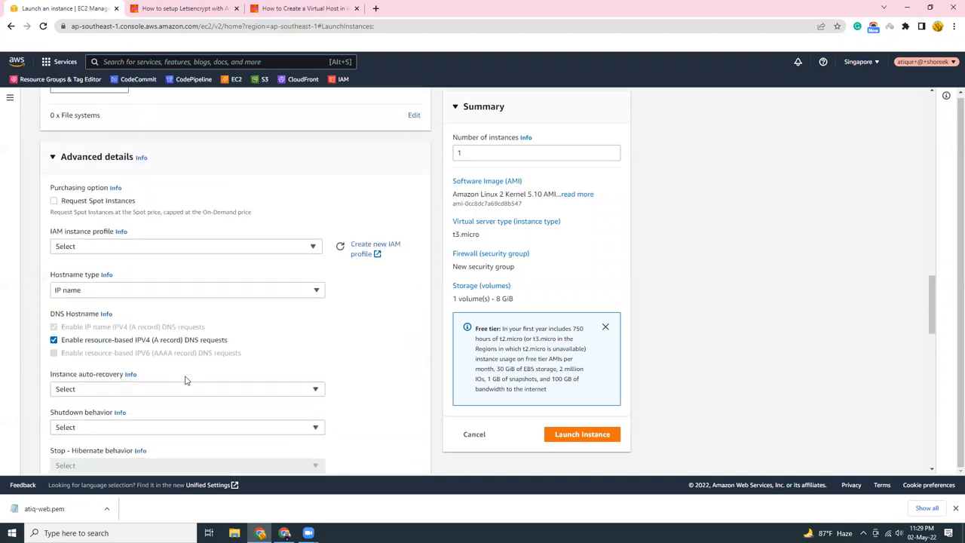
pyautogui.scroll(-3)
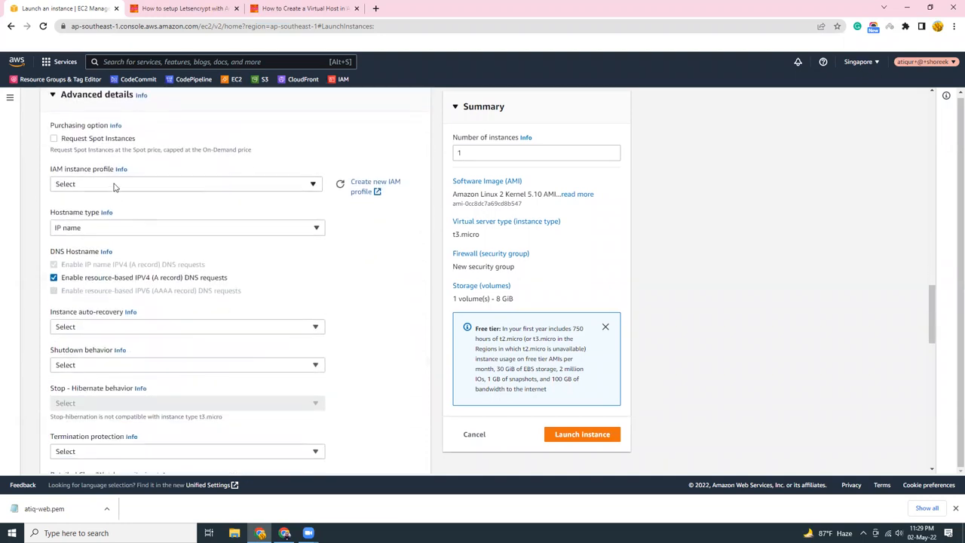
pyautogui.click(186, 184)
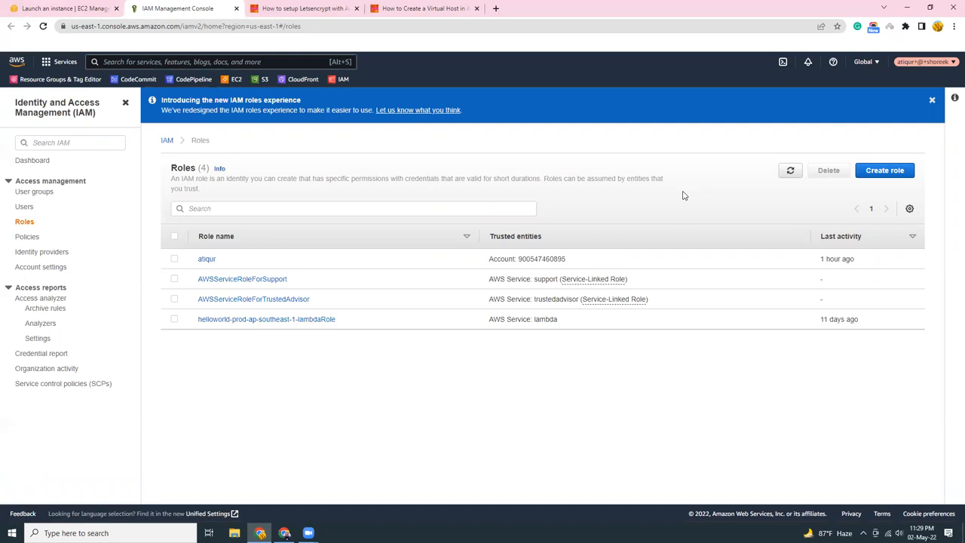
pyautogui.moveTo(885, 170)
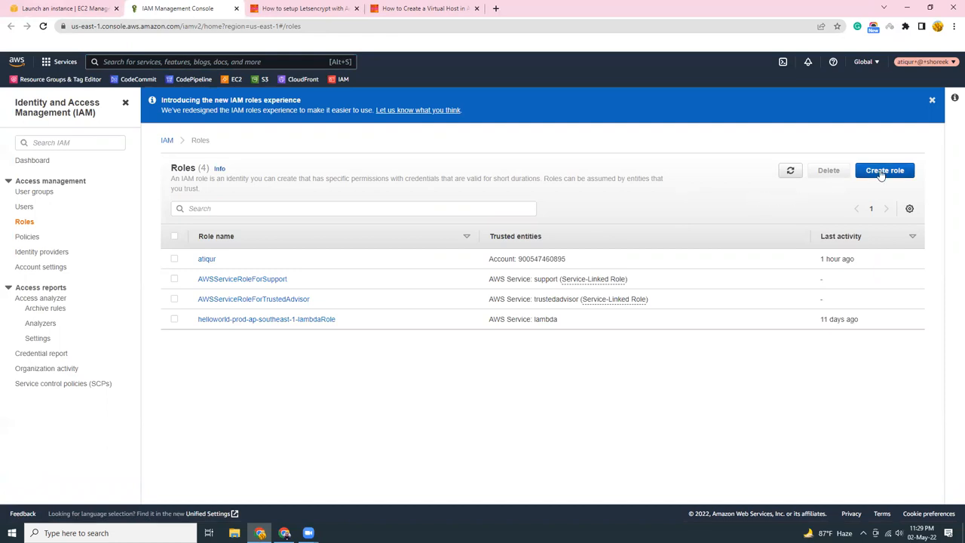
# Create a new role trusted by AWS service with the EC2 use case and continue to permissions
pyautogui.click(883, 169)
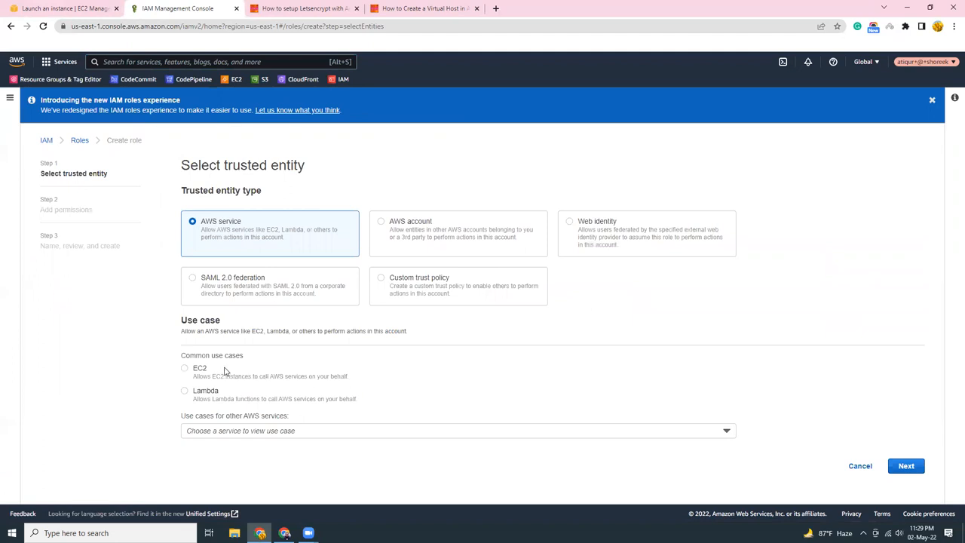
pyautogui.click(184, 369)
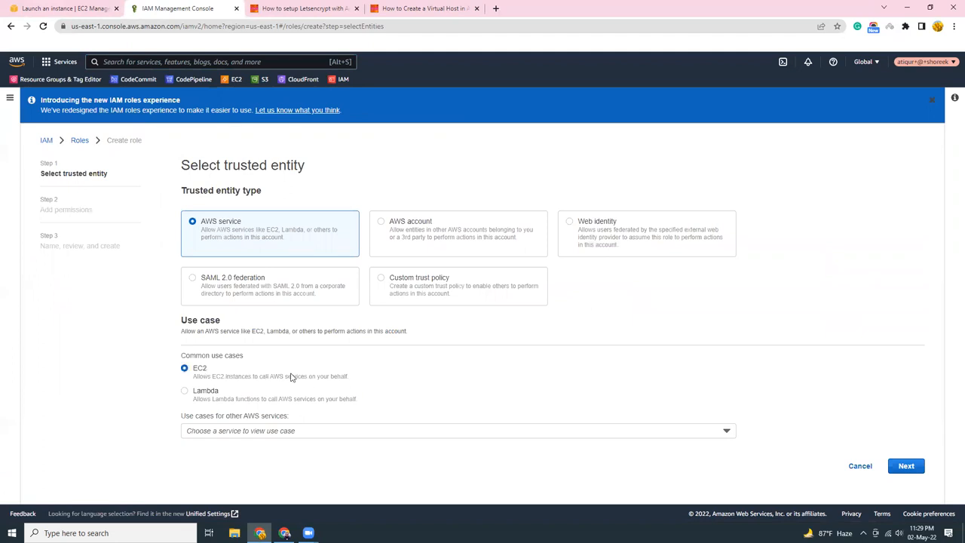
pyautogui.click(457, 430)
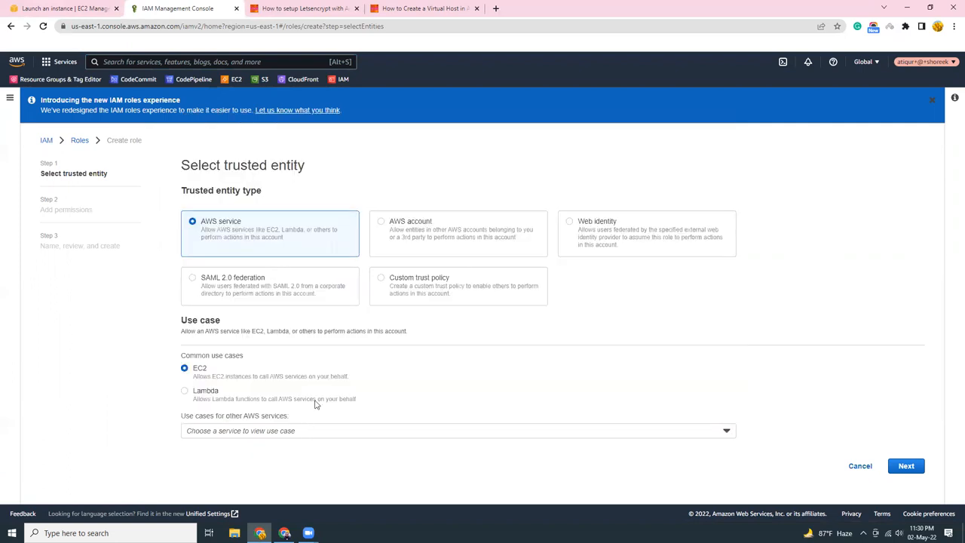
pyautogui.moveTo(372, 374)
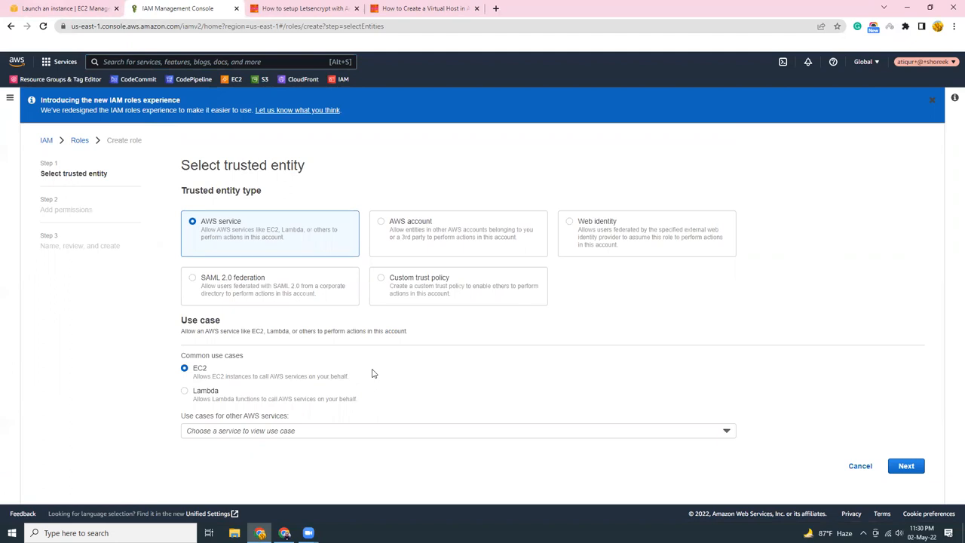
pyautogui.moveTo(883, 461)
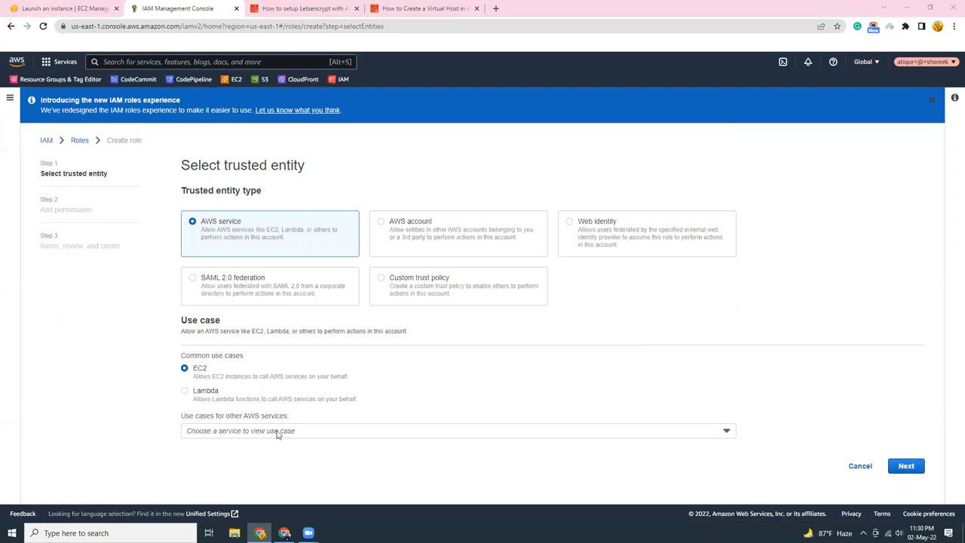
pyautogui.click(457, 431)
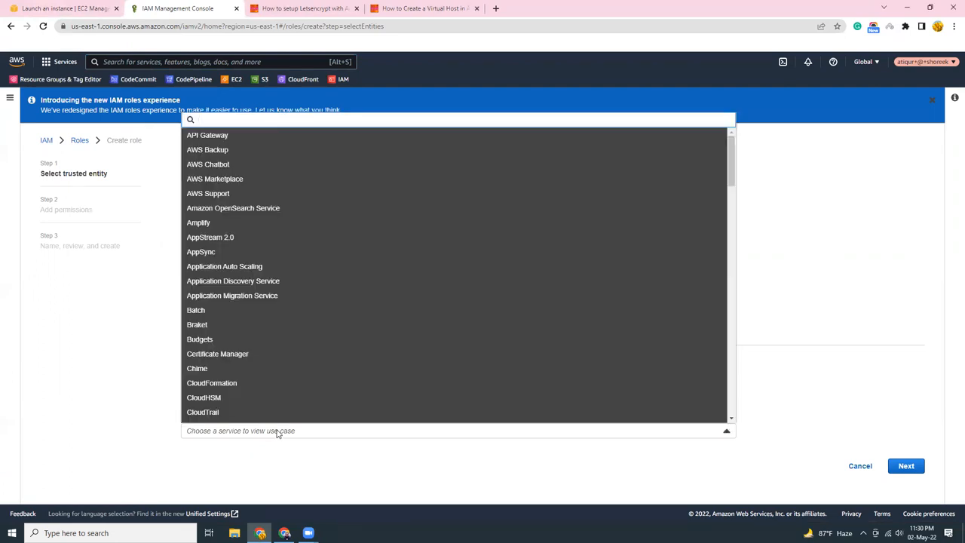
pyautogui.write('s3')
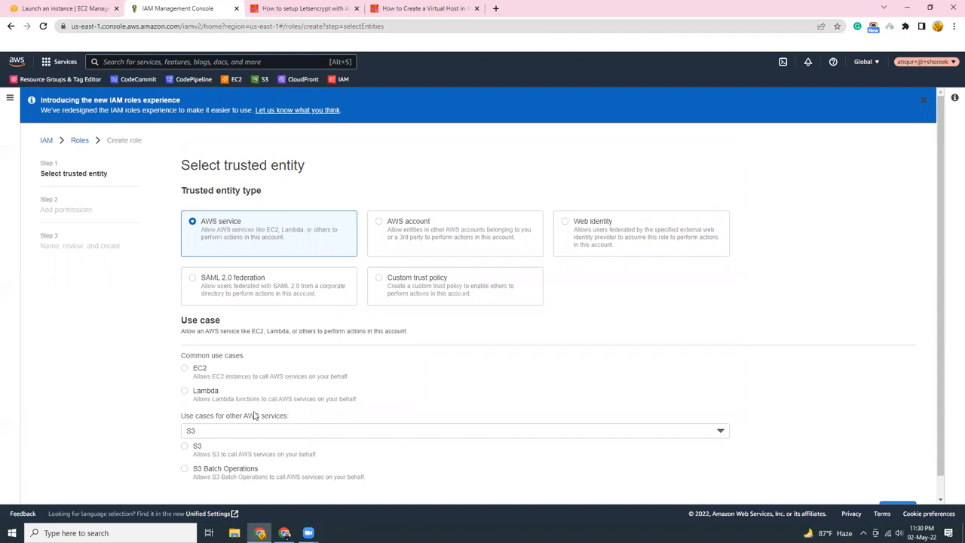
pyautogui.click(185, 369)
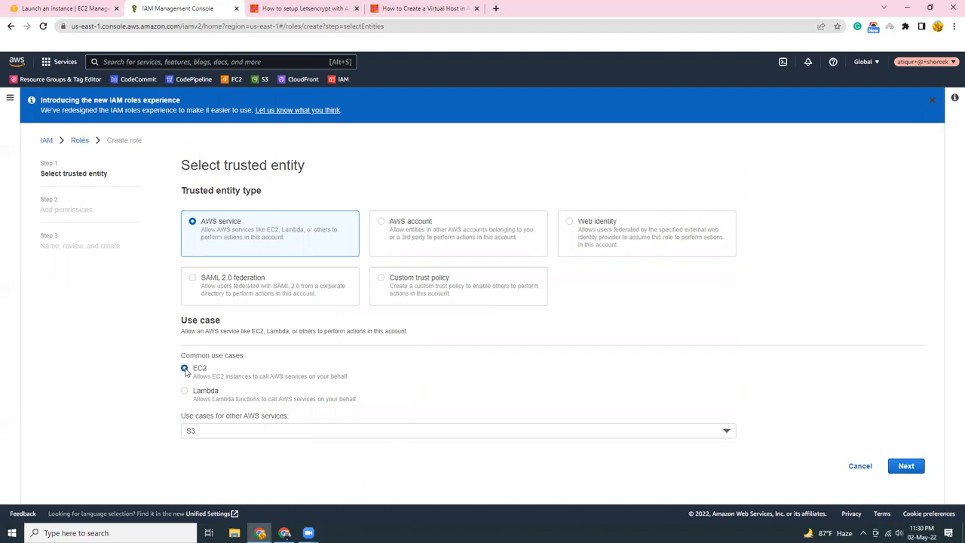
pyautogui.click(906, 466)
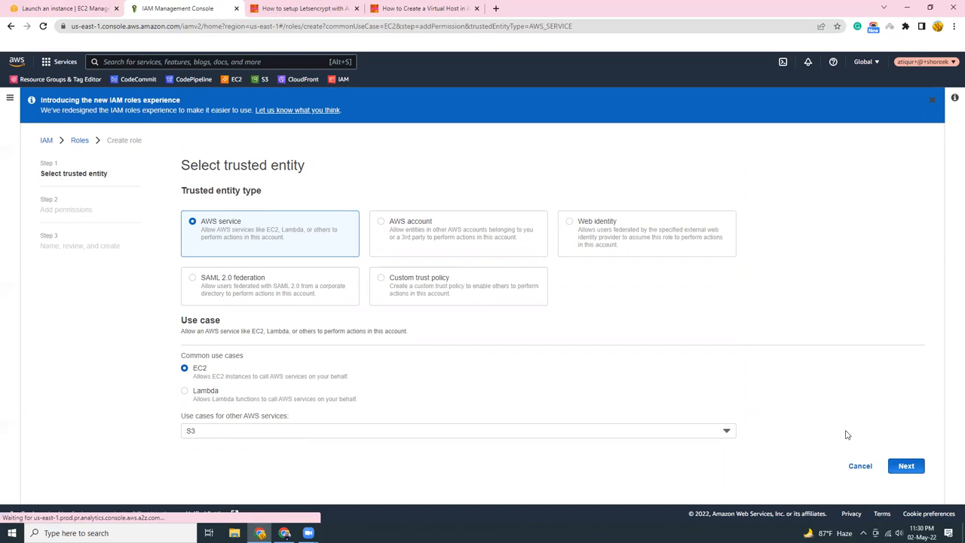
# Attach the AmazonS3FullAccess and AmazonSSMFullAccess policies to the role
pyautogui.click(906, 466)
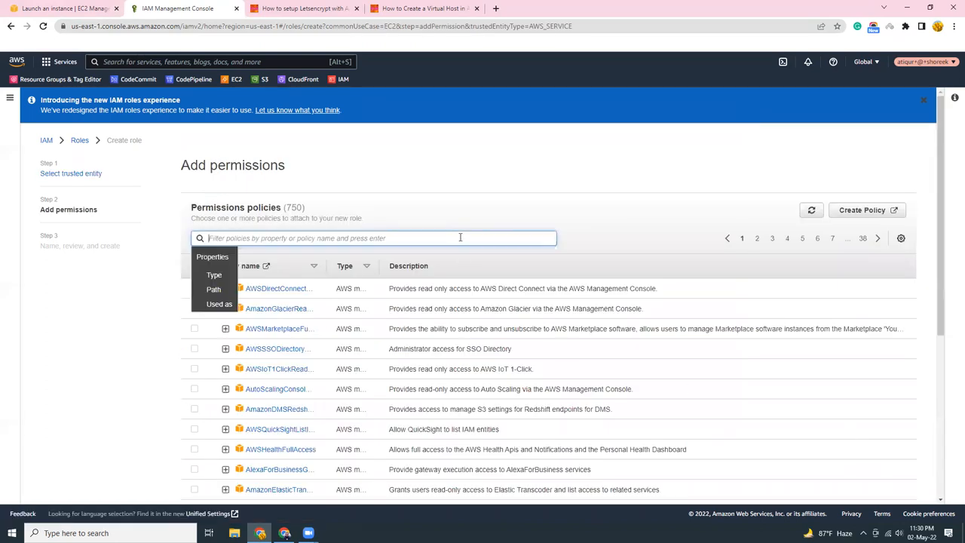
pyautogui.write('s3fu')
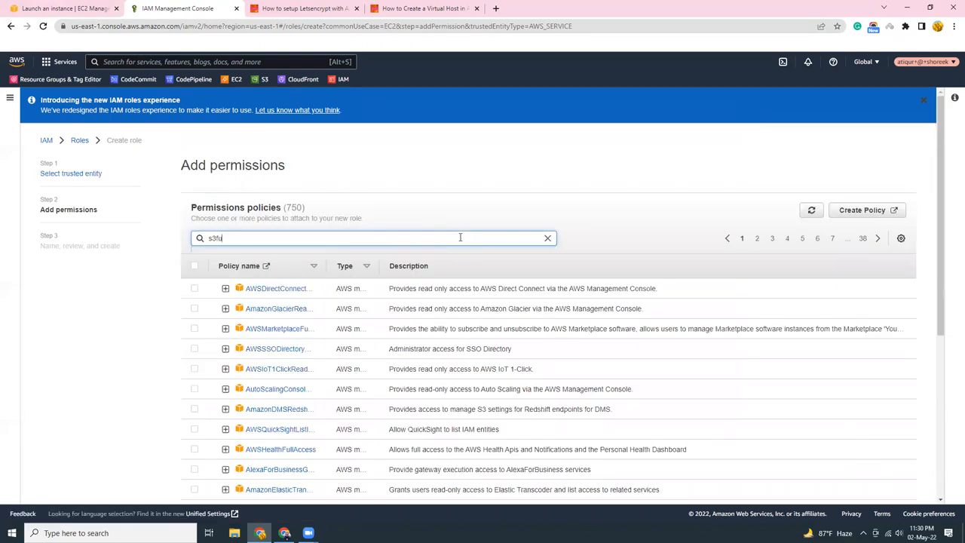
pyautogui.press('Return')
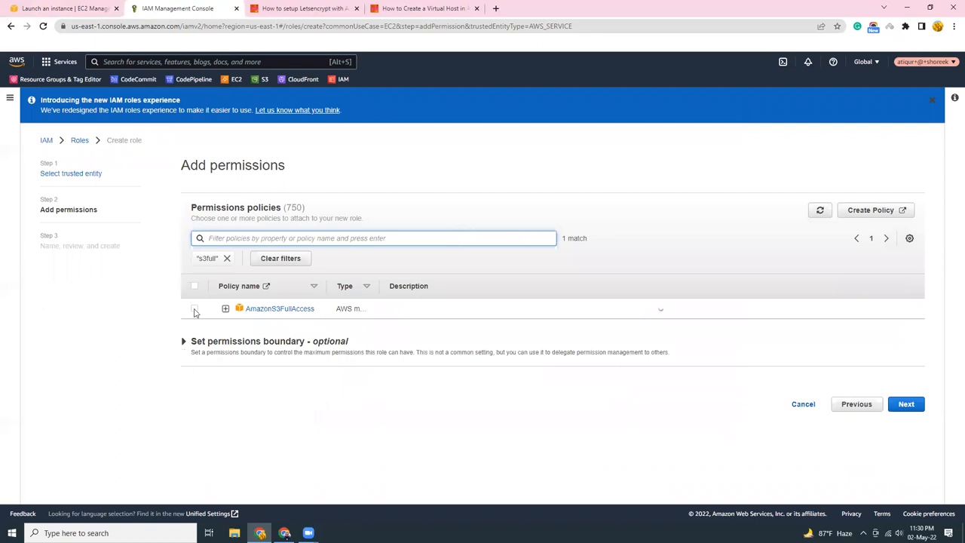
pyautogui.click(195, 309)
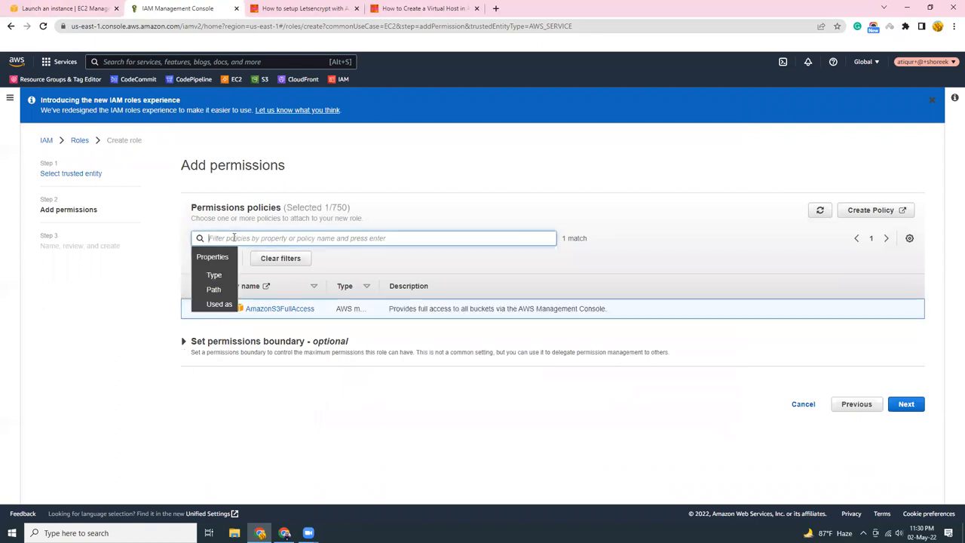
pyautogui.write('ssm')
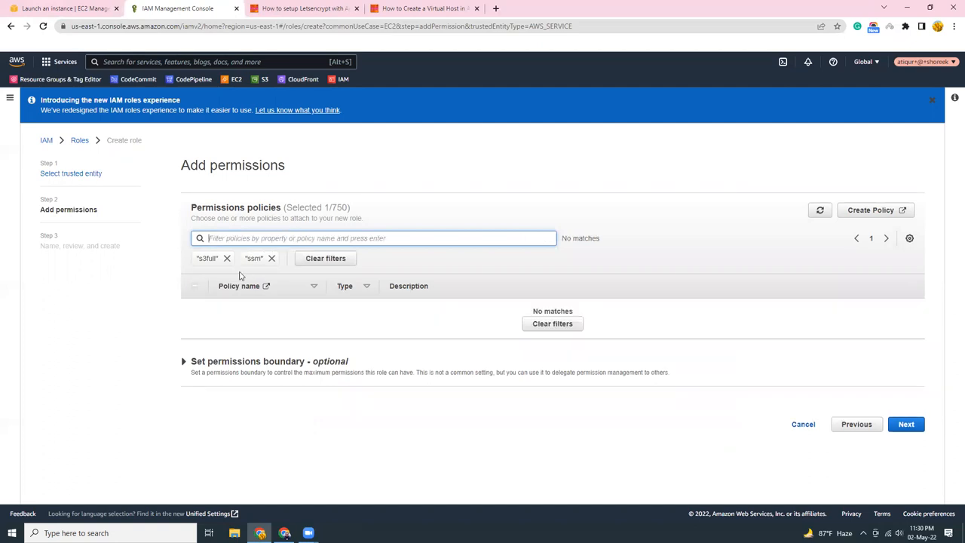
pyautogui.click(227, 258)
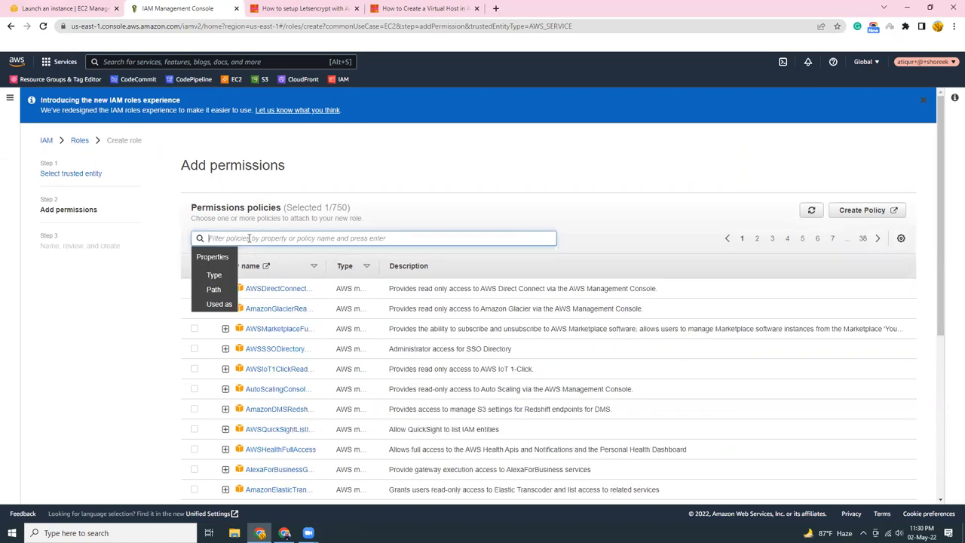
pyautogui.write('ssmtu')
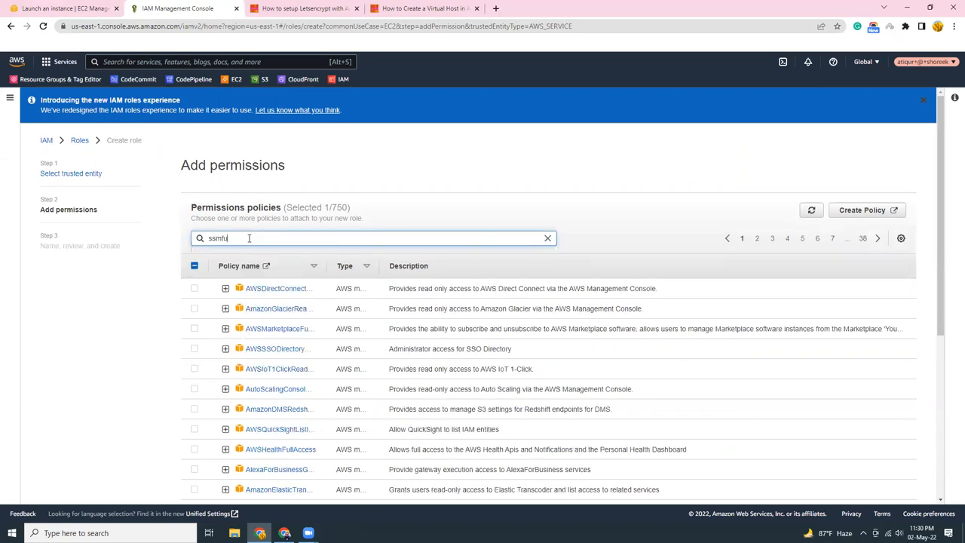
pyautogui.press('Return')
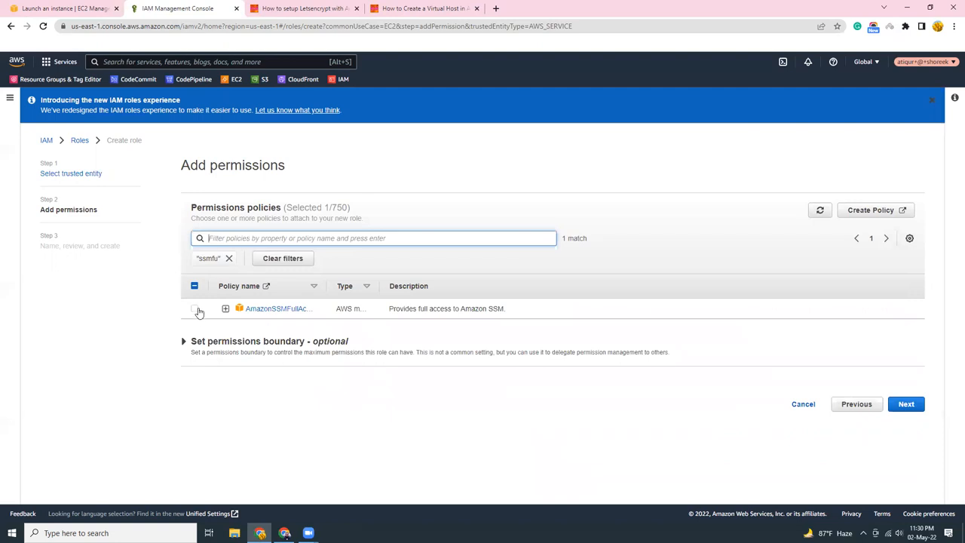
pyautogui.click(194, 308)
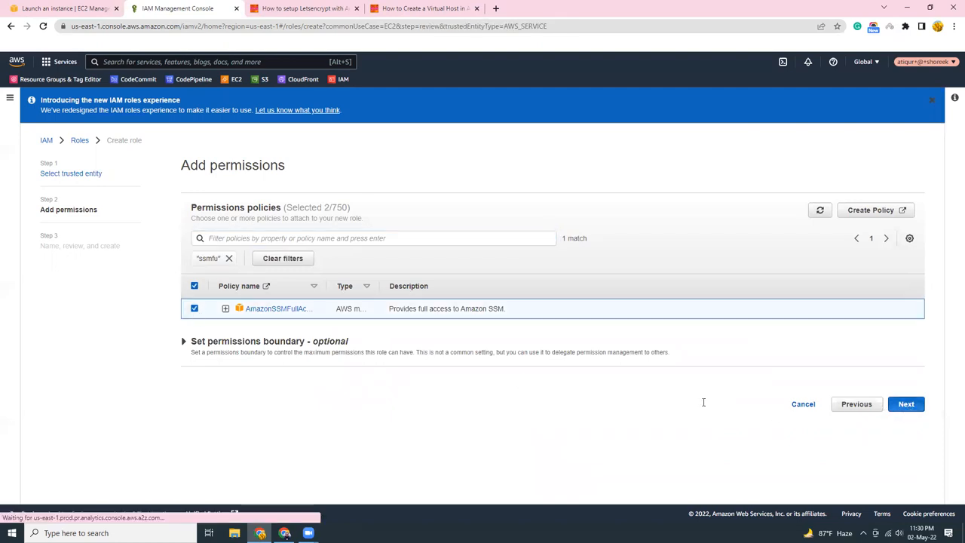
# Name the role ec2role and create it with both policies
pyautogui.click(906, 403)
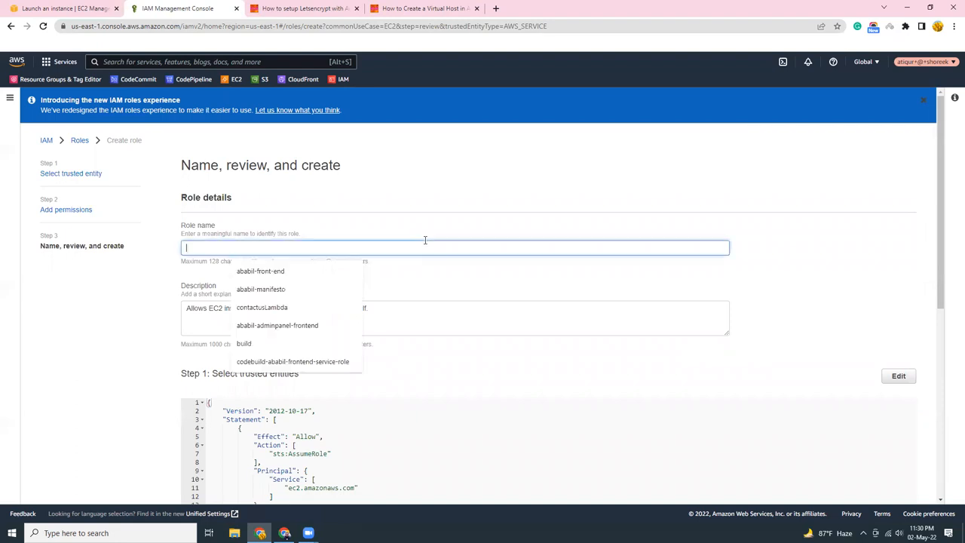
pyautogui.write('ec2')
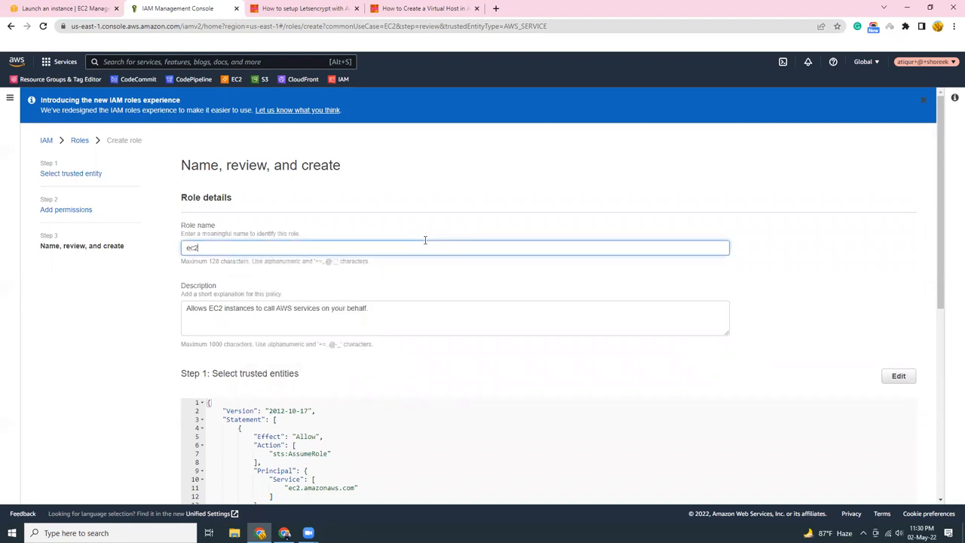
pyautogui.write('role')
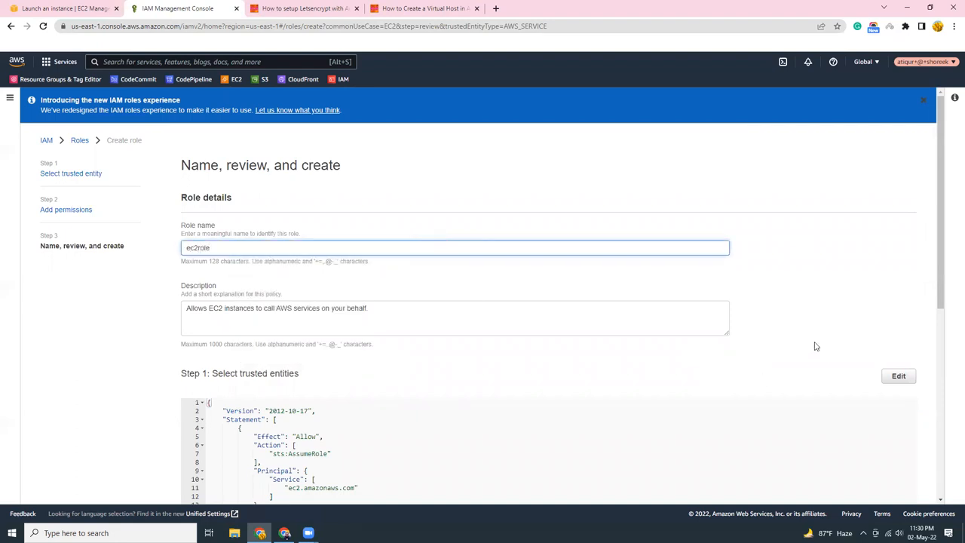
pyautogui.scroll(-3)
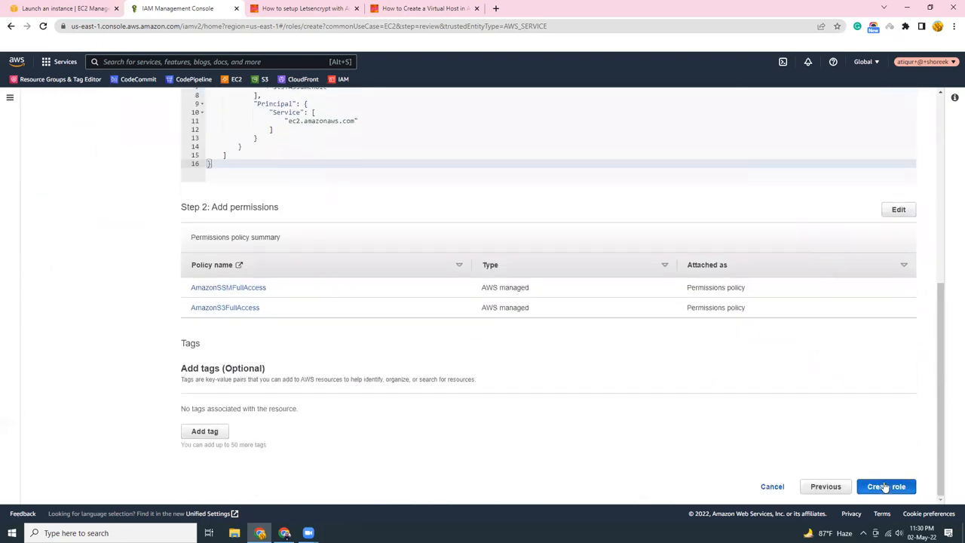
pyautogui.click(887, 486)
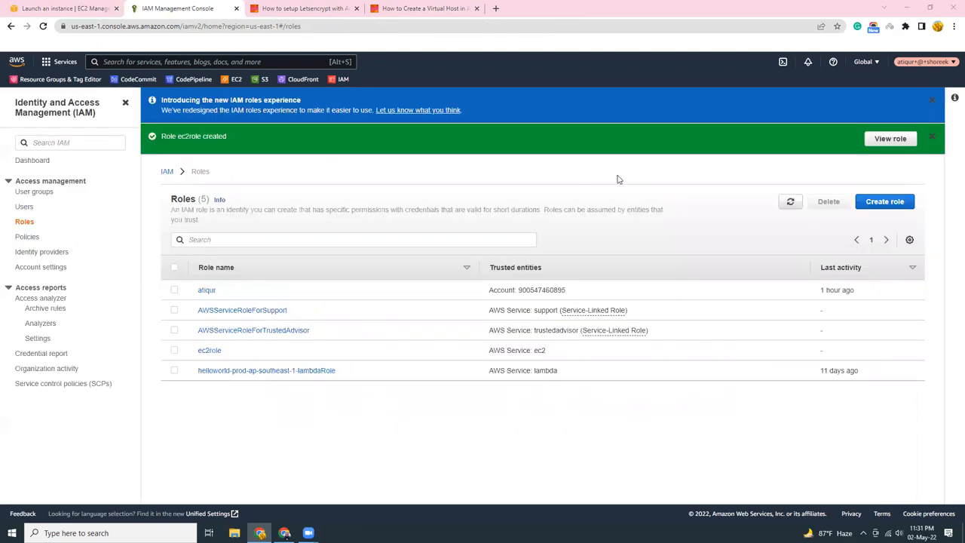
# Launch the atiq-web-server instance with the ec2role instance profile attached
pyautogui.click(64, 9)
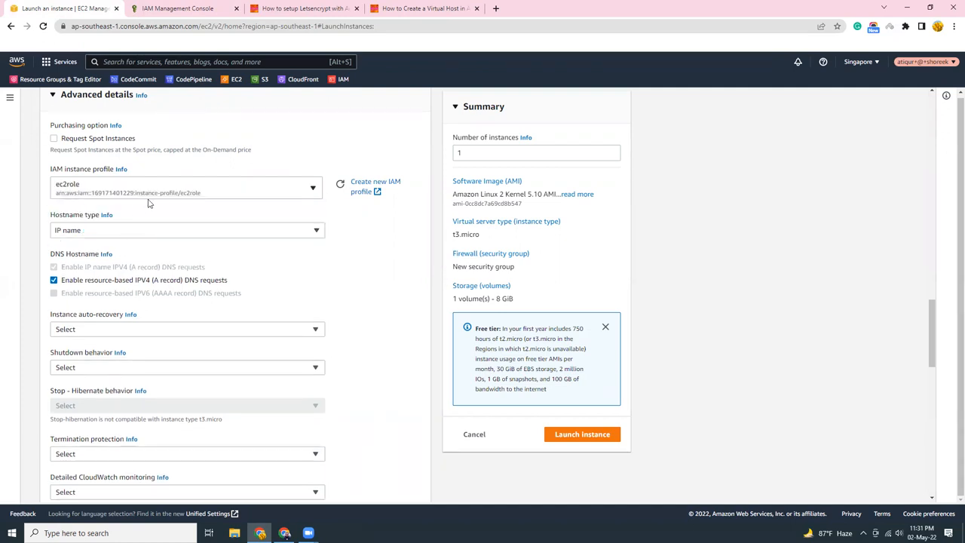
pyautogui.moveTo(359, 251)
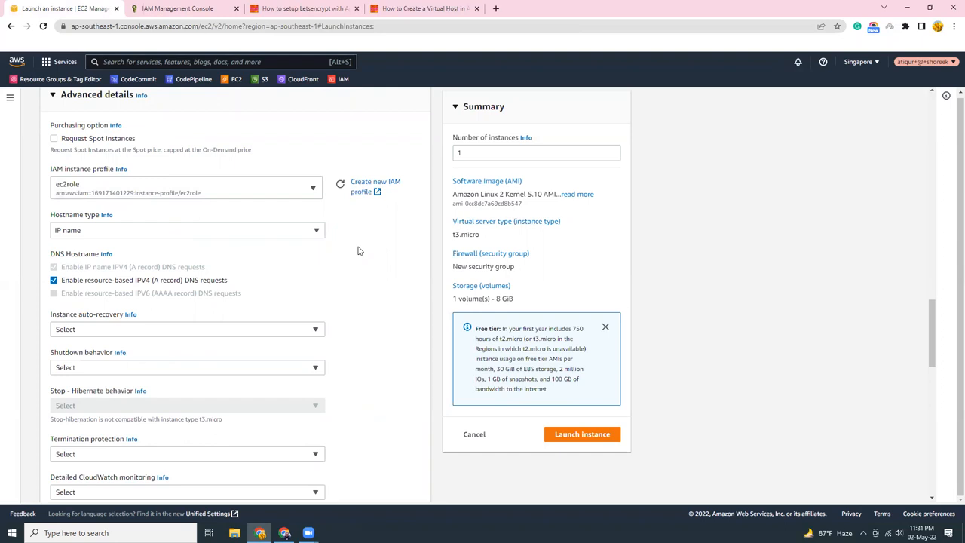
pyautogui.moveTo(364, 268)
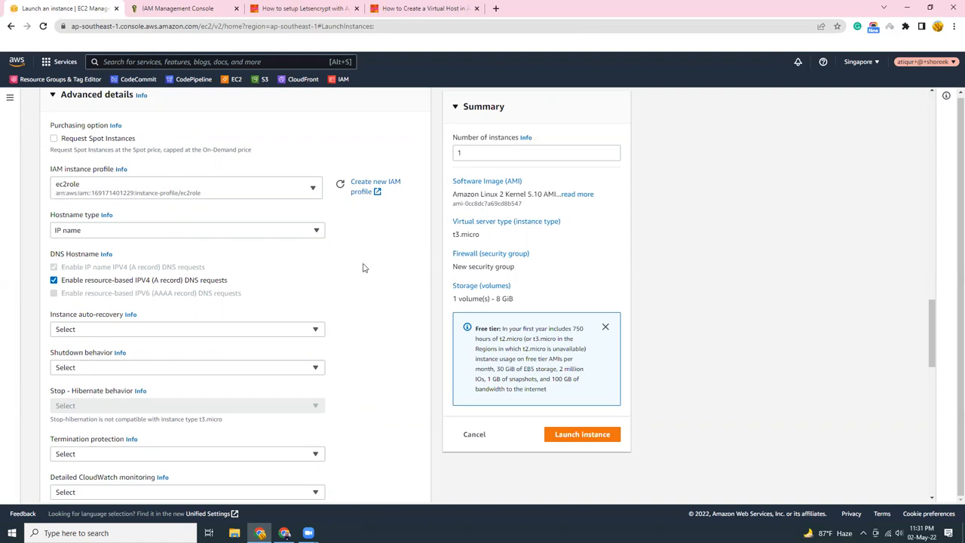
pyautogui.scroll(-3)
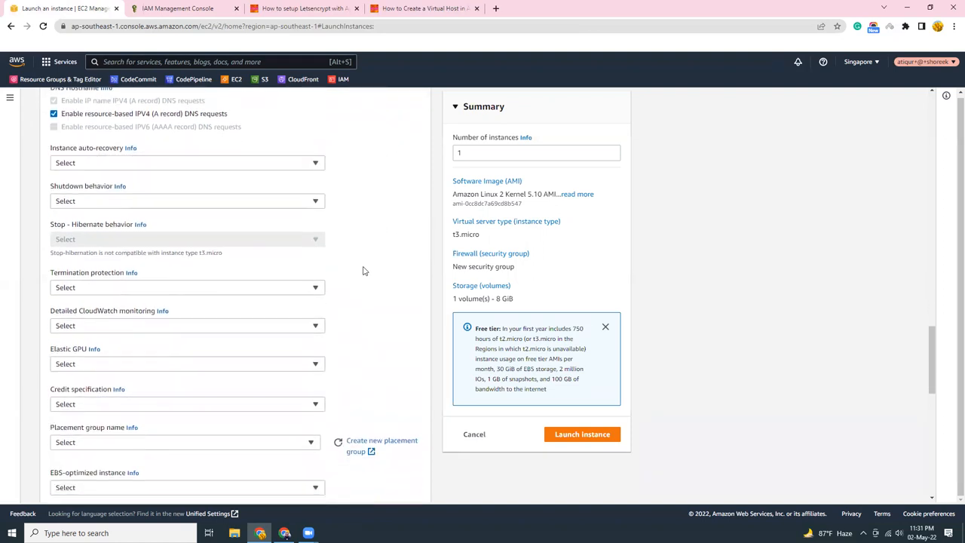
pyautogui.scroll(-3)
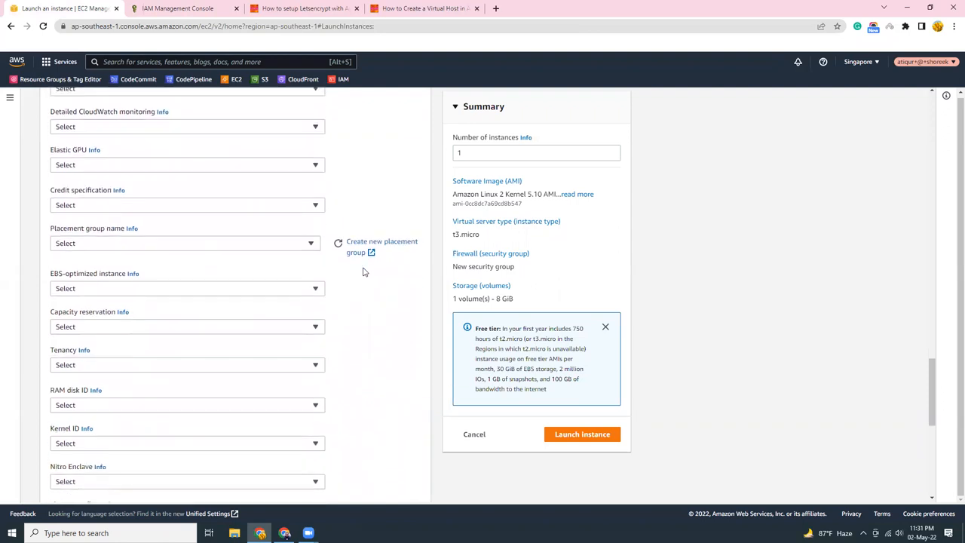
pyautogui.scroll(-3)
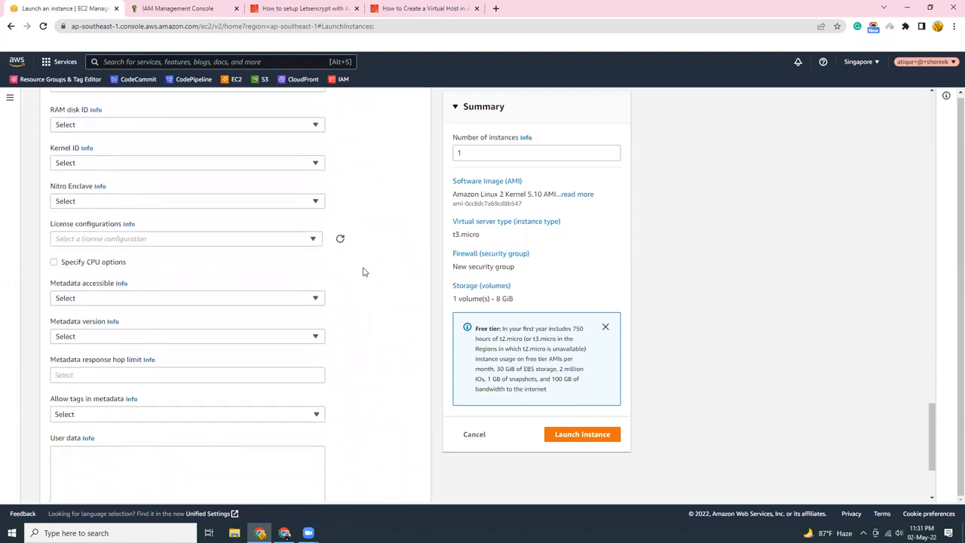
pyautogui.scroll(-3)
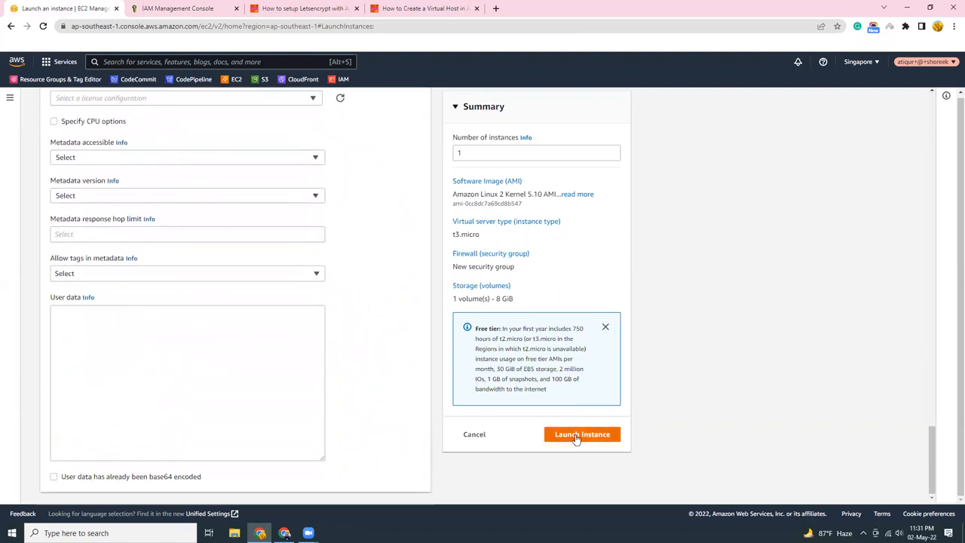
pyautogui.click(582, 434)
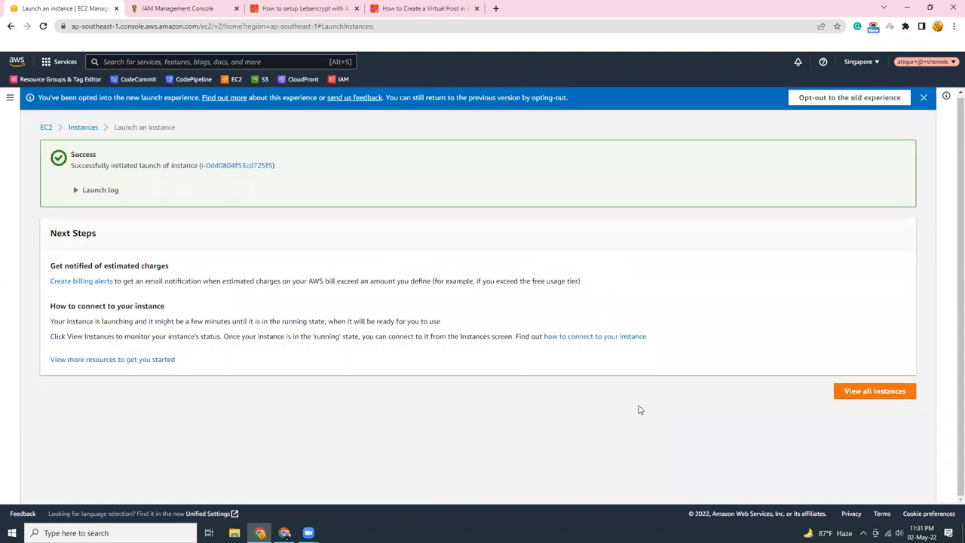
pyautogui.moveTo(324, 481)
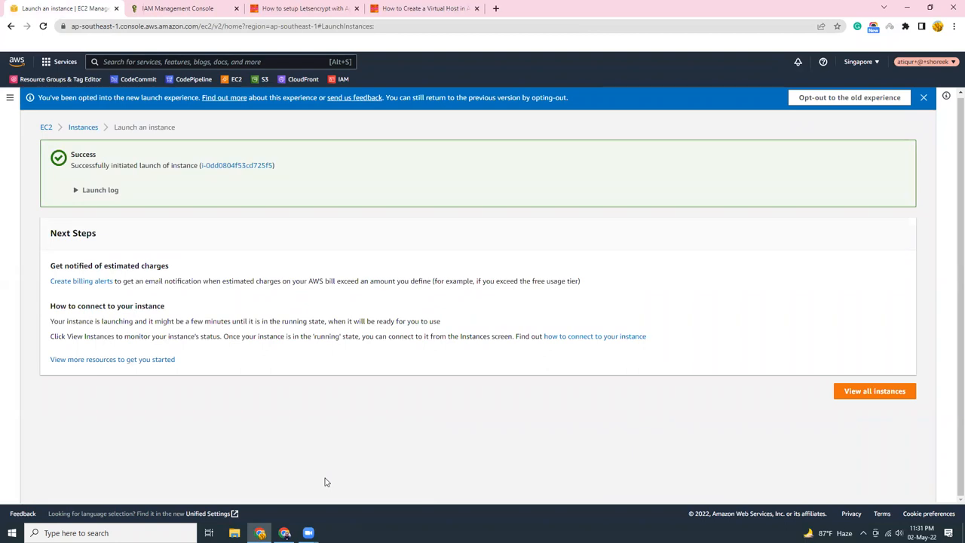
pyautogui.moveTo(875, 390)
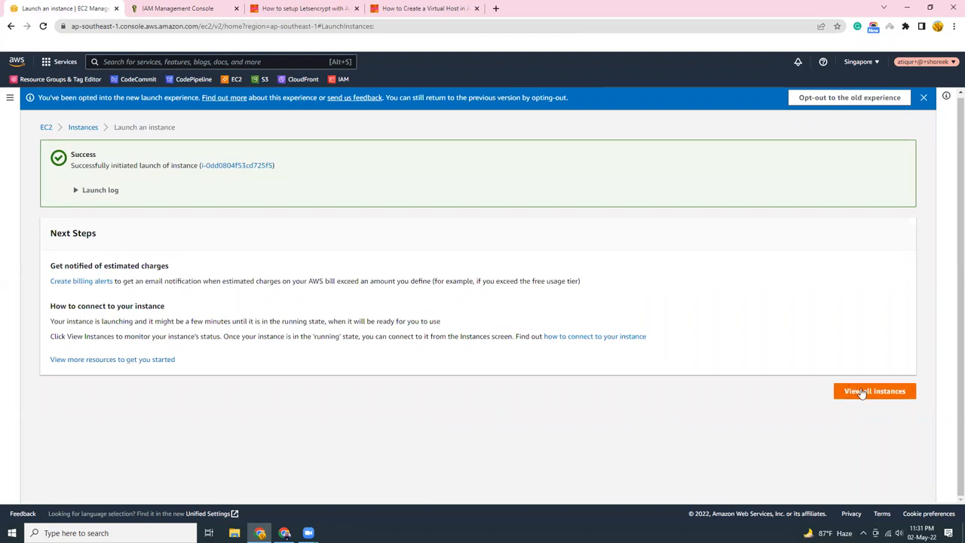
pyautogui.click(875, 391)
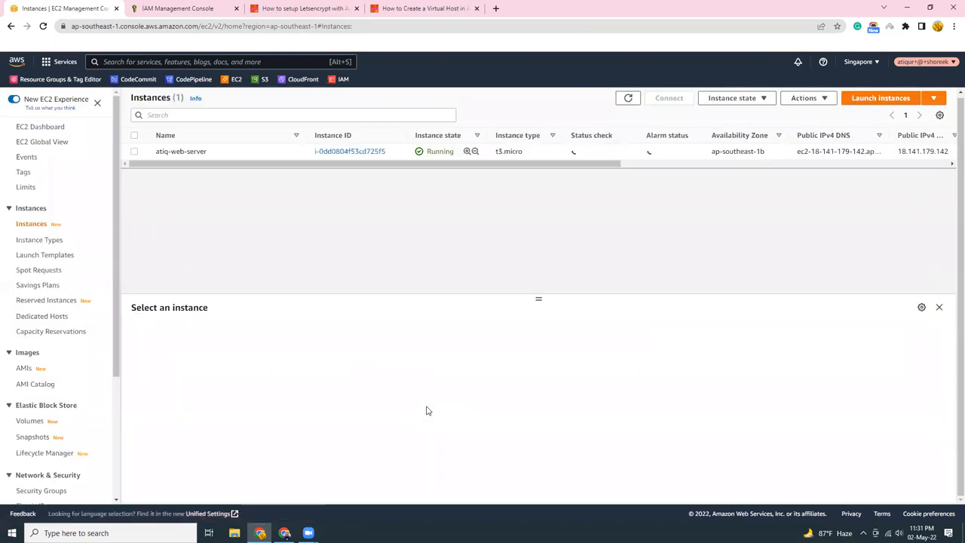
pyautogui.click(628, 98)
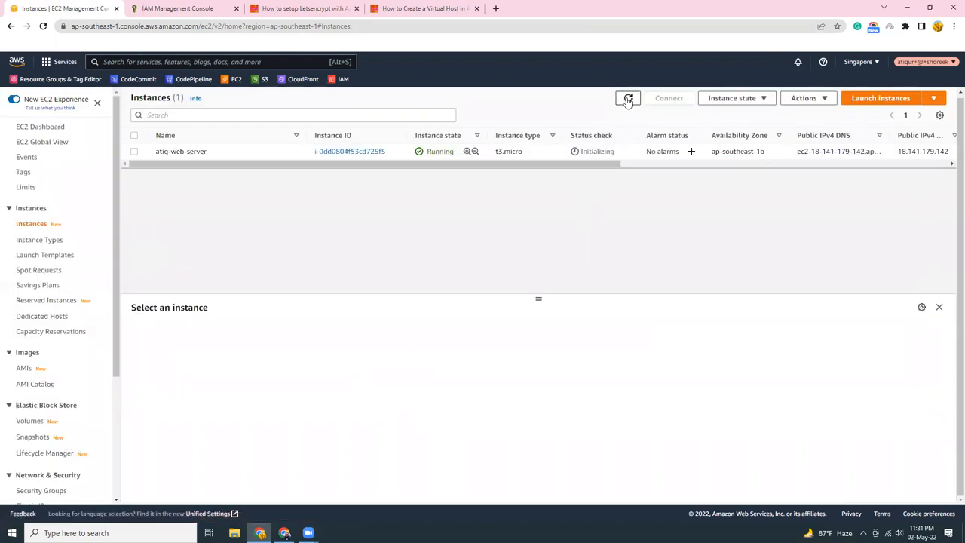
pyautogui.click(629, 98)
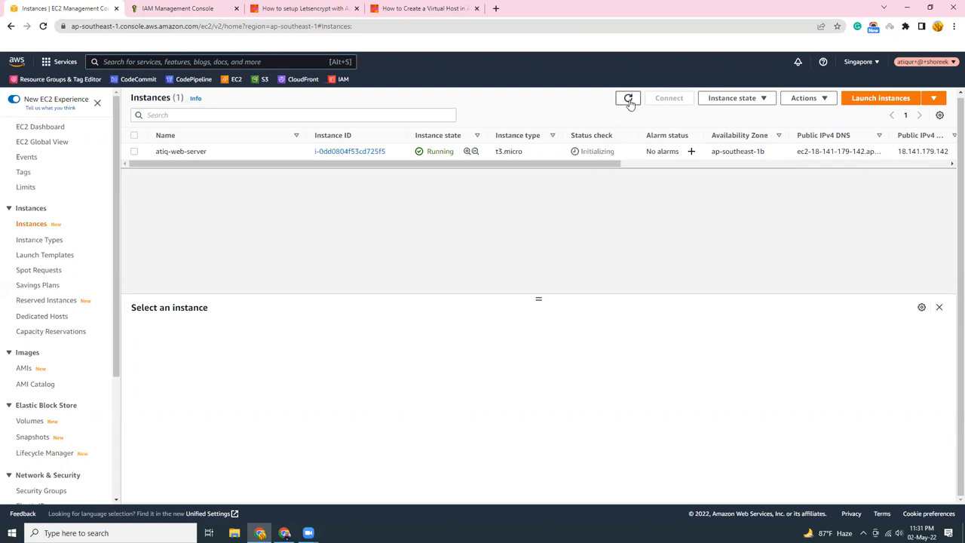
pyautogui.moveTo(601, 106)
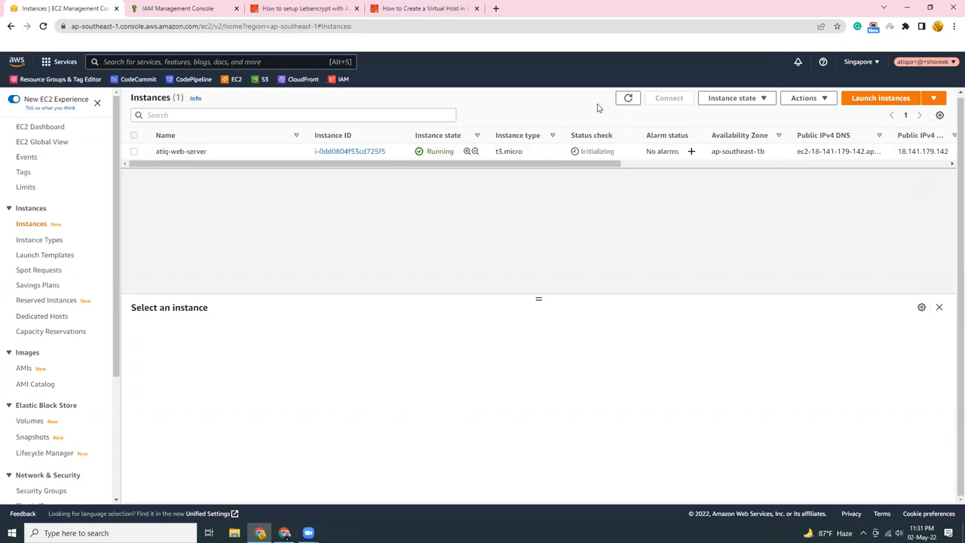
pyautogui.moveTo(497, 161)
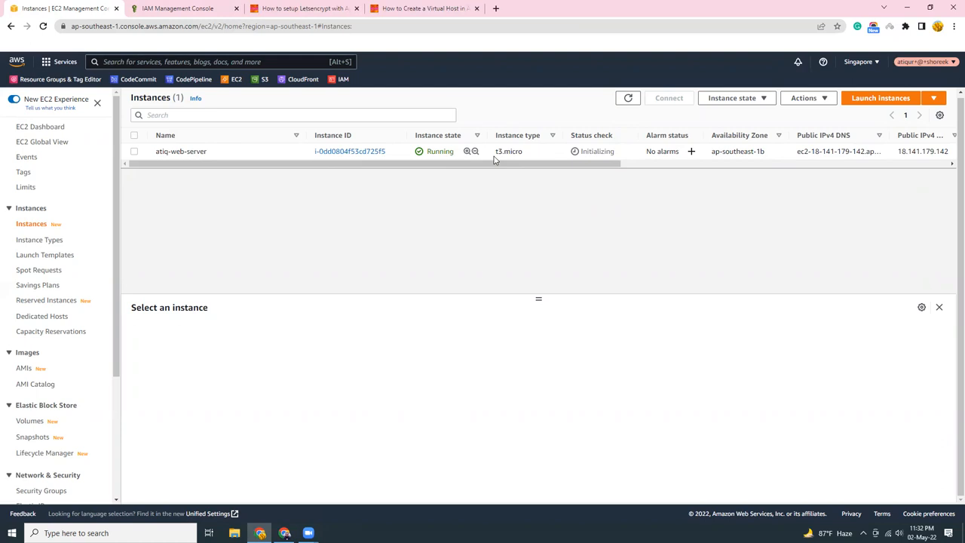
pyautogui.moveTo(446, 151)
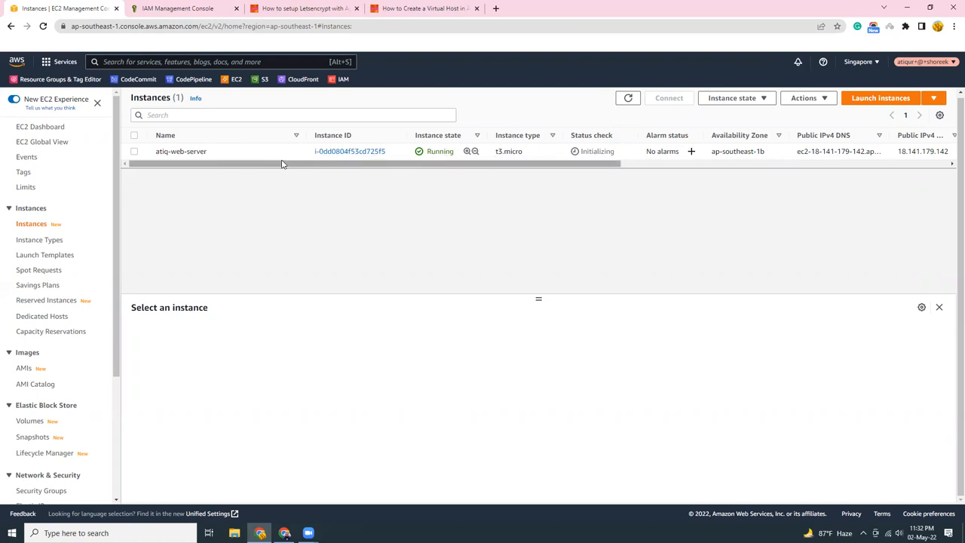
pyautogui.click(302, 9)
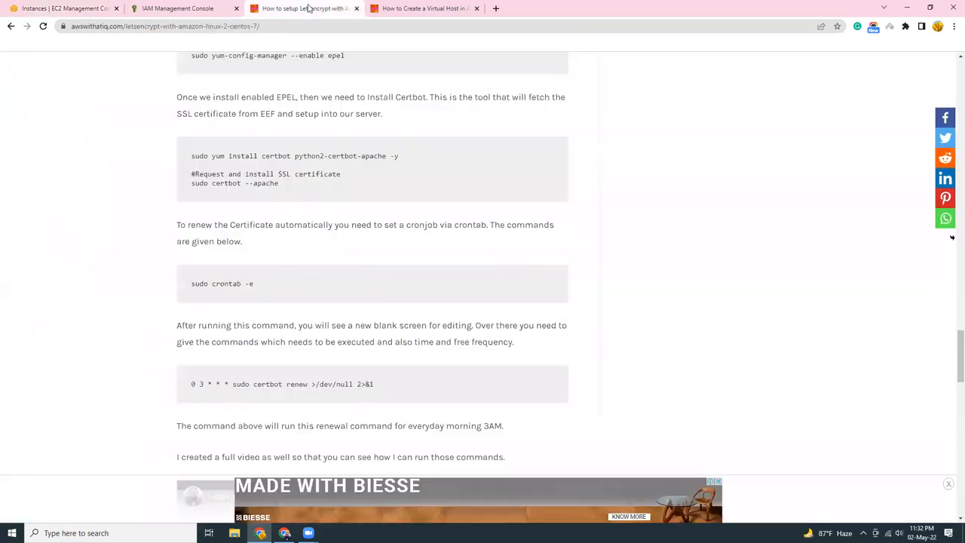
pyautogui.scroll(3)
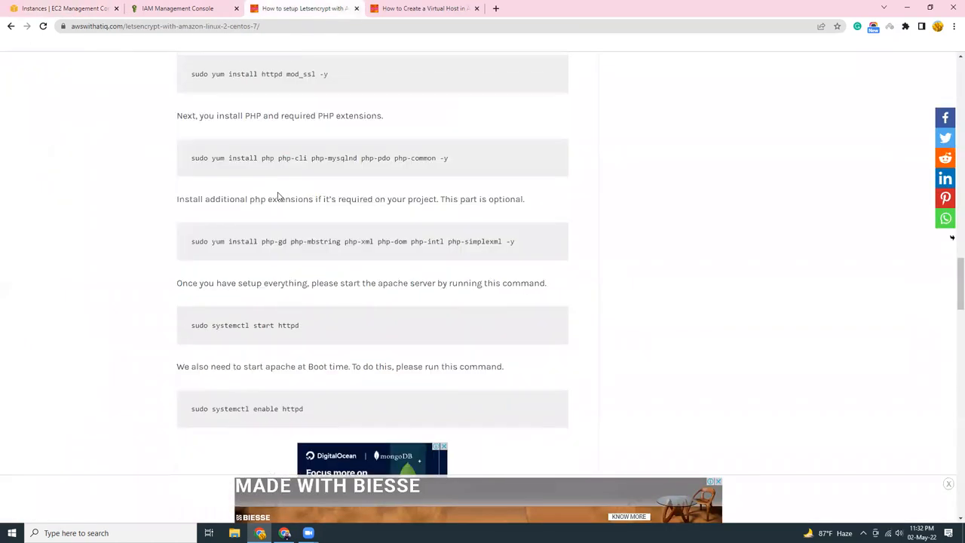
pyautogui.scroll(3)
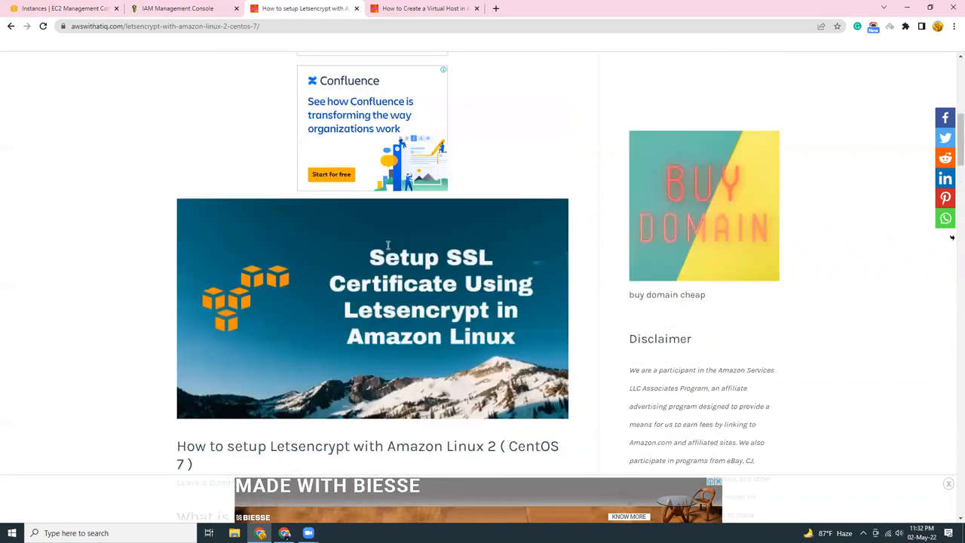
pyautogui.scroll(-3)
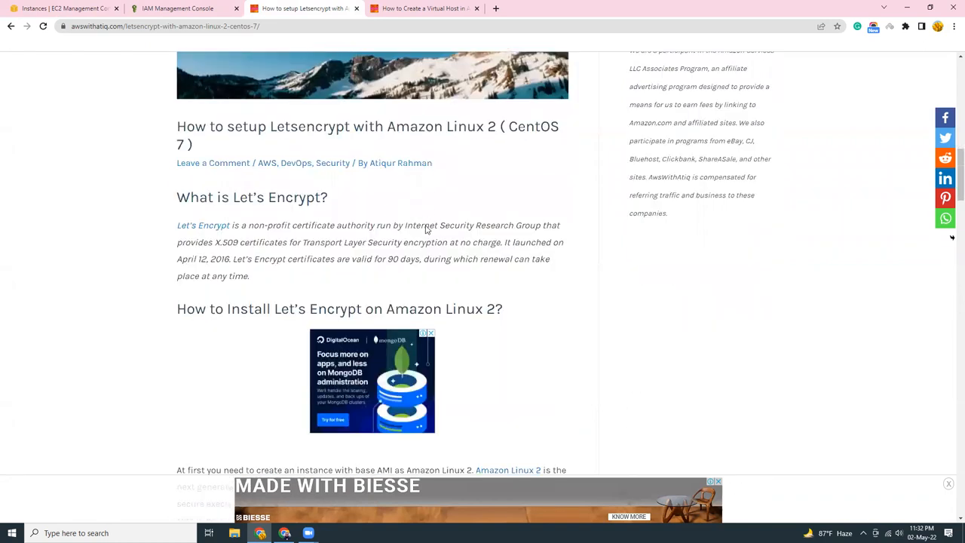
pyautogui.scroll(-3)
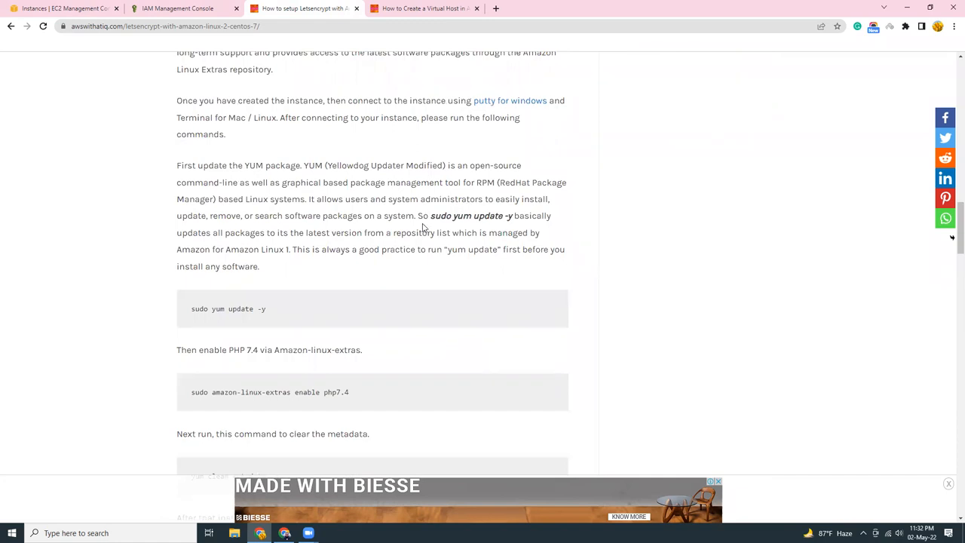
pyautogui.scroll(-3)
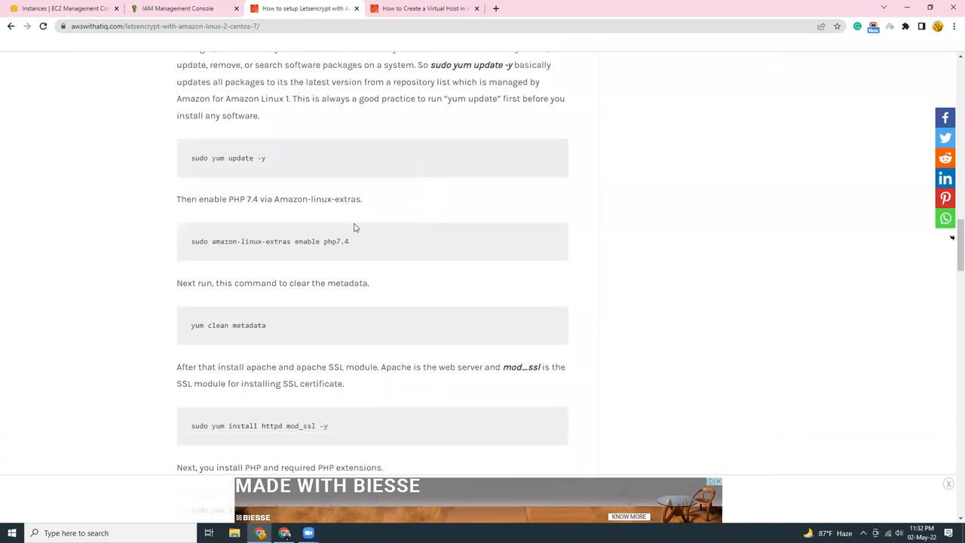
pyautogui.moveTo(219, 60)
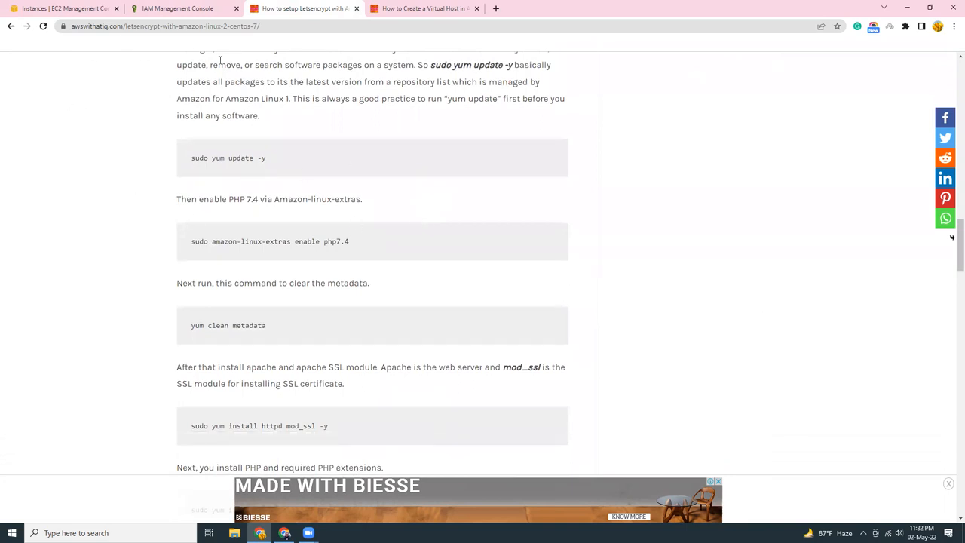
pyautogui.moveTo(254, 112)
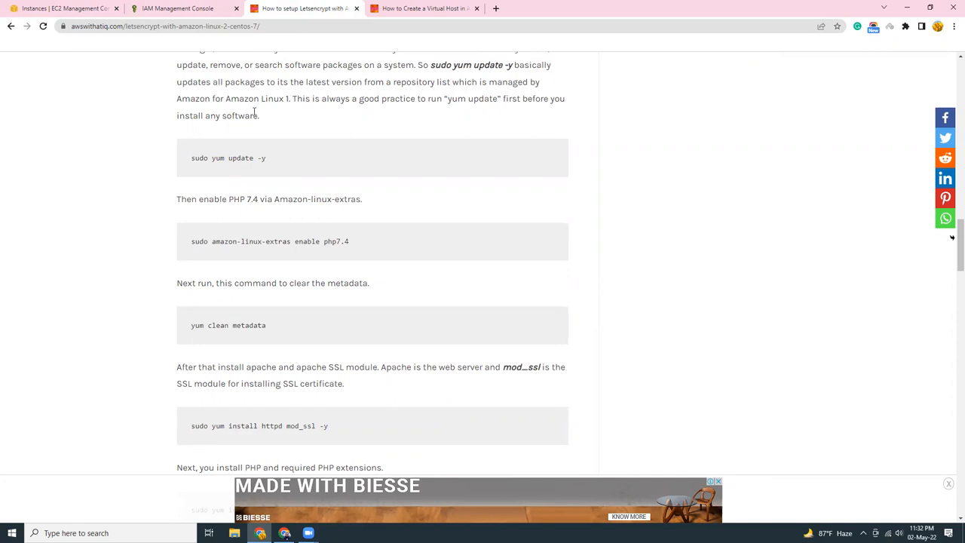
pyautogui.moveTo(264, 192)
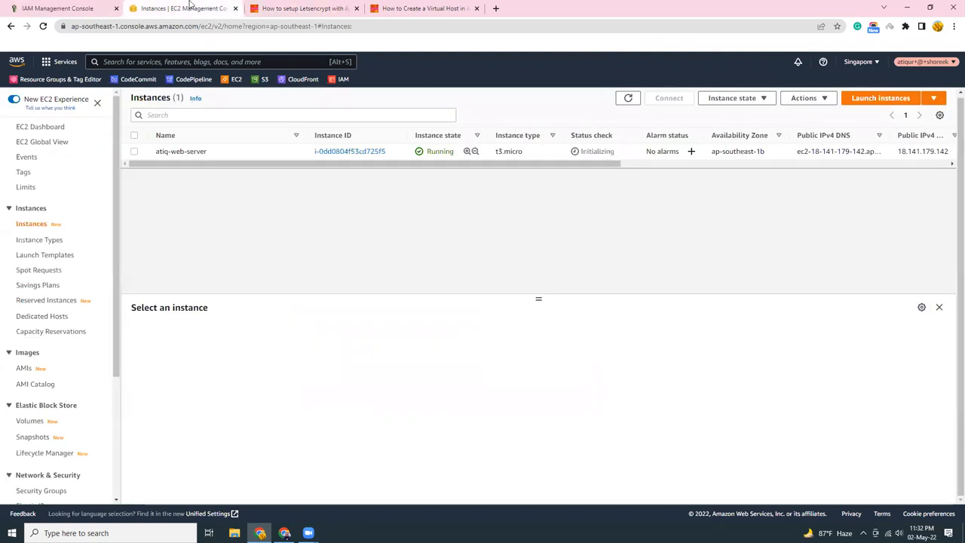
# Connect to atiq-web-server through a Session Manager shell session
pyautogui.click(628, 98)
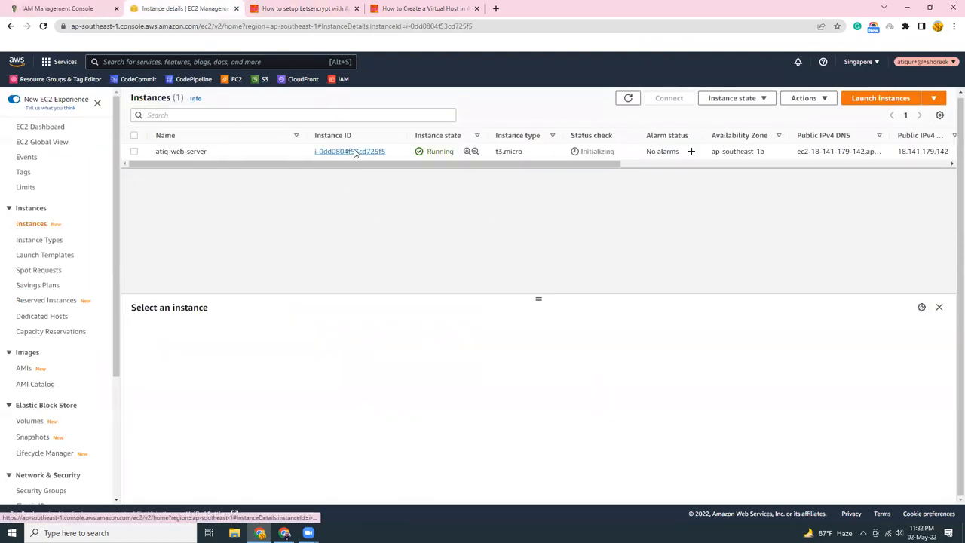
pyautogui.click(349, 151)
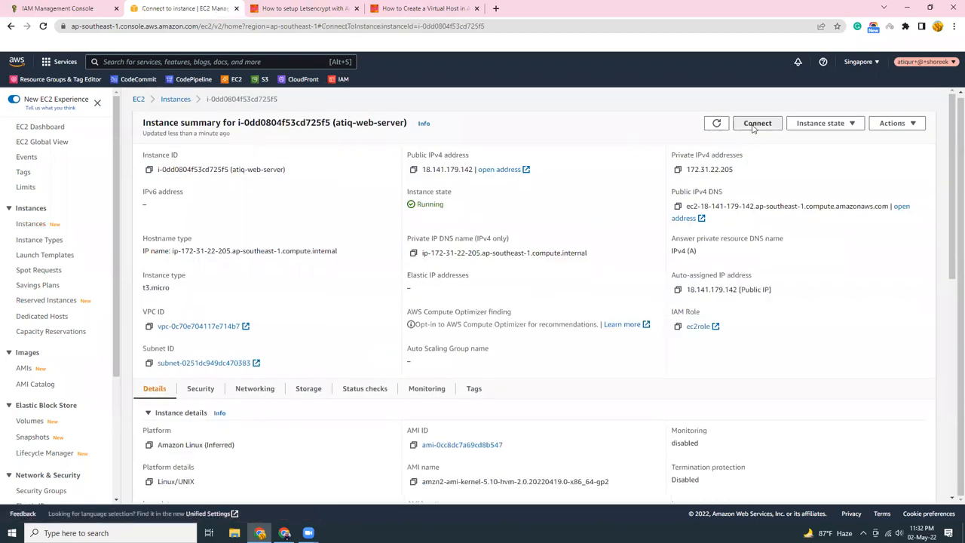
pyautogui.click(757, 123)
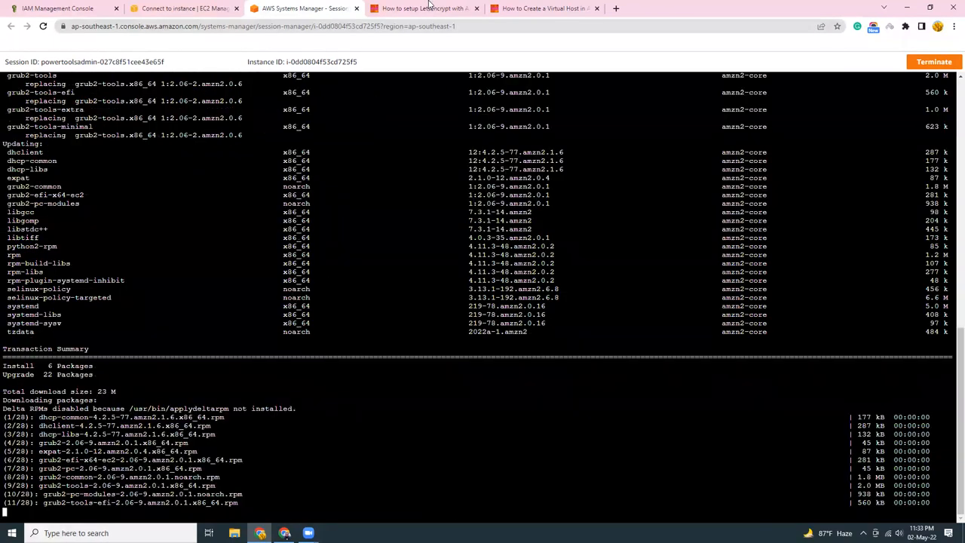
# Copy the amazon-linux-extras enable php7.4 command from the tutorial into the shell prompt
pyautogui.click(424, 8)
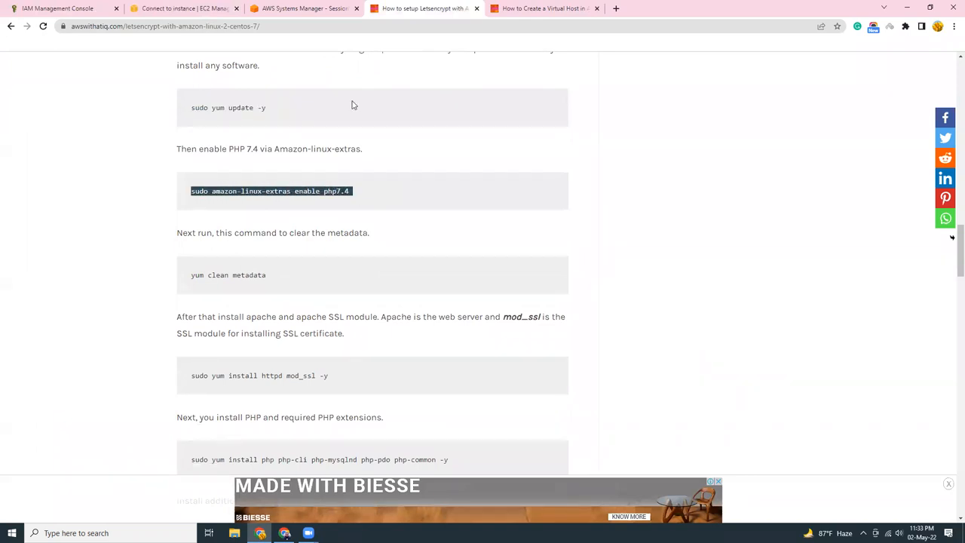
pyautogui.click(304, 8)
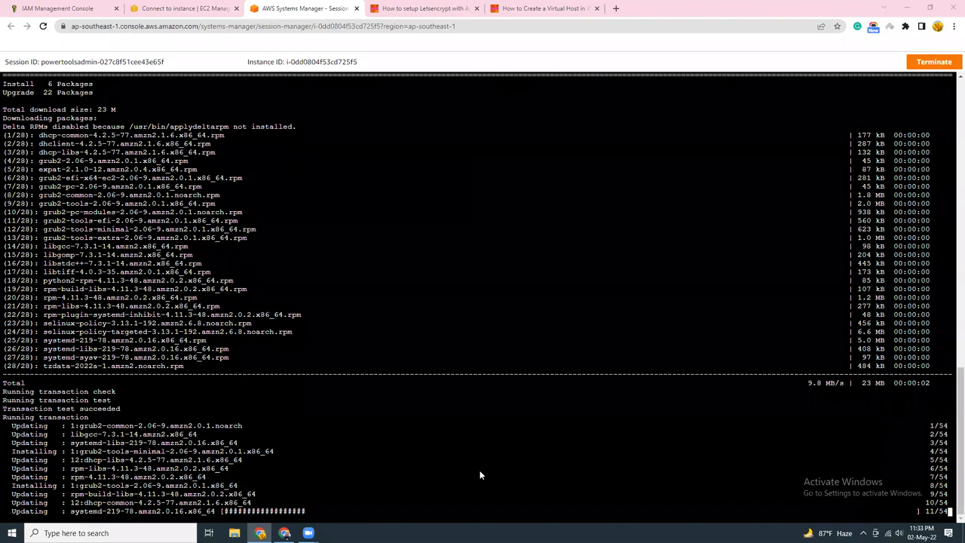
pyautogui.moveTo(385, 446)
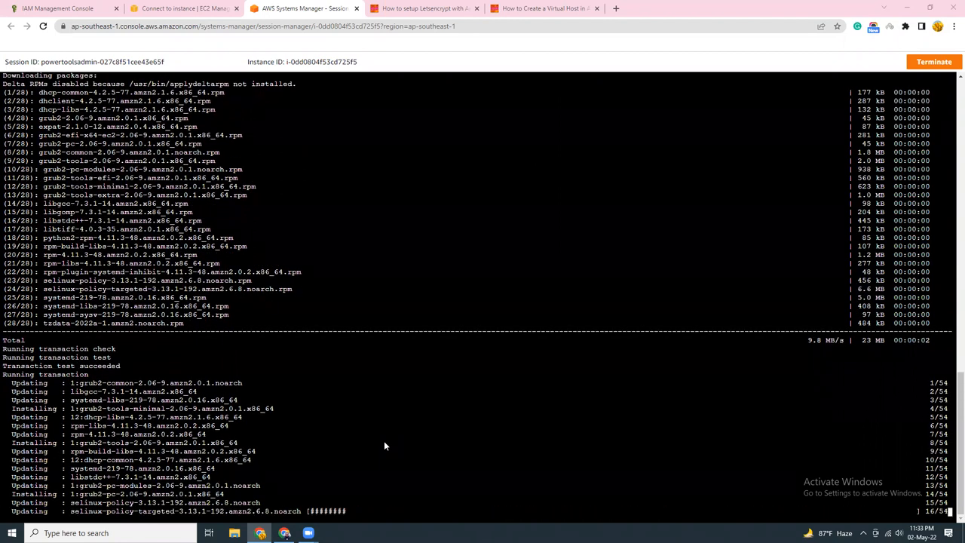
pyautogui.click(425, 8)
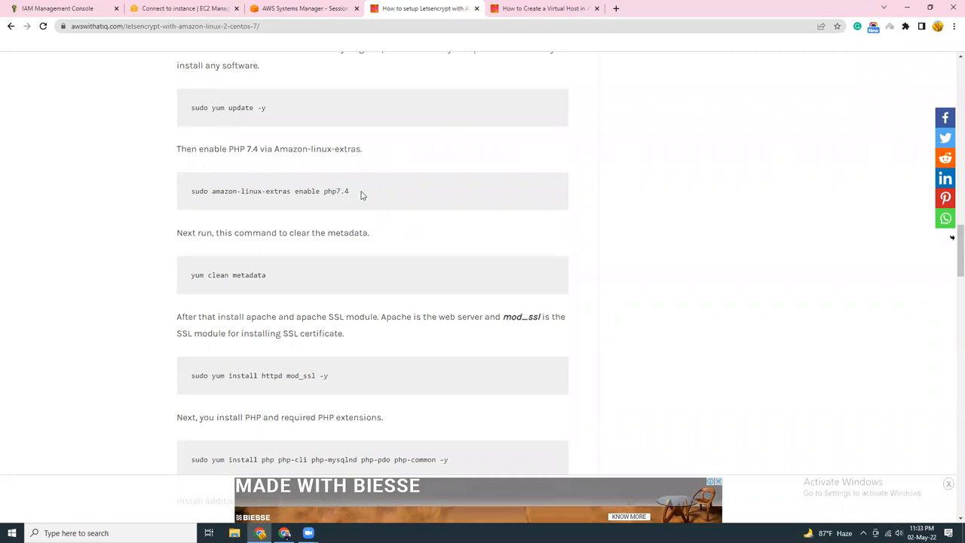
pyautogui.doubleClick(344, 191)
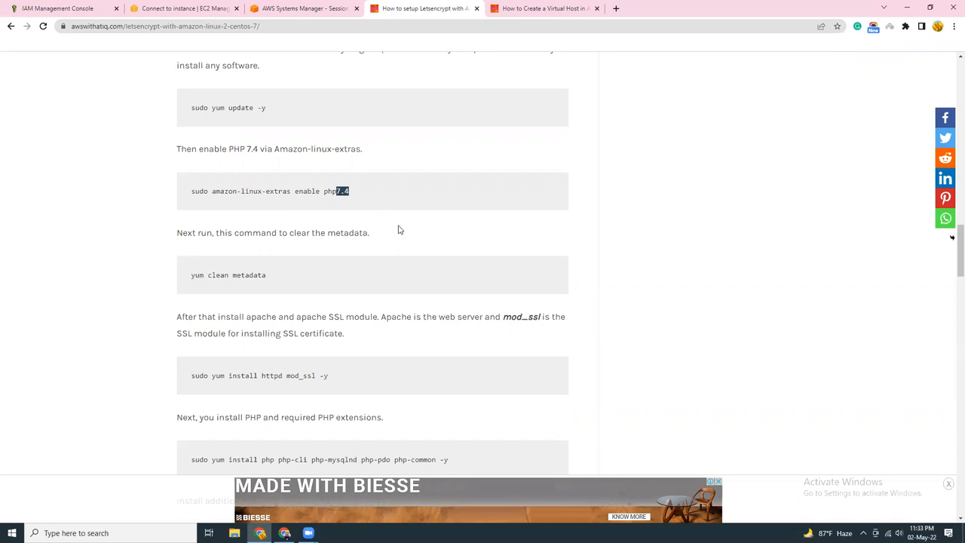
pyautogui.click(304, 8)
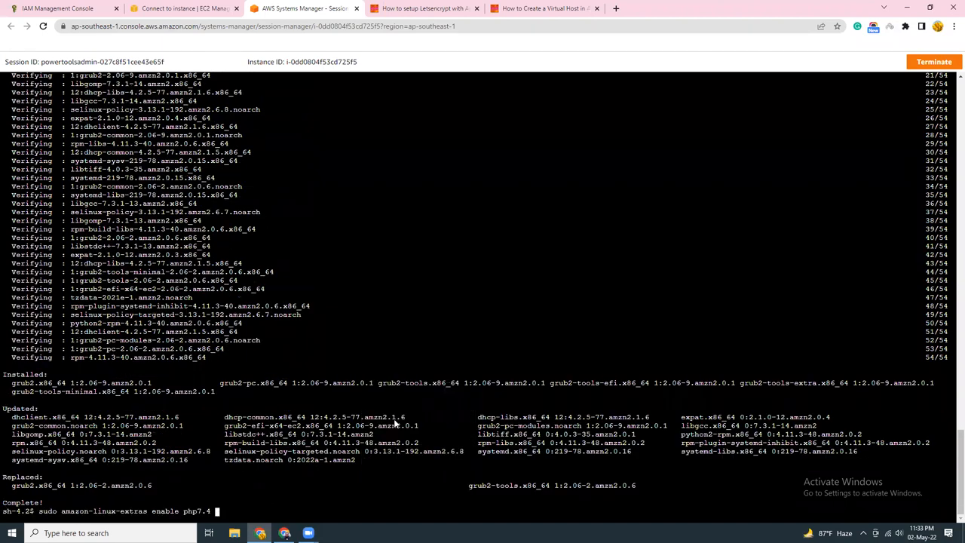
# Run the php7.4 enable command and clear the yum metadata
pyautogui.press('Return')
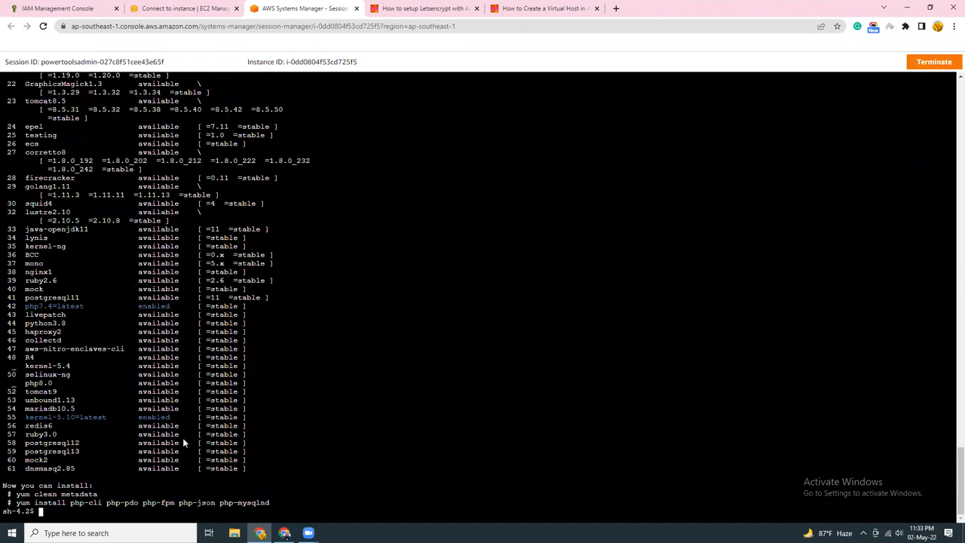
pyautogui.moveTo(317, 93)
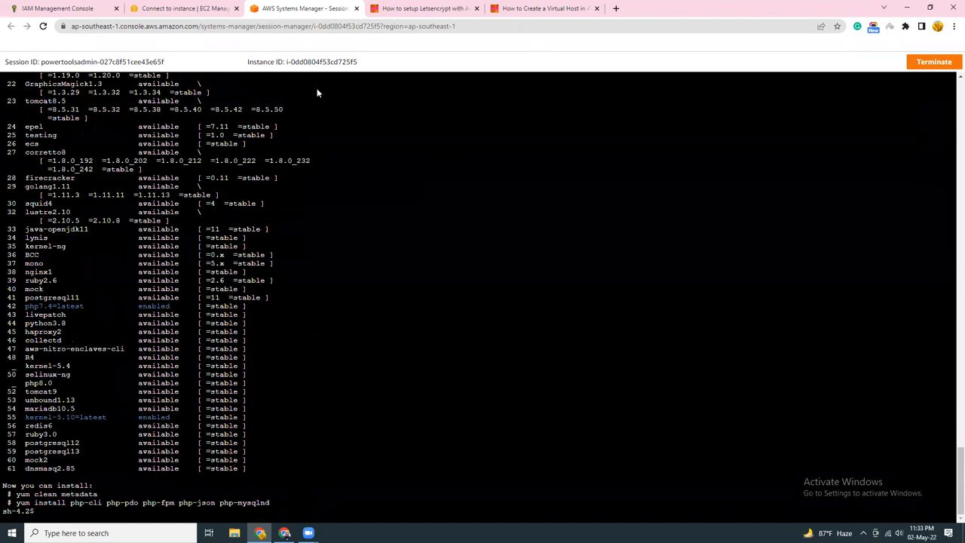
pyautogui.click(424, 9)
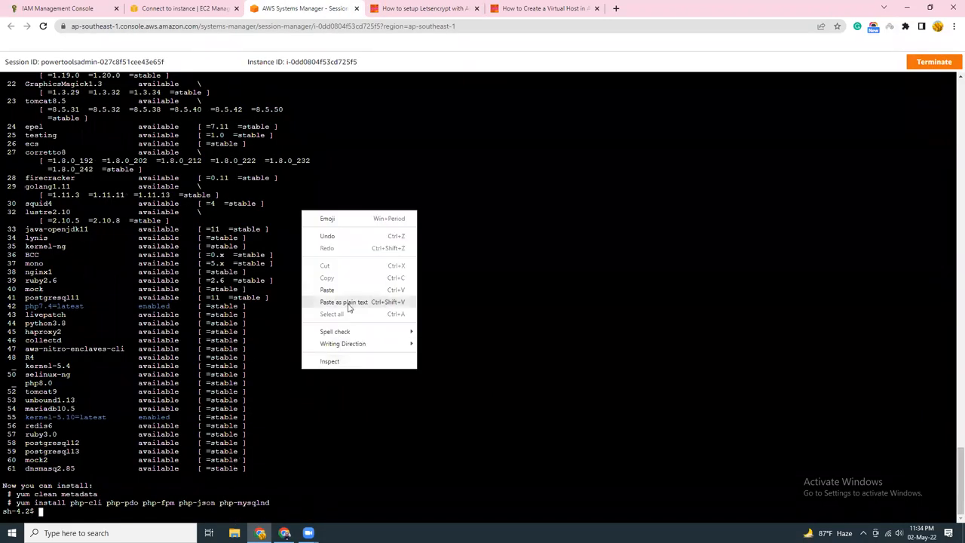
pyautogui.click(327, 289)
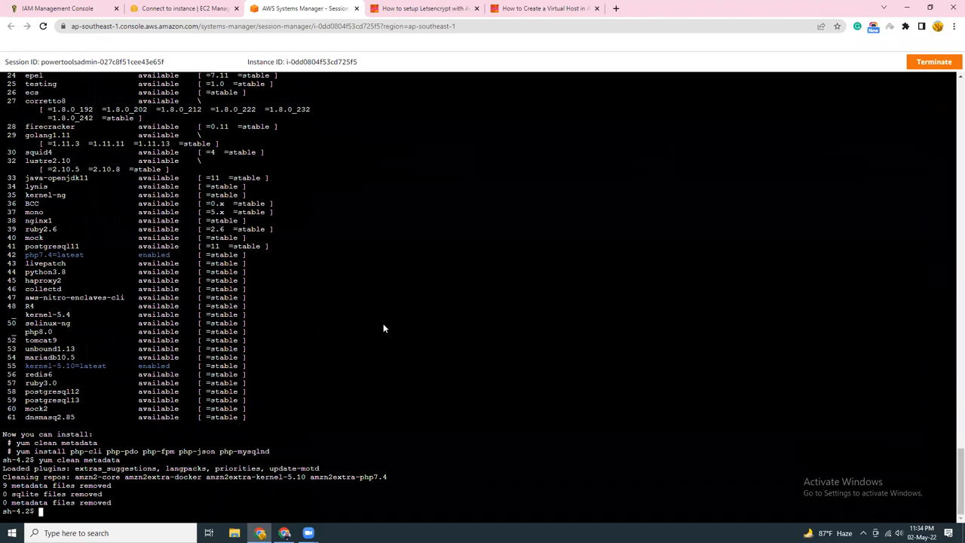
# Run sudo yum install httpd mod_ssl -y and locate the PHP install command in the tutorial
pyautogui.click(424, 8)
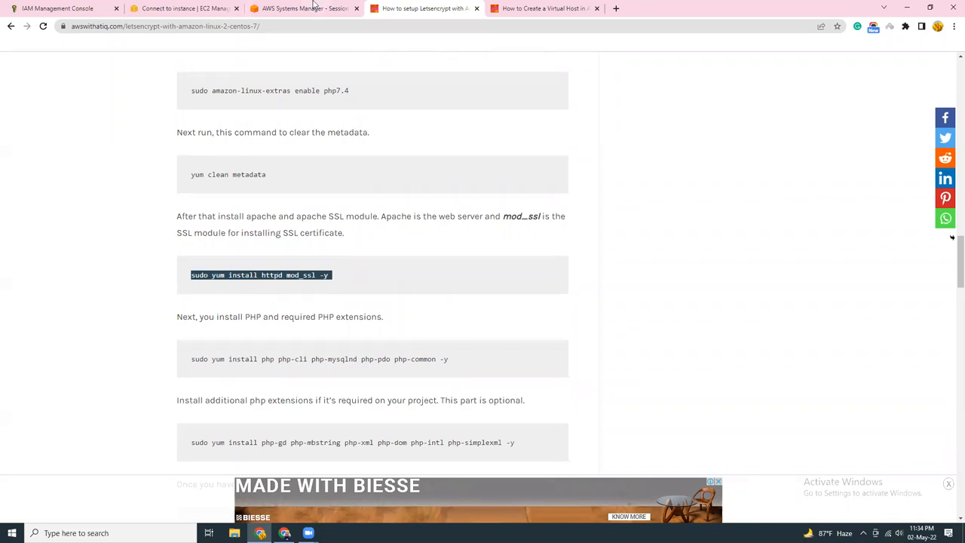
pyautogui.click(304, 9)
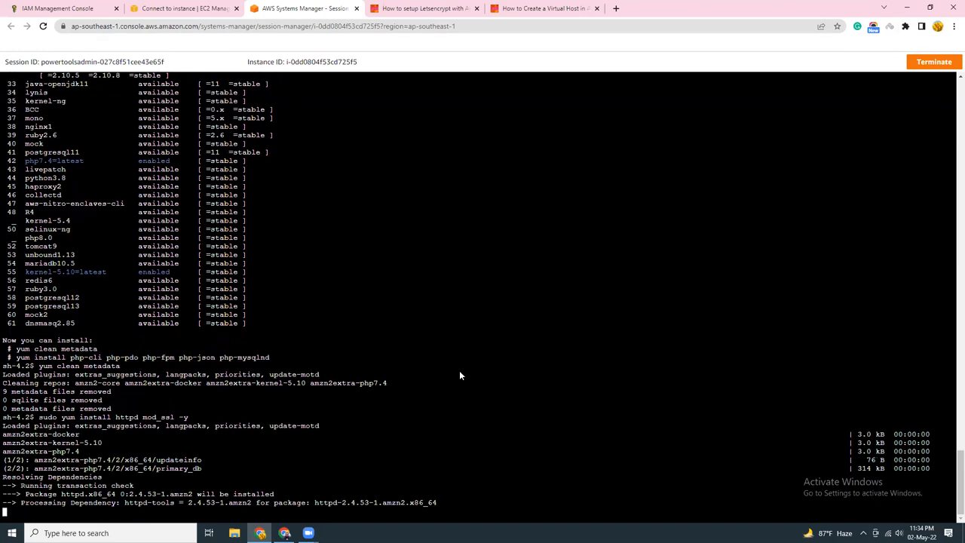
pyautogui.click(423, 8)
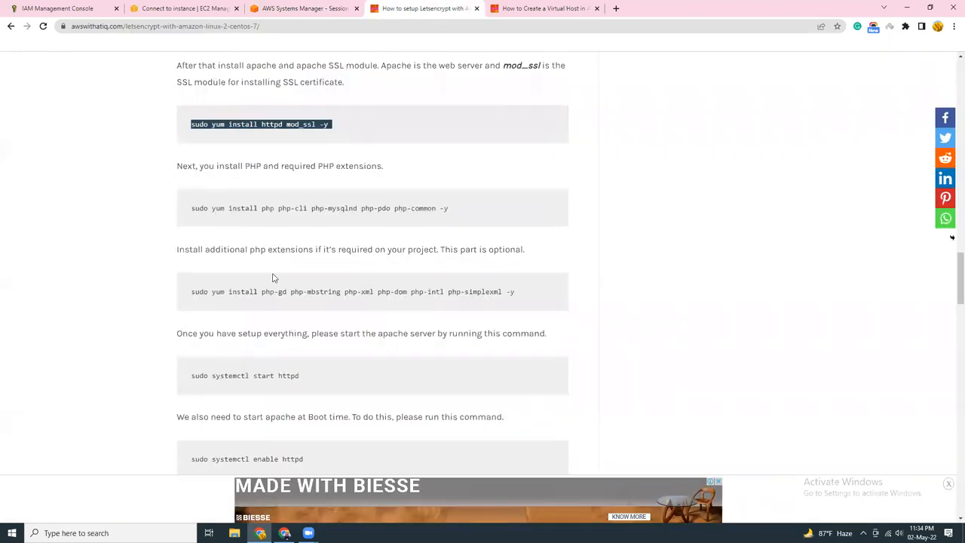
pyautogui.doubleClick(286, 208)
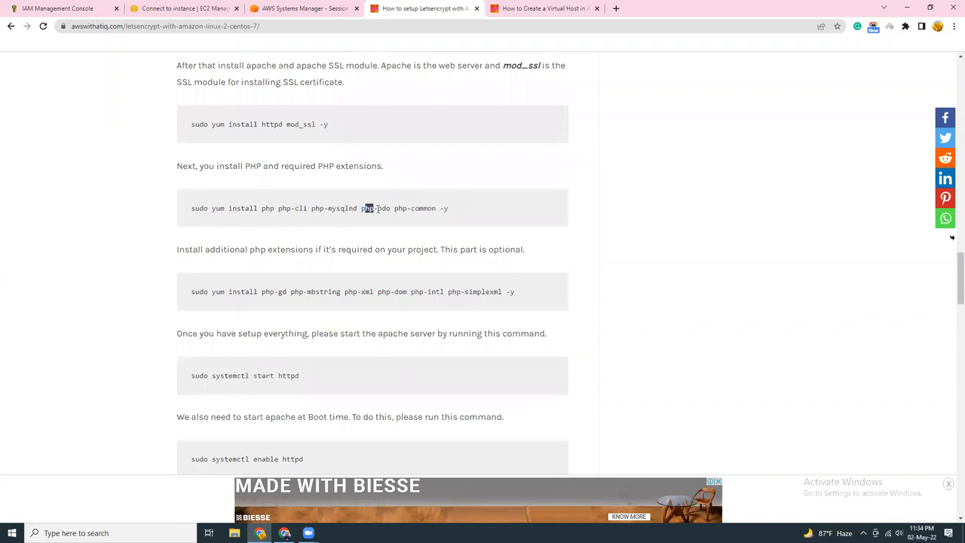
# Install PHP with php-cli, php-mysqlnd, php-pdo and php-common from the tutorial command
pyautogui.tripleClick(317, 208)
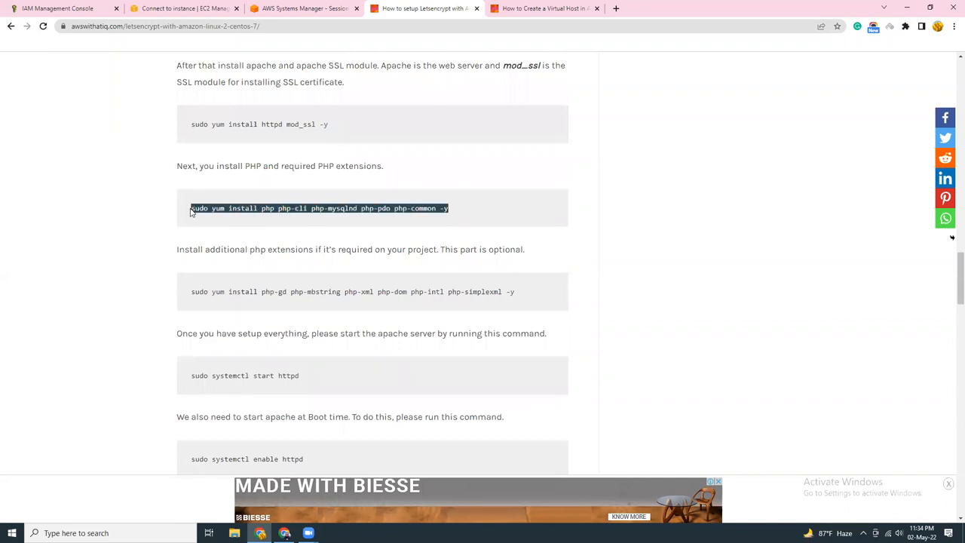
pyautogui.click(304, 8)
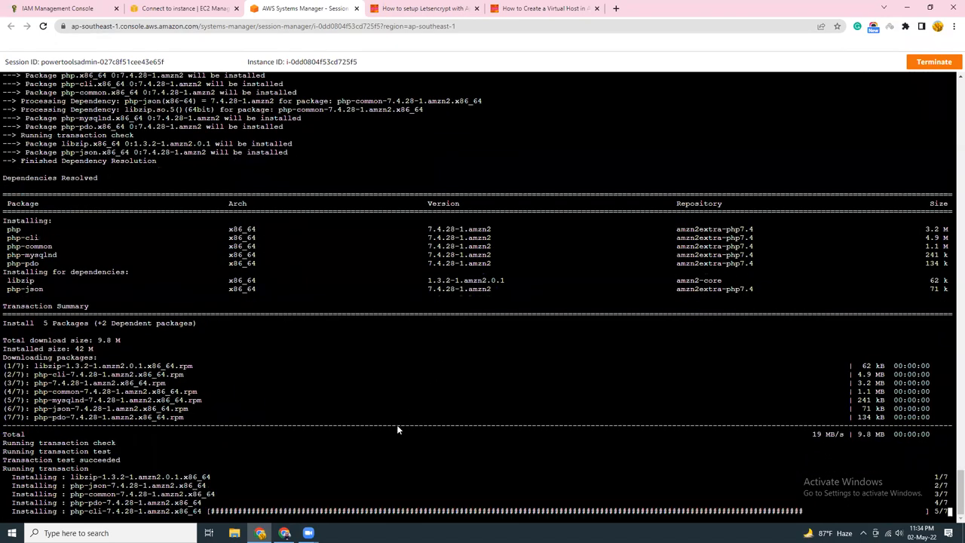
pyautogui.click(425, 9)
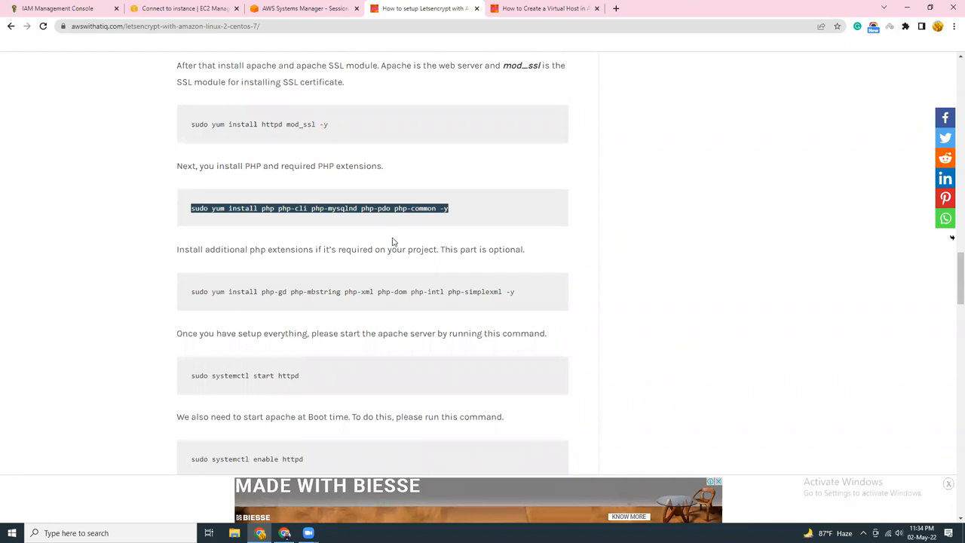
pyautogui.scroll(-3)
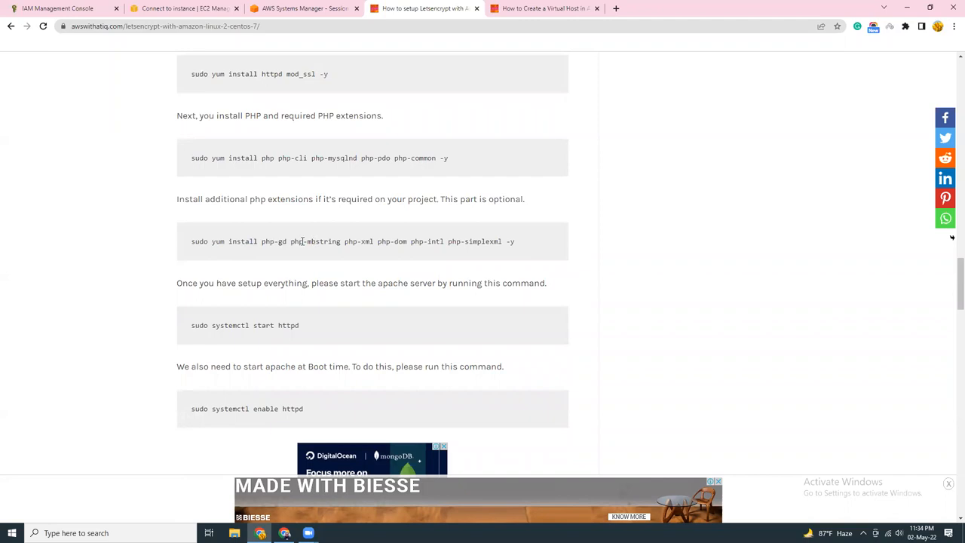
# Run sudo yum install php-gd php-mbstring php-xml php-dom php-intl php-simplexml -y in the shell
pyautogui.doubleClick(222, 241)
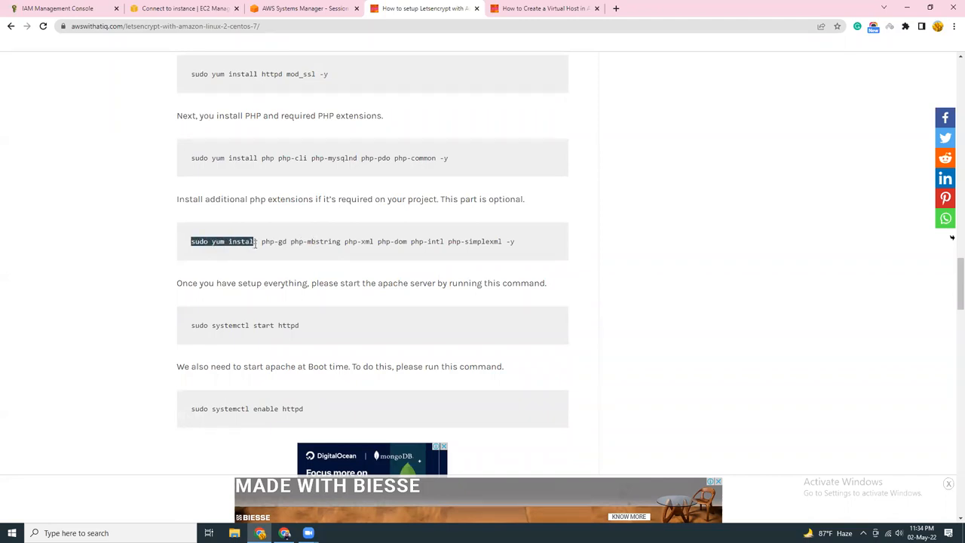
pyautogui.moveTo(257, 241); pyautogui.dragTo(388, 241)
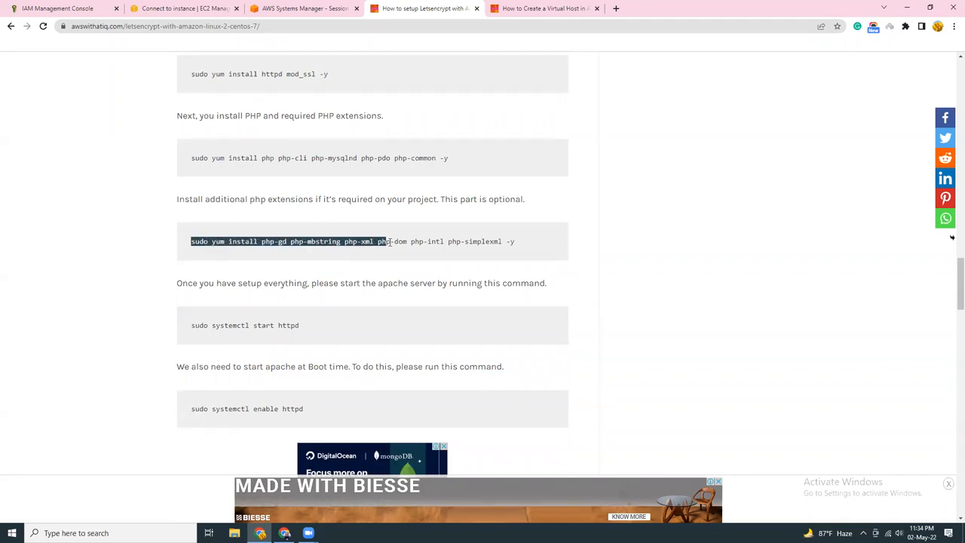
pyautogui.moveTo(389, 241); pyautogui.dragTo(516, 242)
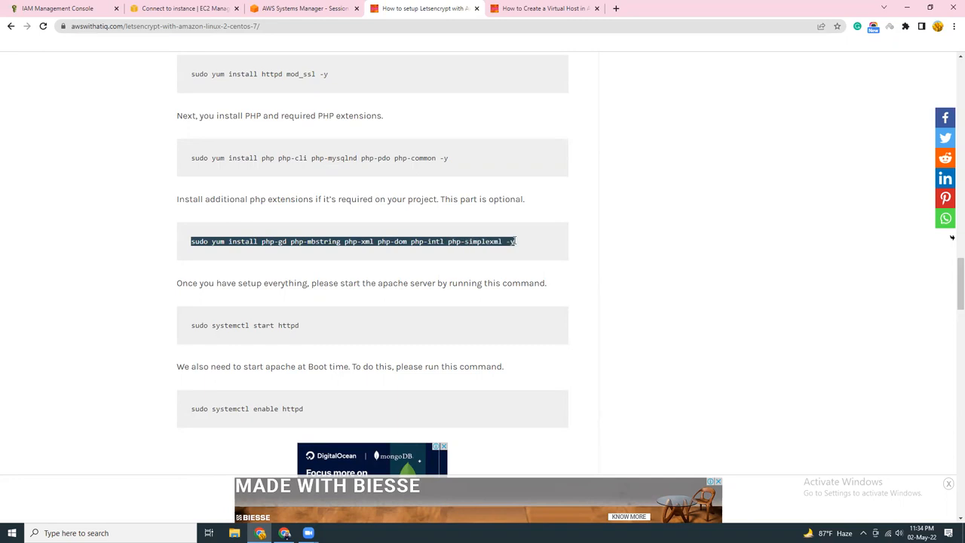
pyautogui.rightClick(415, 241)
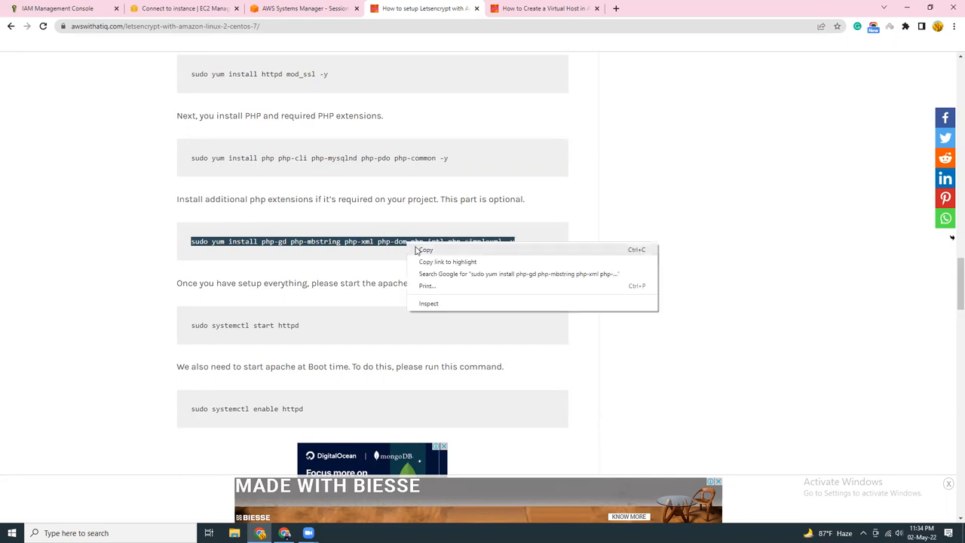
pyautogui.click(303, 8)
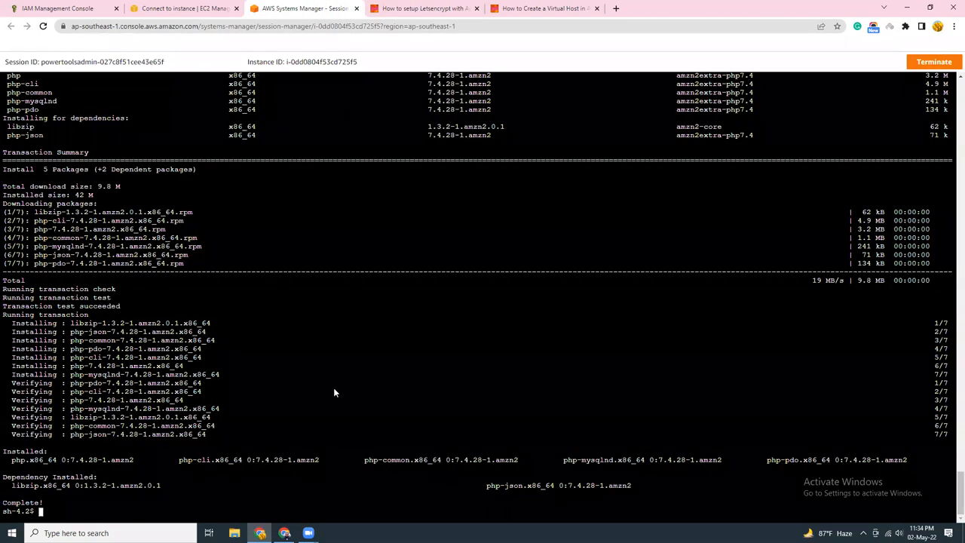
pyautogui.write('sudo yum install php-gd php-mbstring php-xml php-dom php-intl php-simplexml -y')
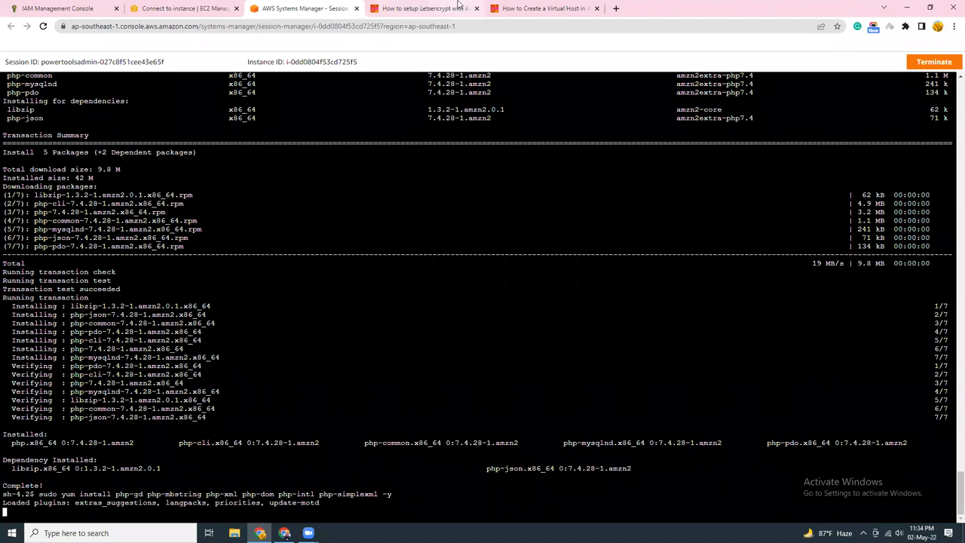
pyautogui.click(425, 8)
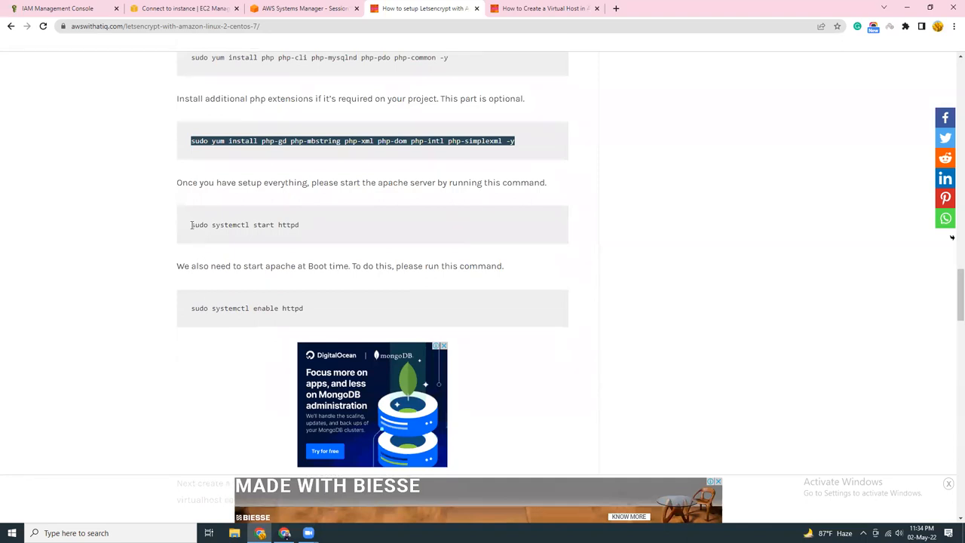
# Start Apache on the server with 'sudo systemctl start httpd' copied from the guide
pyautogui.tripleClick(244, 225)
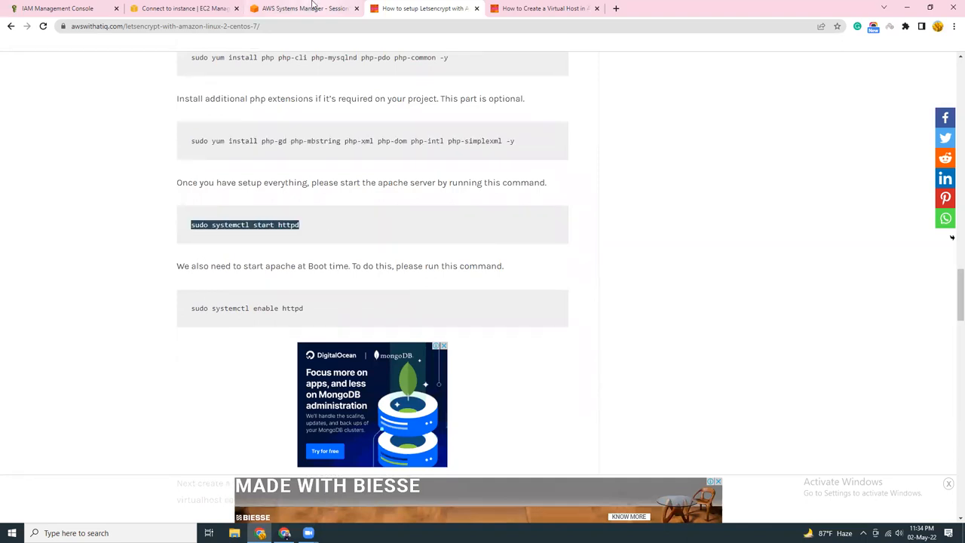
pyautogui.click(304, 8)
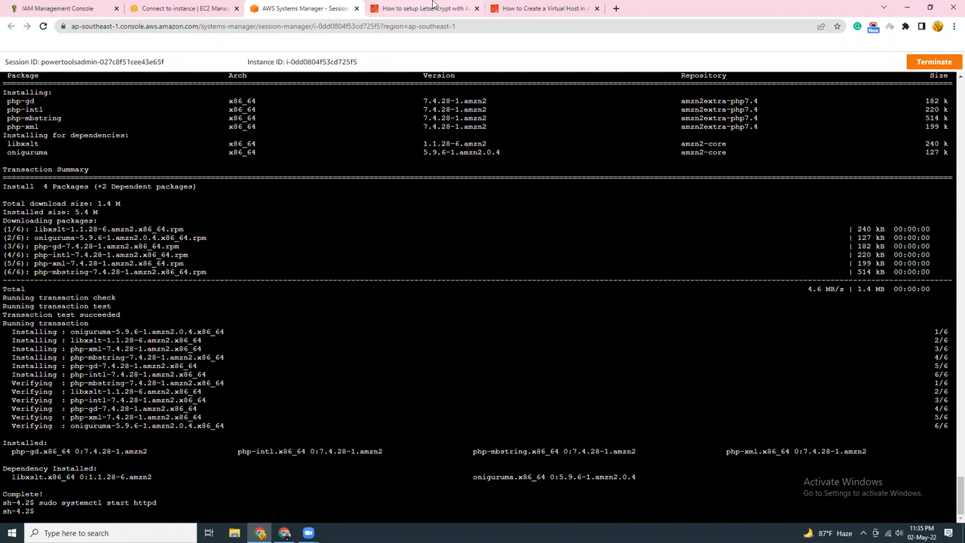
pyautogui.click(424, 8)
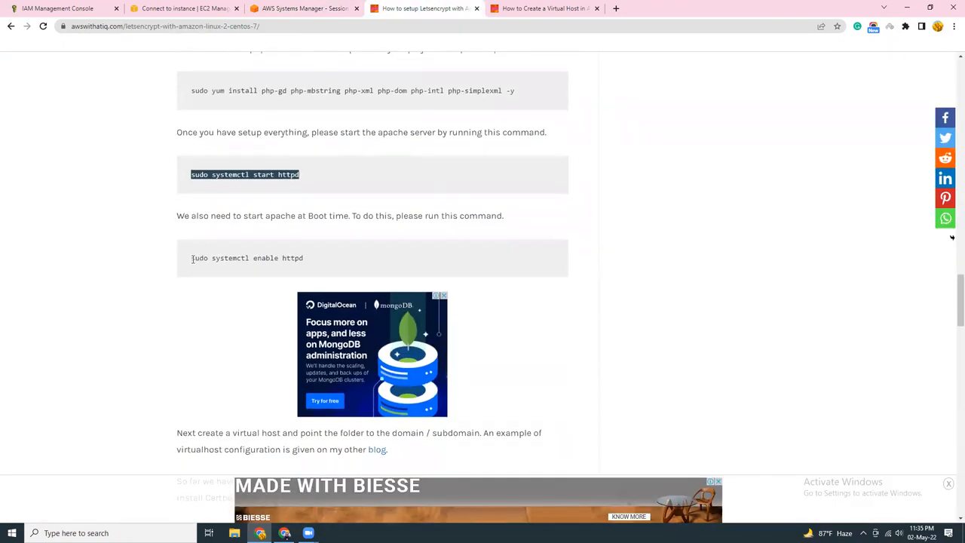
# Enable Apache at boot with 'sudo systemctl enable httpd'
pyautogui.tripleClick(246, 258)
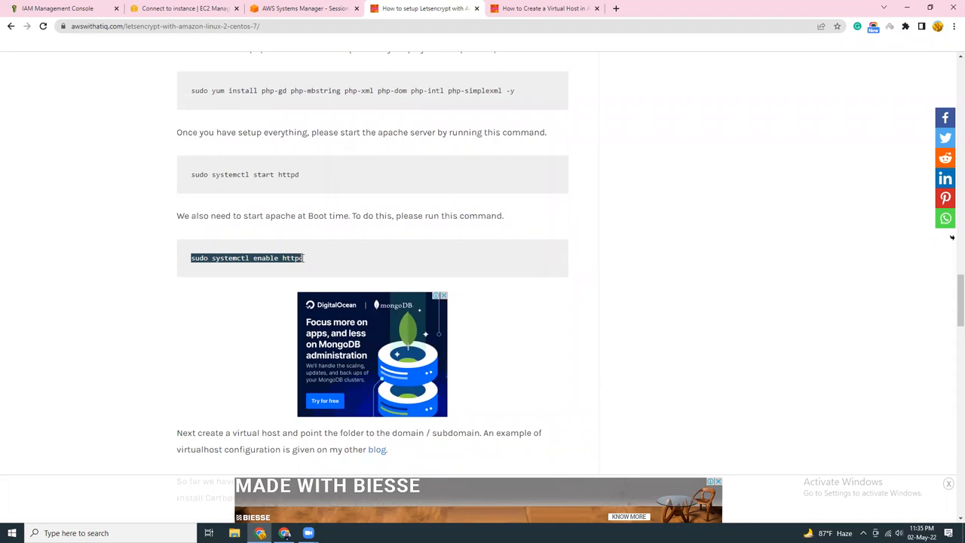
pyautogui.click(304, 9)
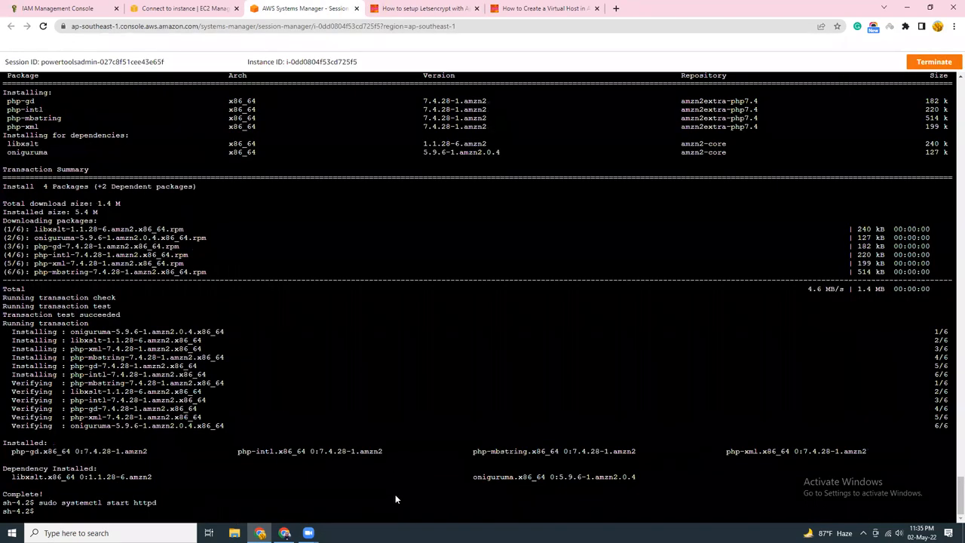
pyautogui.write('sudo systemctl enable httpd')
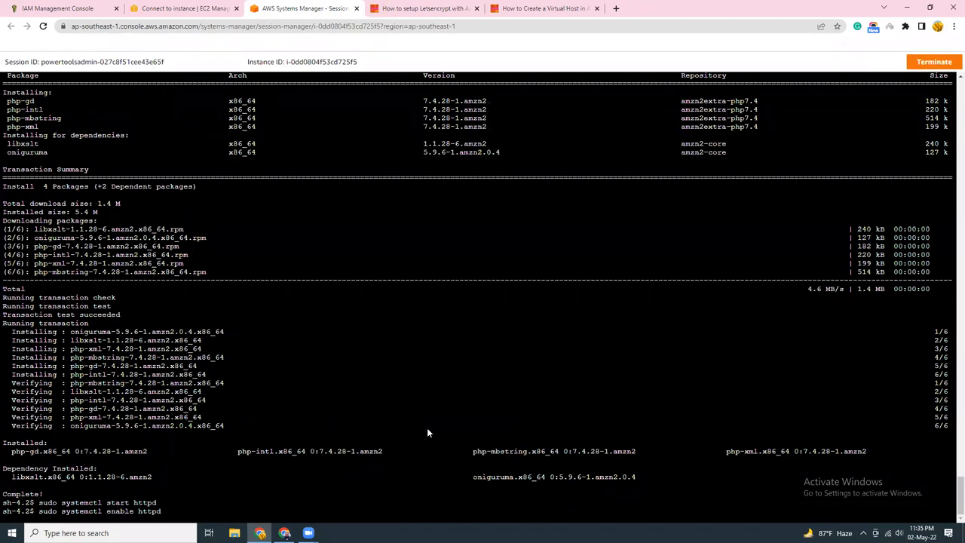
pyautogui.scroll(-3)
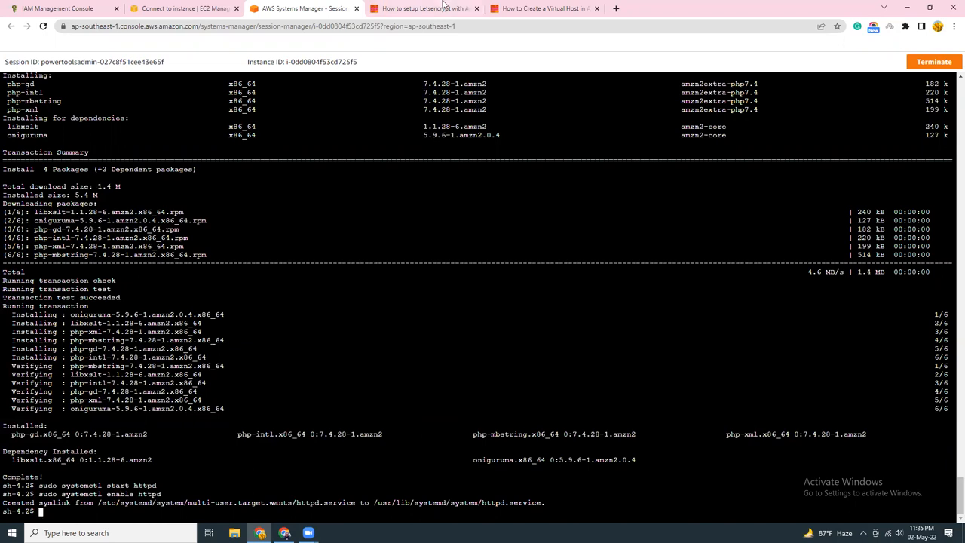
# Enable the EPEL repository on the server using the two commands from the guide
pyautogui.click(424, 8)
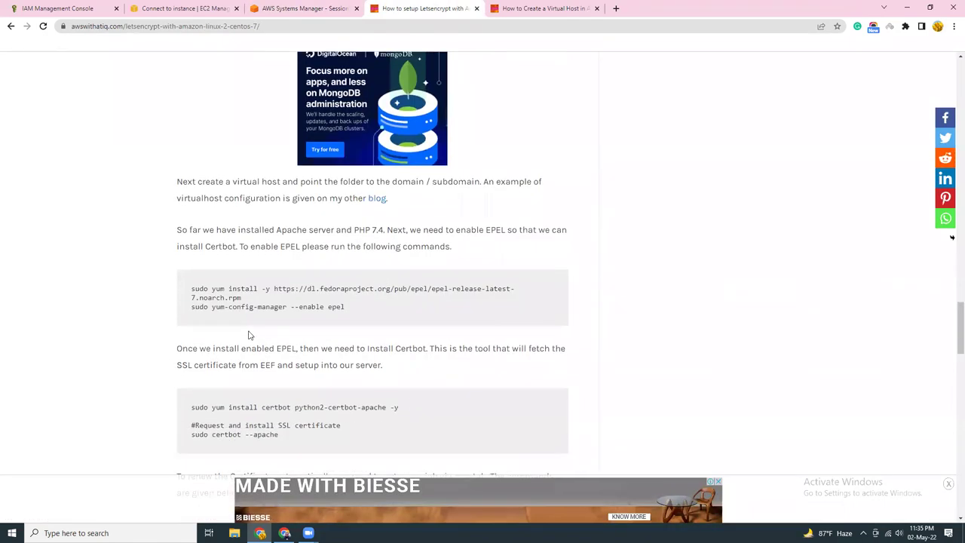
pyautogui.scroll(-3)
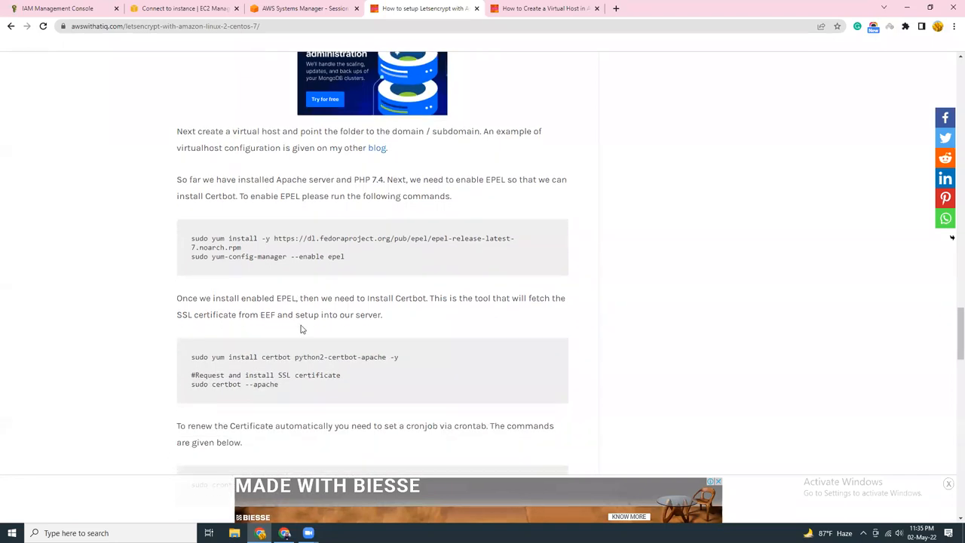
pyautogui.moveTo(303, 312)
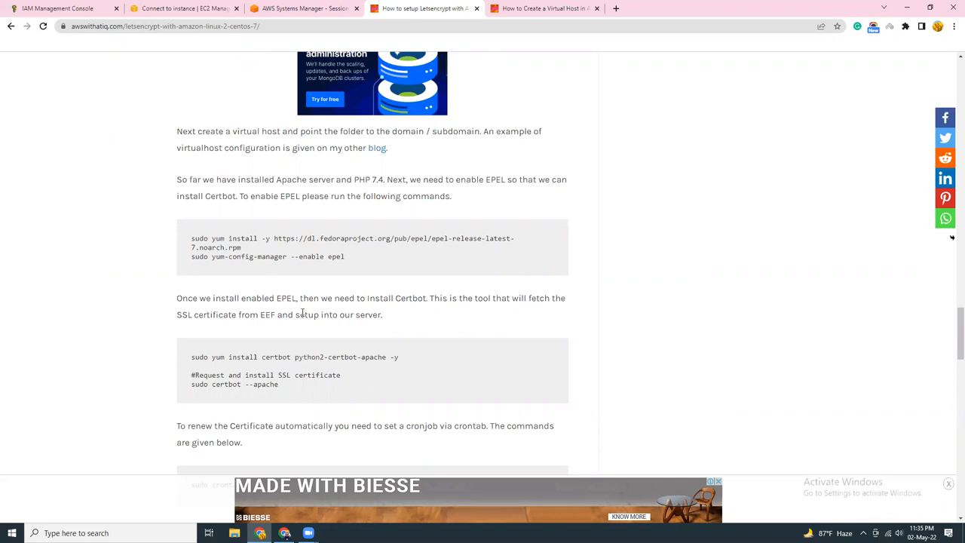
pyautogui.moveTo(329, 258)
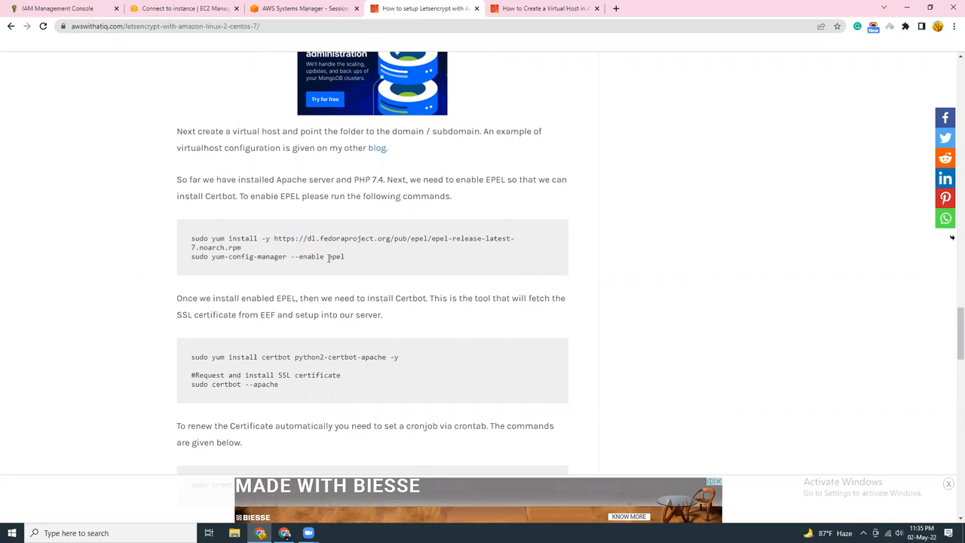
pyautogui.moveTo(192, 238); pyautogui.dragTo(345, 256)
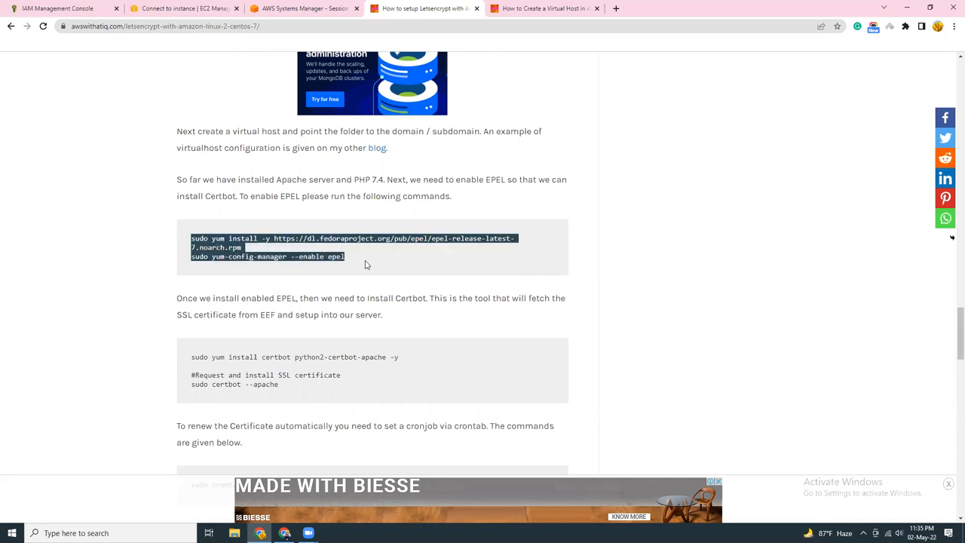
pyautogui.click(304, 8)
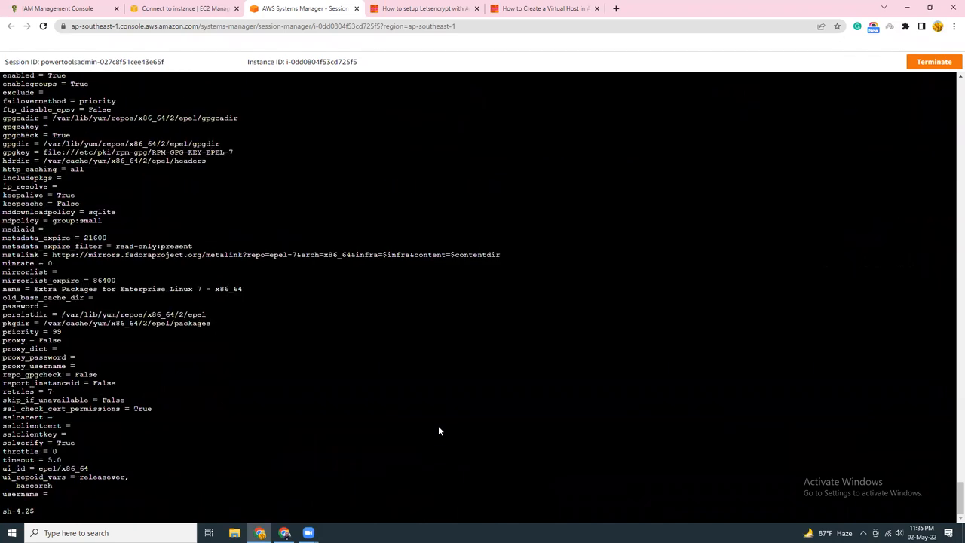
# Install Certbot and its Apache plugin with 'sudo yum install certbot python2-certbot-apache -y'
pyautogui.click(424, 8)
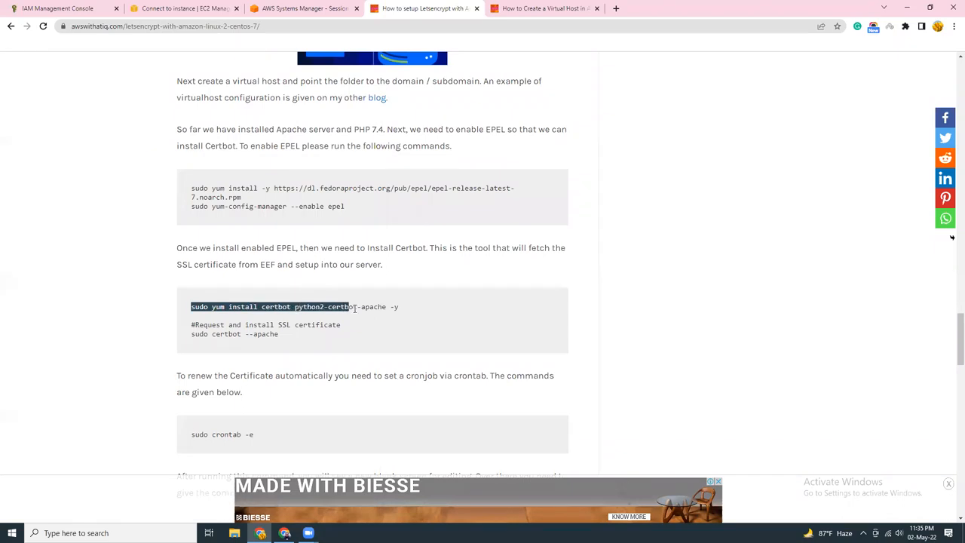
pyautogui.moveTo(348, 306); pyautogui.dragTo(398, 306)
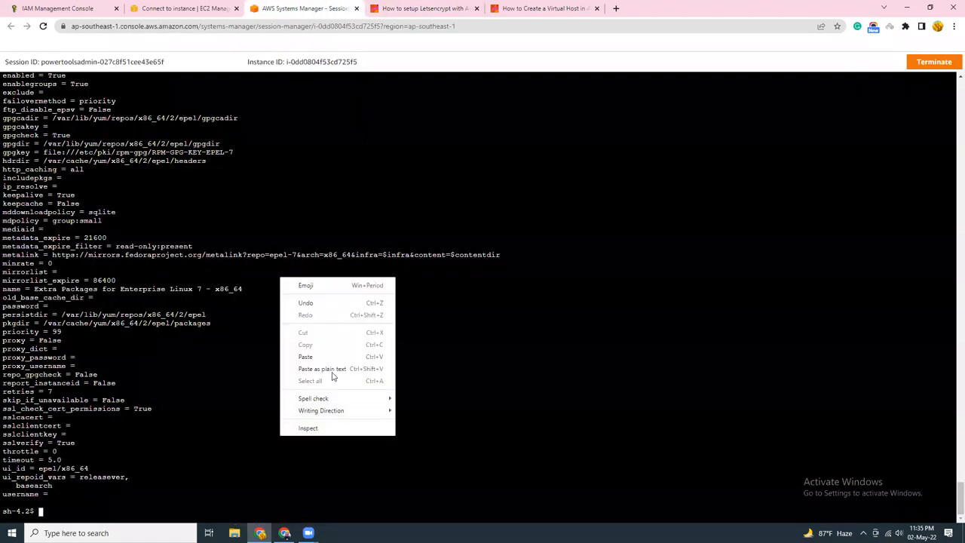
pyautogui.click(305, 357)
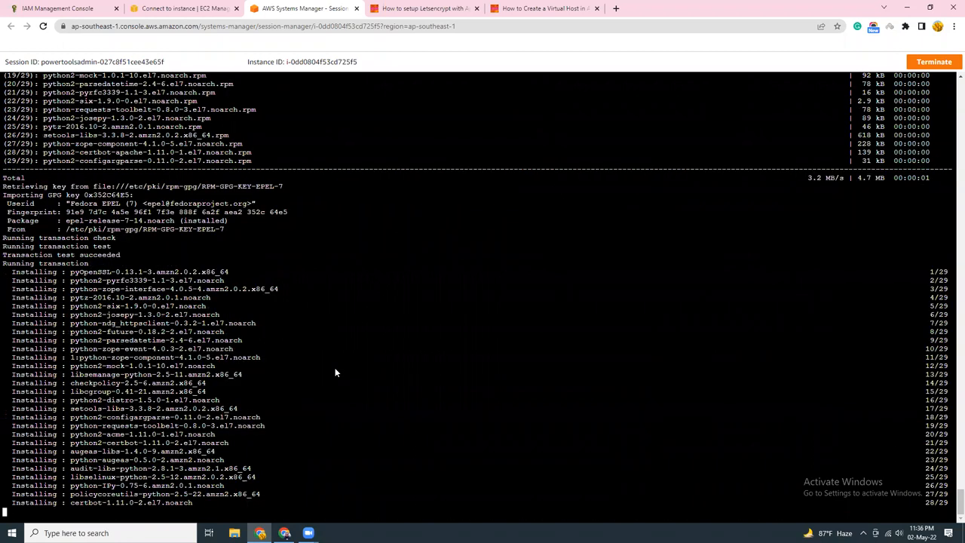
pyautogui.click(424, 8)
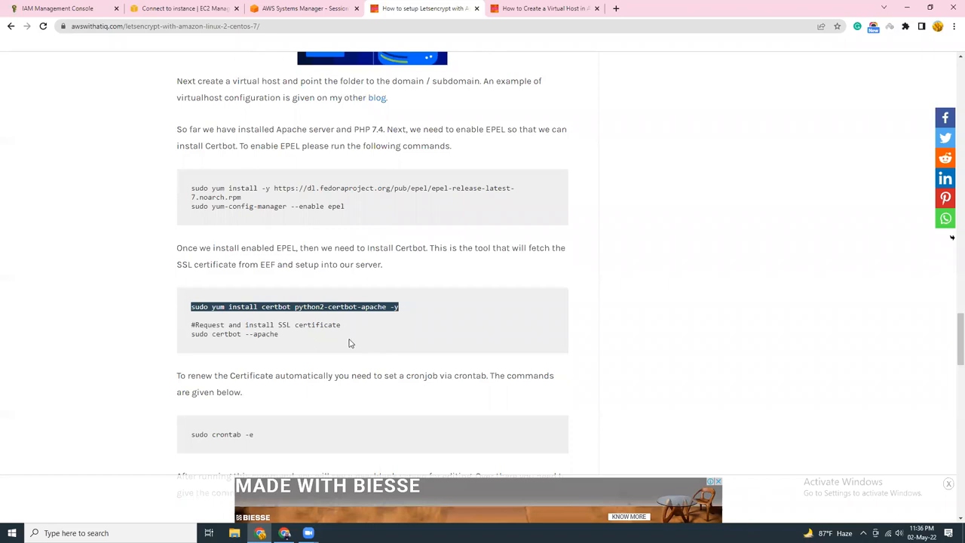
pyautogui.scroll(-3)
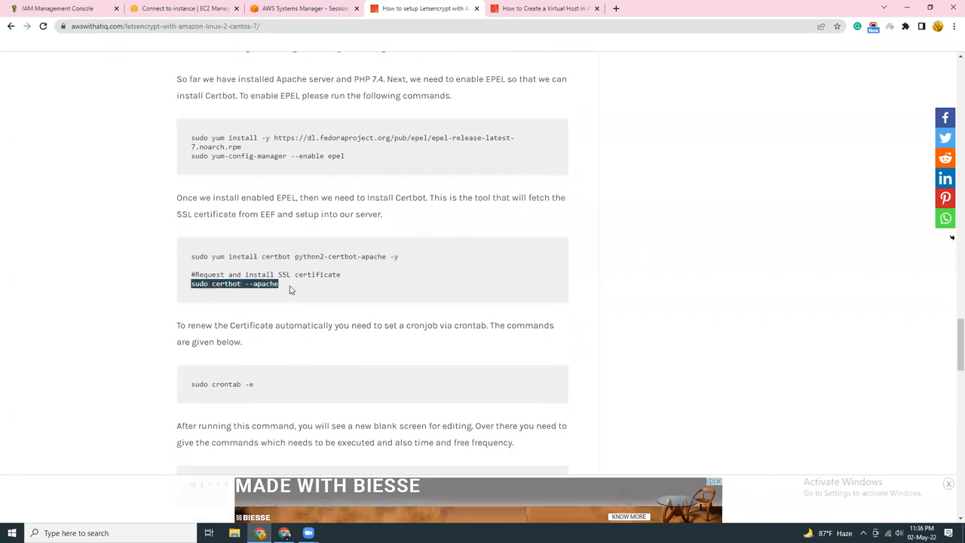
# Run 'sudo certbot --apache', register the Let's Encrypt account, then cancel at the empty domain prompt
pyautogui.click(304, 9)
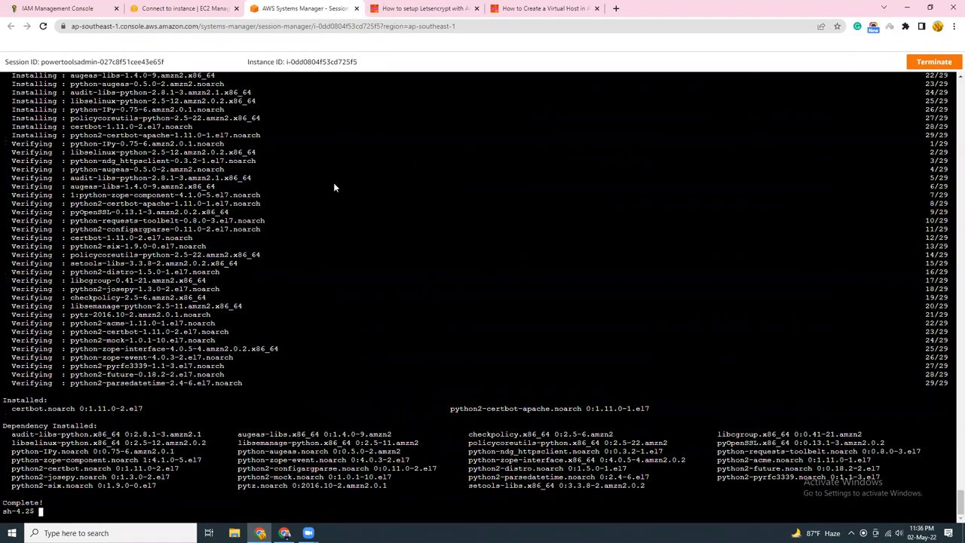
pyautogui.write('sudo certbot --apache')
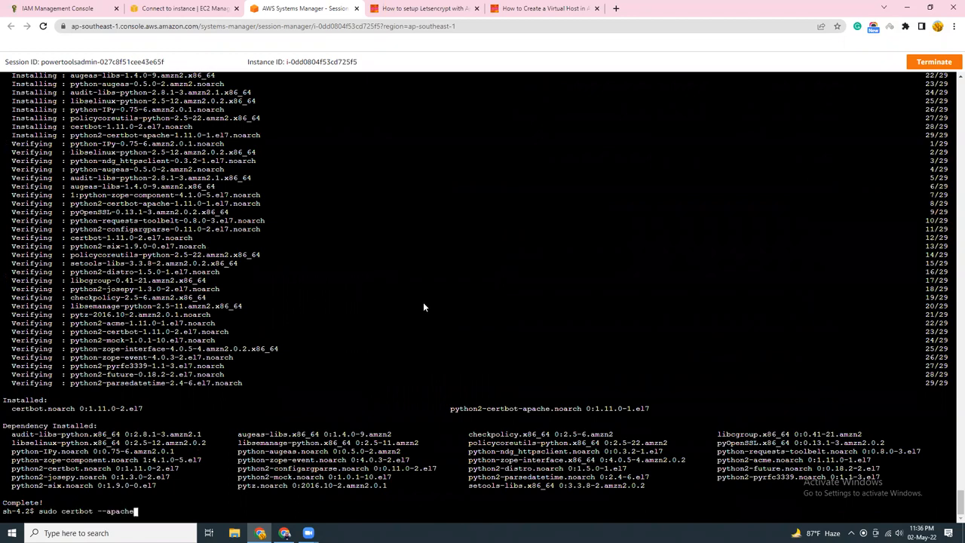
pyautogui.press('Return')
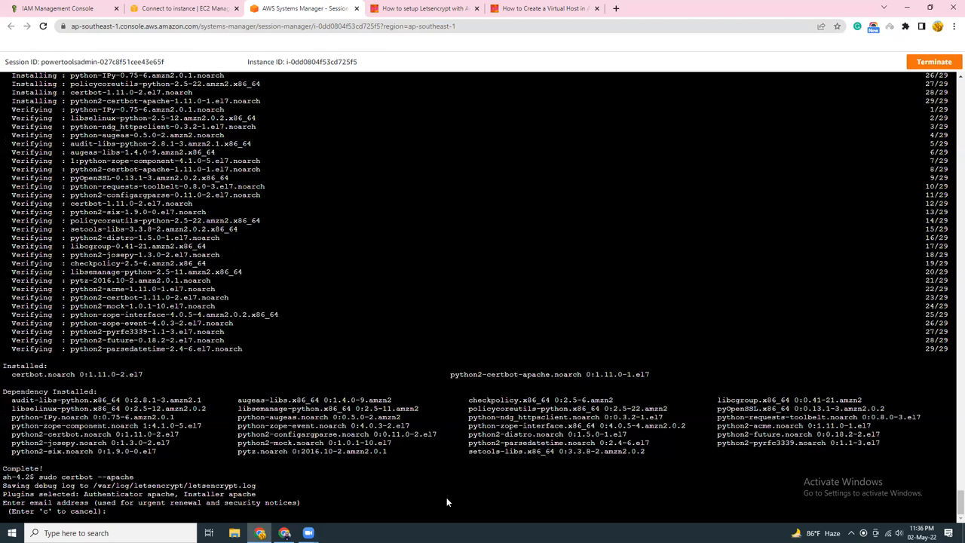
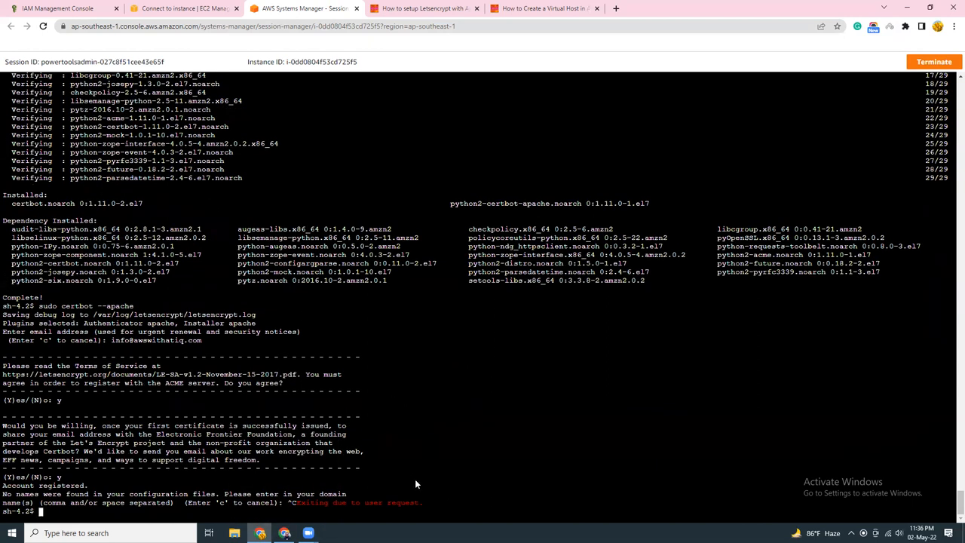
pyautogui.click(423, 8)
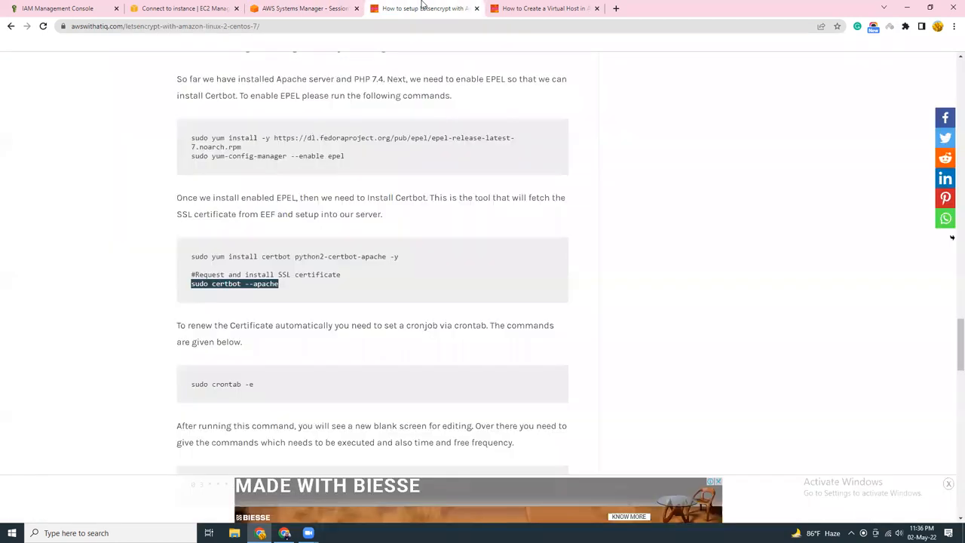
pyautogui.moveTo(357, 312)
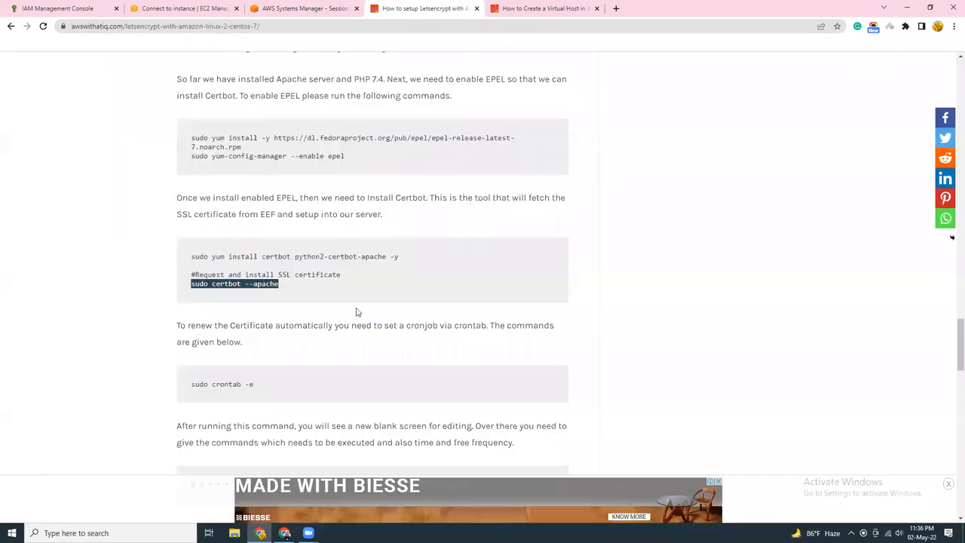
# Locate and copy the sample VirtualHost block in the Apache 2.4 virtual host guide
pyautogui.click(543, 8)
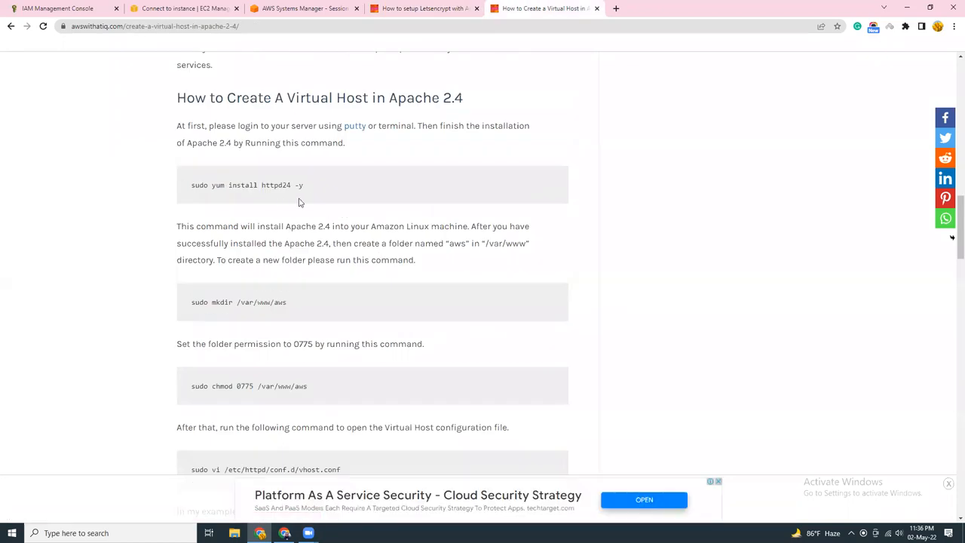
pyautogui.scroll(-3)
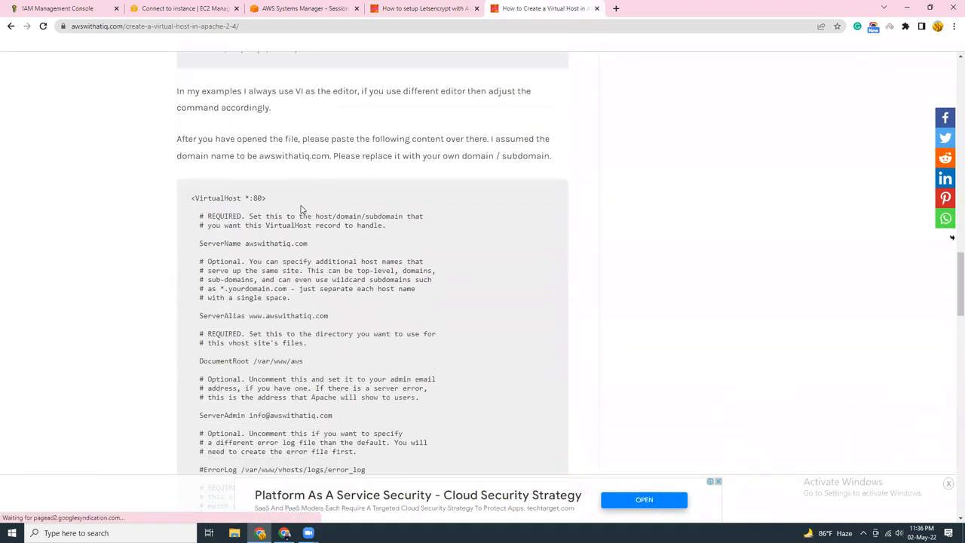
pyautogui.scroll(-3)
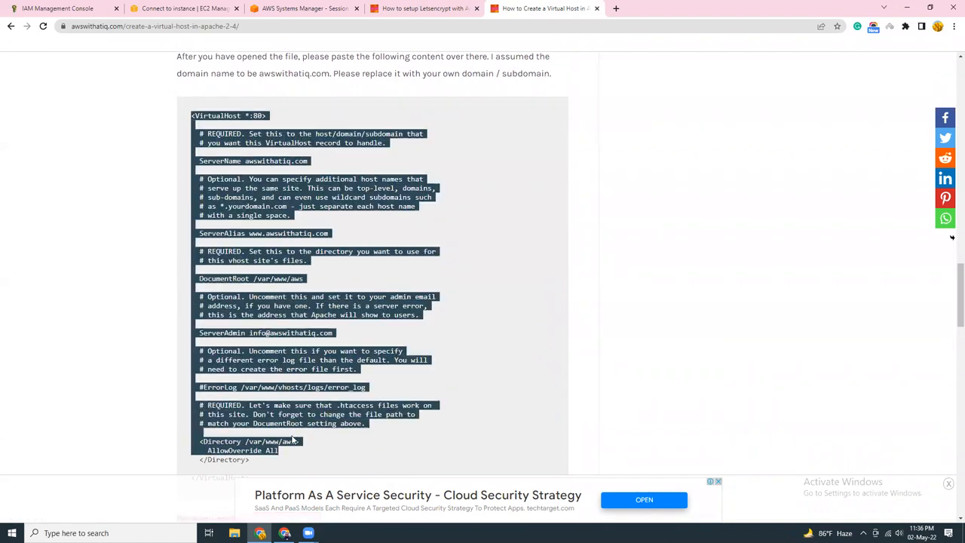
pyautogui.scroll(-3)
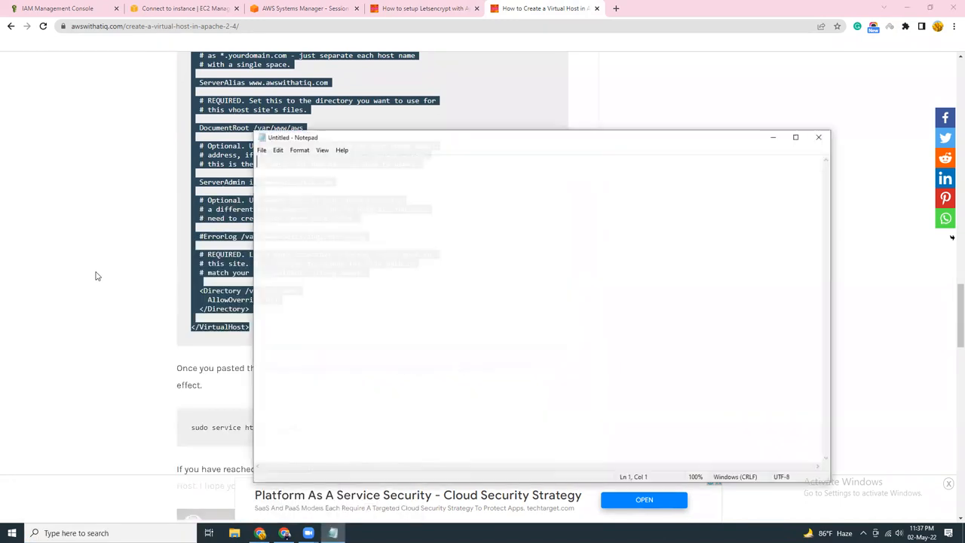
# Paste the VirtualHost block into Notepad and set ServerName to ssl.knifetours.com
pyautogui.click(795, 137)
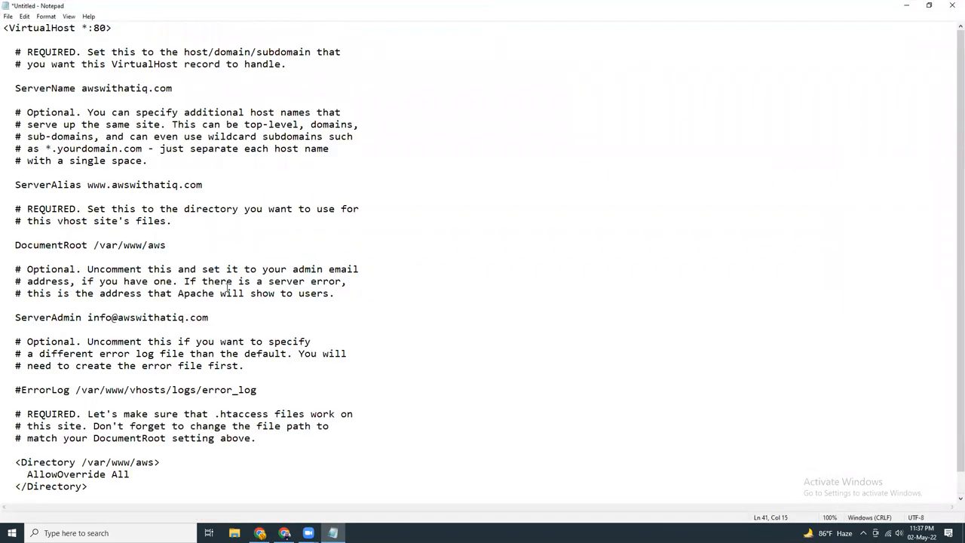
pyautogui.moveTo(33, 88)
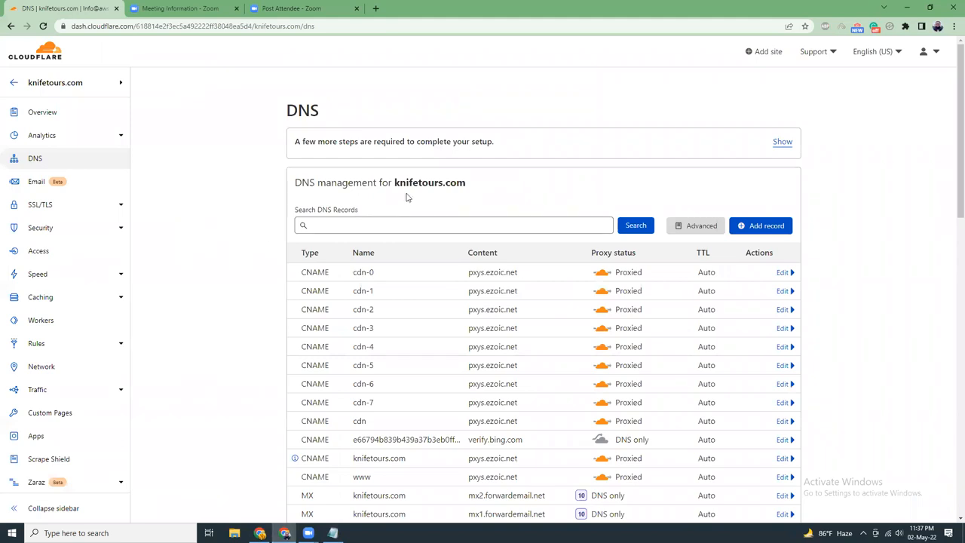
pyautogui.doubleClick(430, 183)
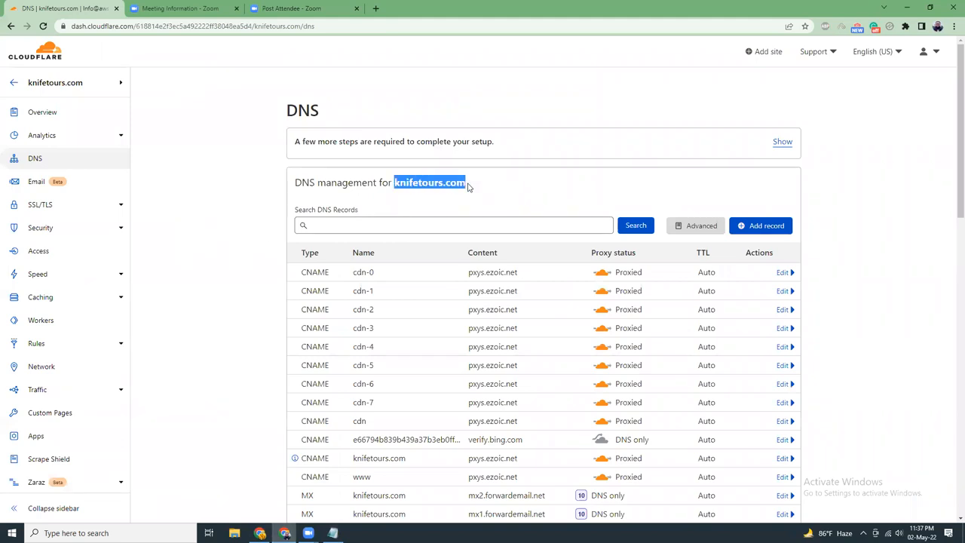
pyautogui.click(332, 533)
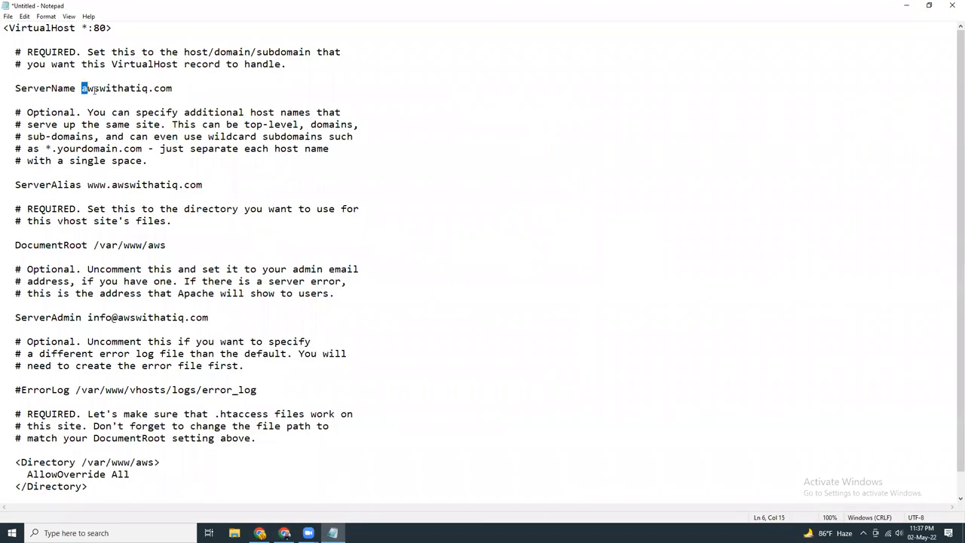
pyautogui.write('knifetours.com')
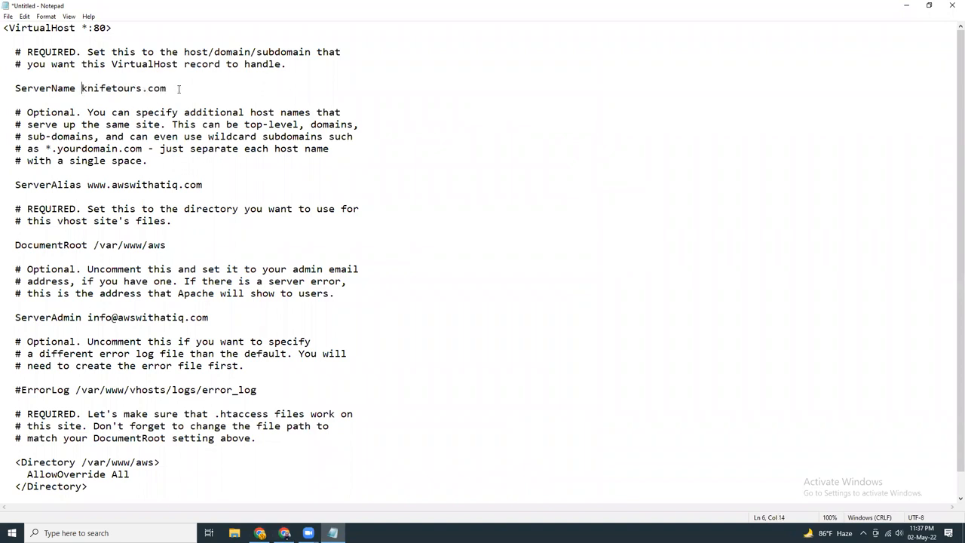
pyautogui.write('ssl.')
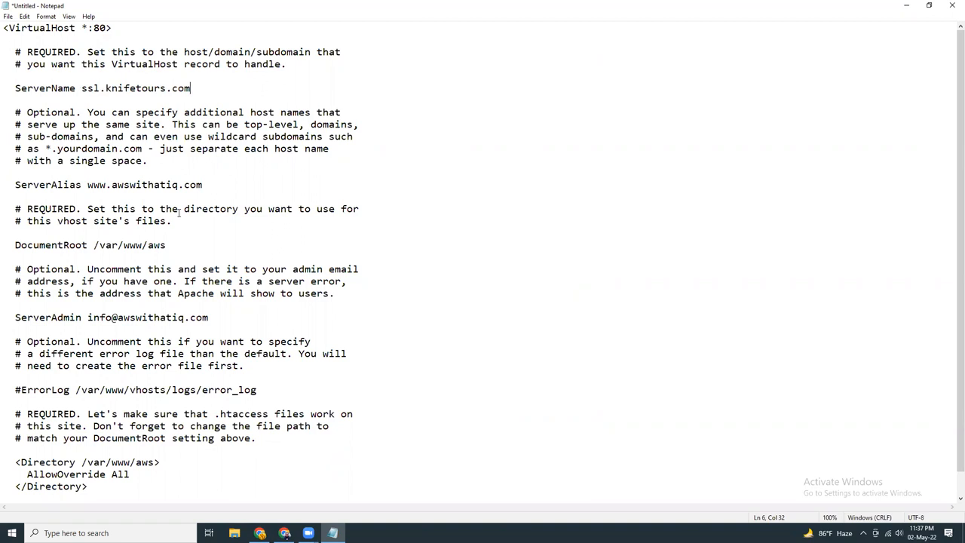
pyautogui.moveTo(17, 184)
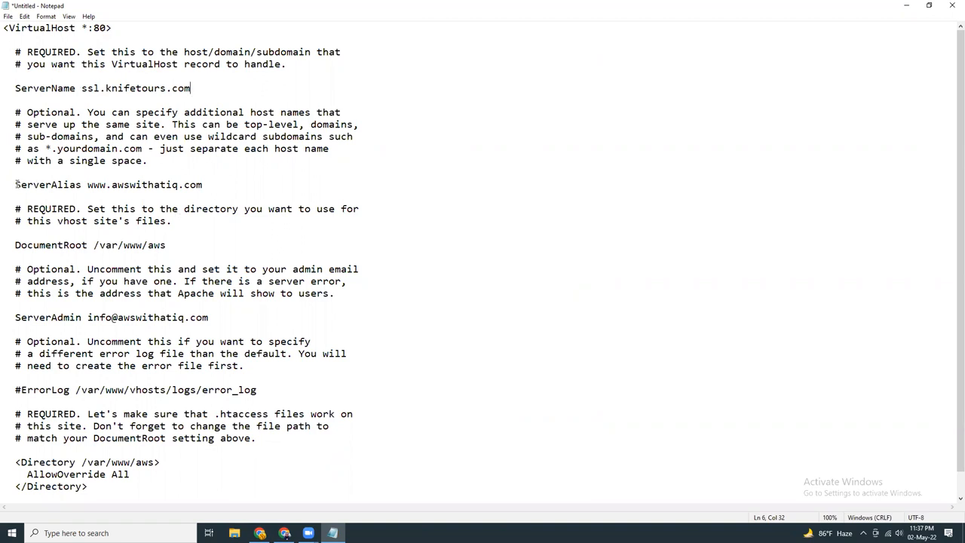
# Comment out the ServerAlias line with a leading #
pyautogui.write('#')
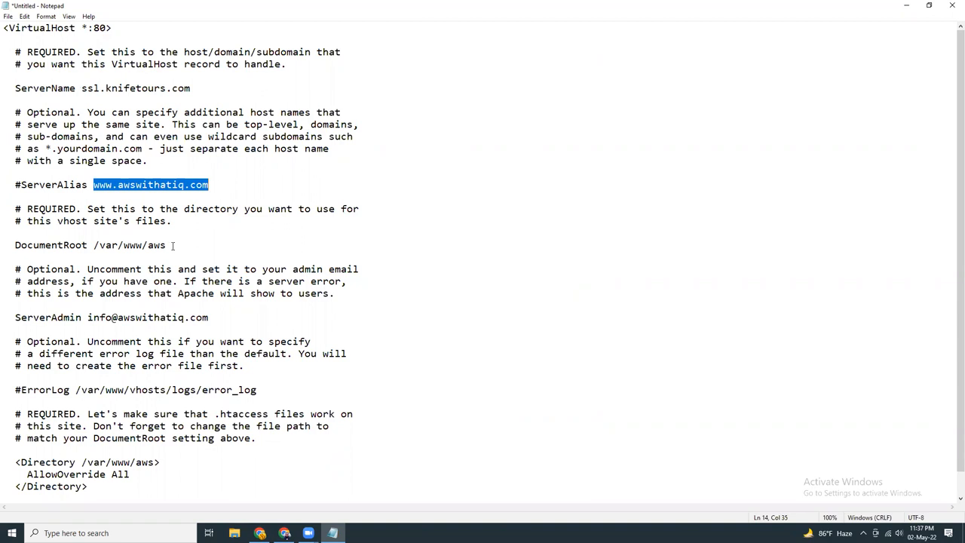
pyautogui.scroll(-3)
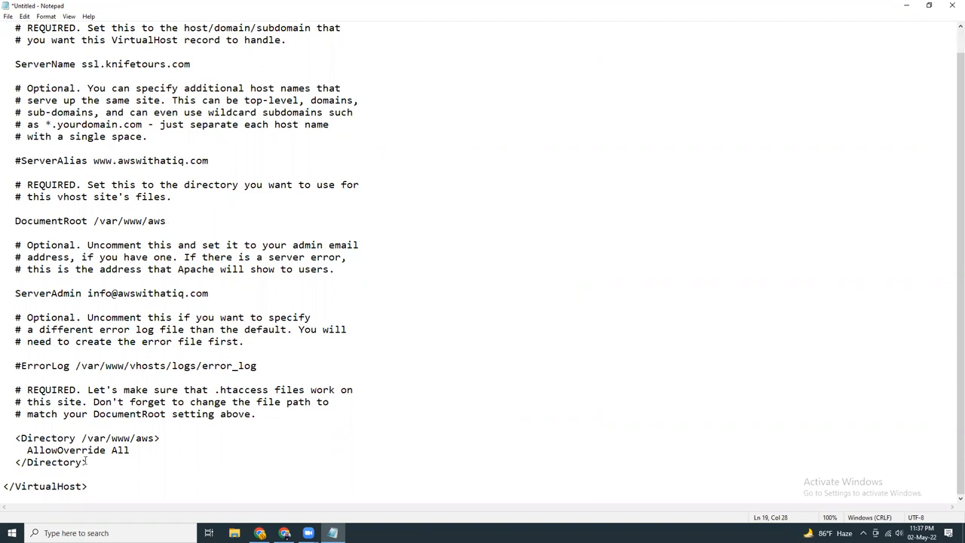
pyautogui.scroll(3)
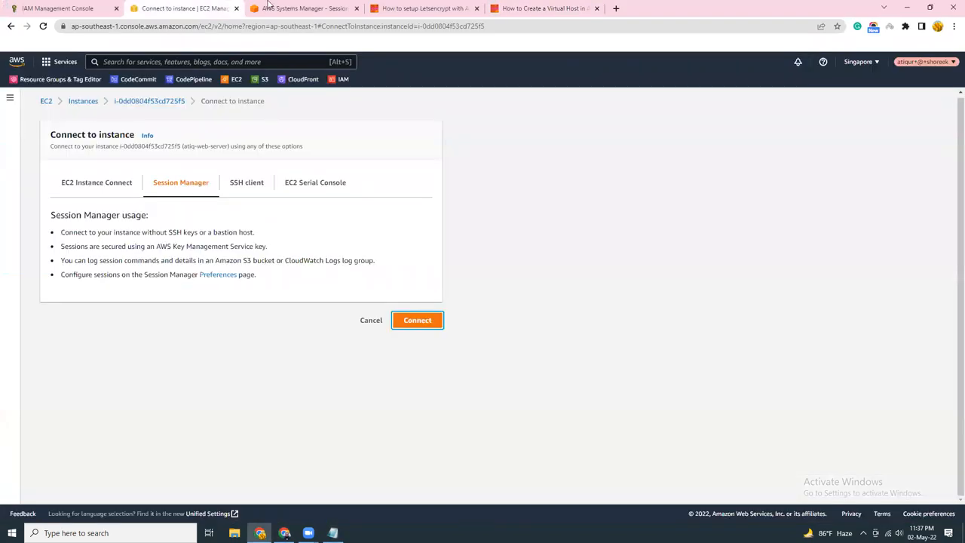
# Run the 'sudo vi /etc/httpd/conf.d/vhost.conf' command from the guide in the server session
pyautogui.click(417, 320)
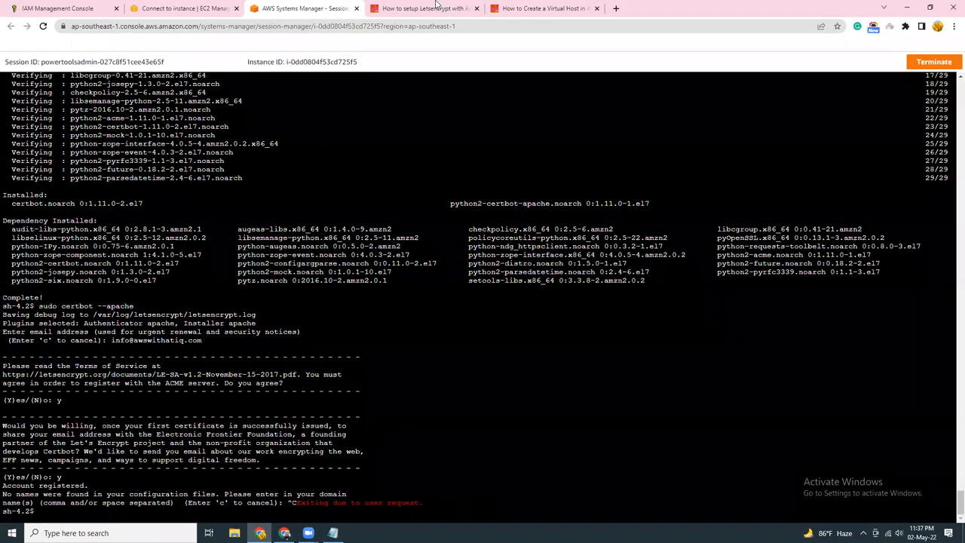
pyautogui.click(543, 9)
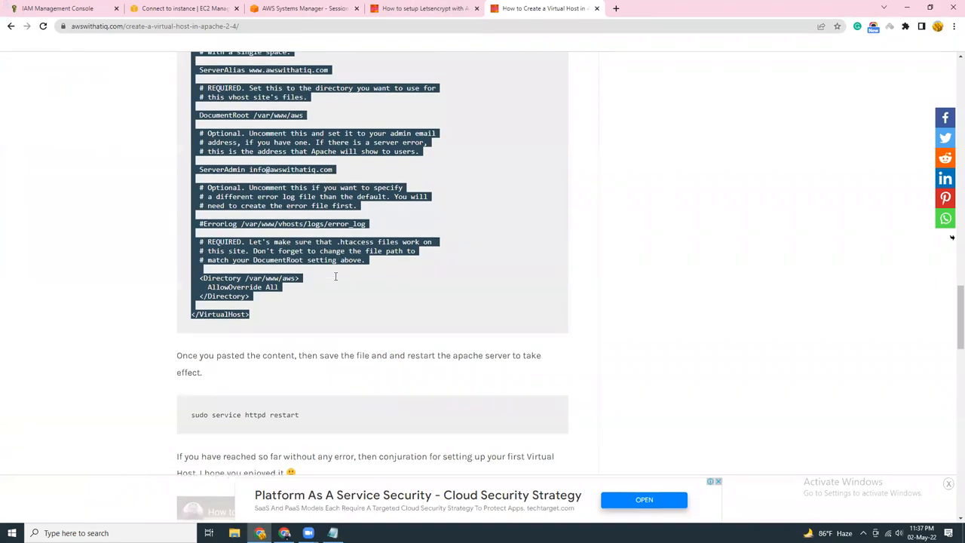
pyautogui.scroll(3)
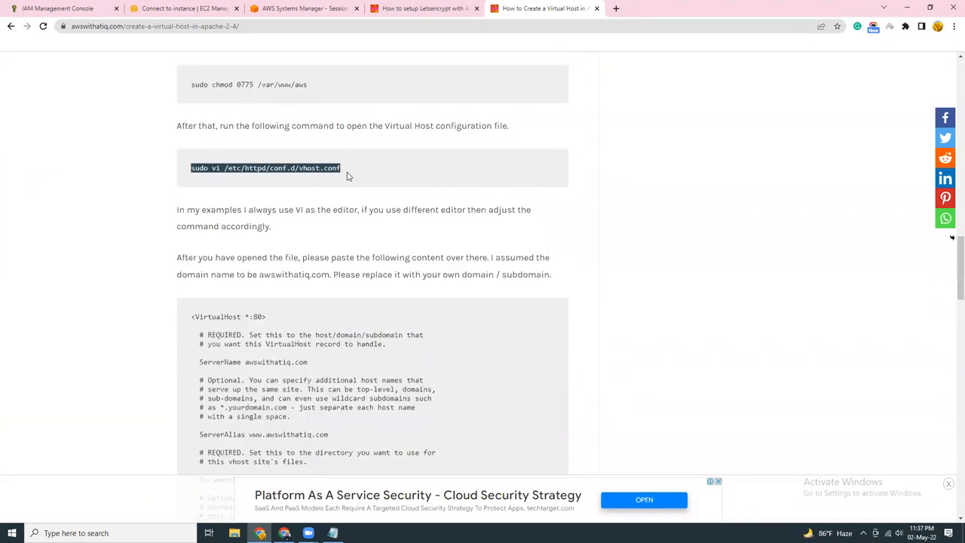
pyautogui.moveTo(226, 178)
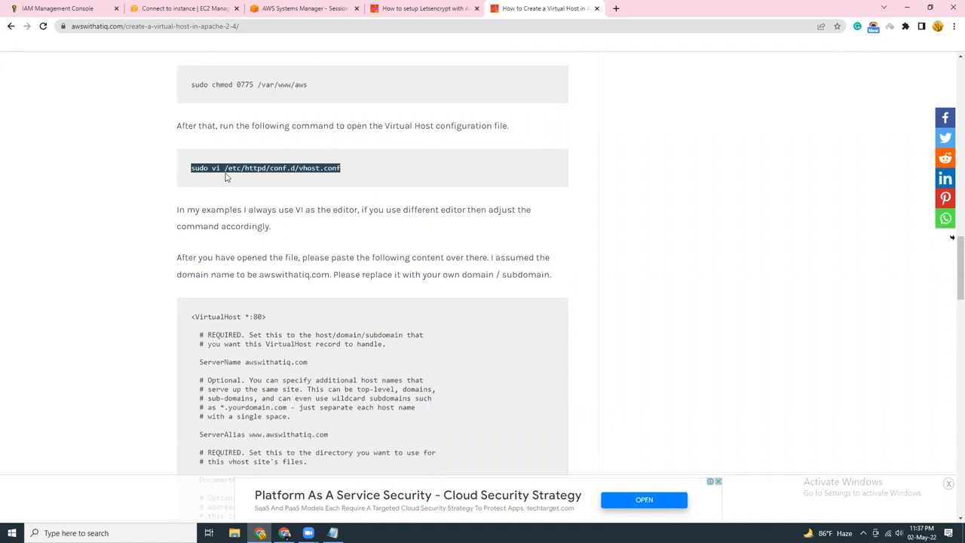
pyautogui.moveTo(298, 171)
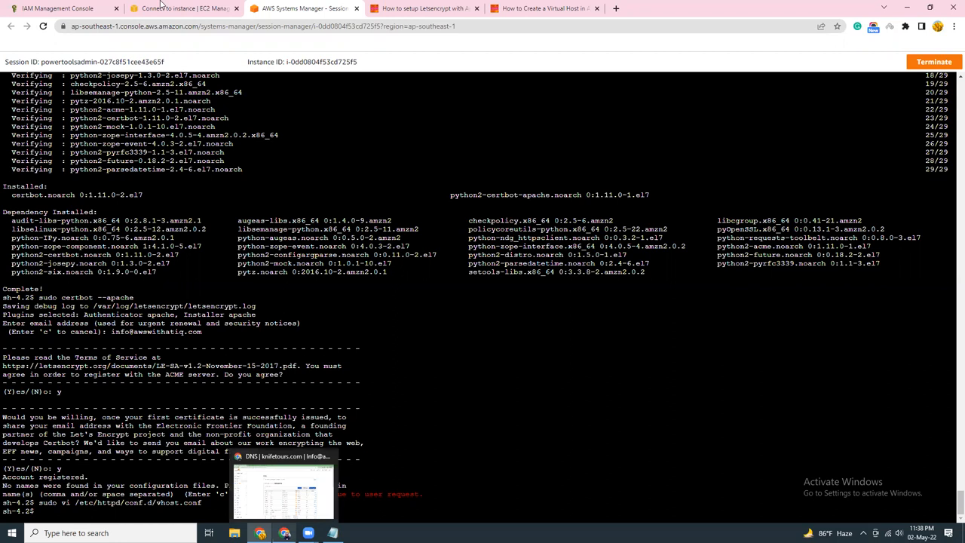
# Copy the instance's public IP 18.141.179.142 from EC2 Instance Connect
pyautogui.click(185, 9)
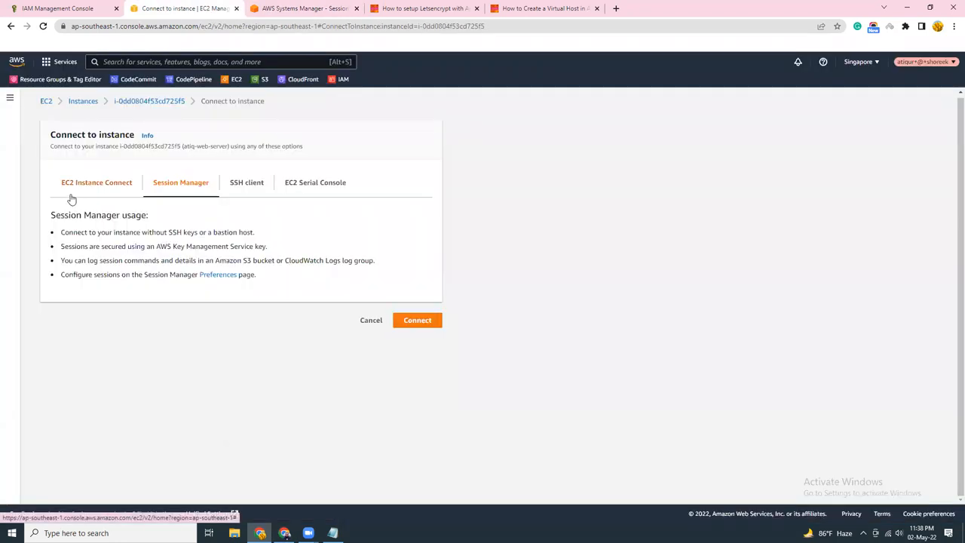
pyautogui.click(96, 181)
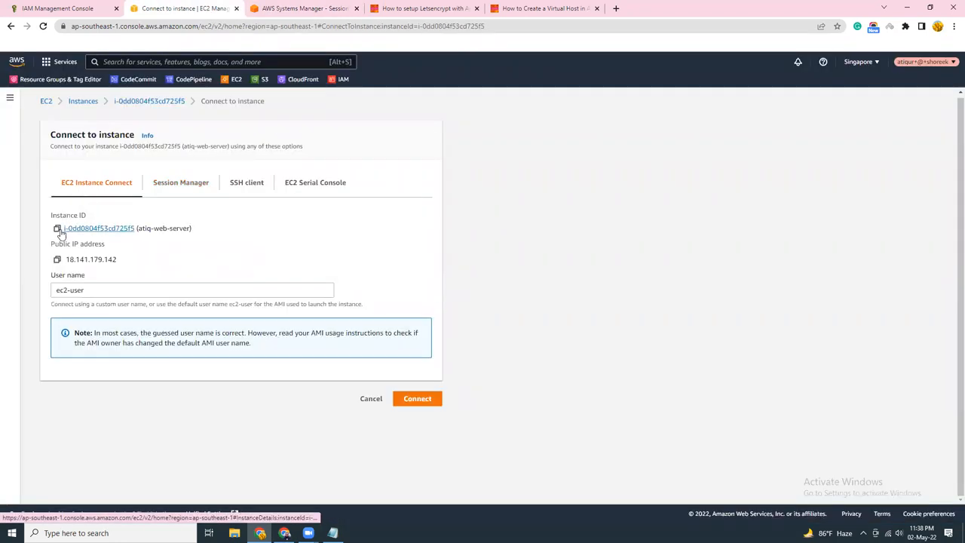
pyautogui.click(56, 259)
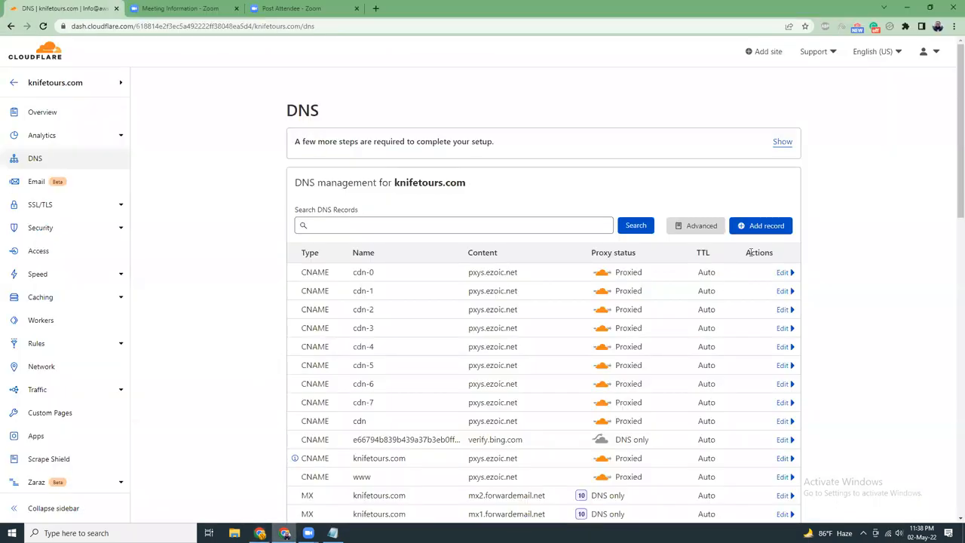
# Add a DNS-only A record 'ssl' pointing to 18.141.179.142 for knifetours.com
pyautogui.click(761, 226)
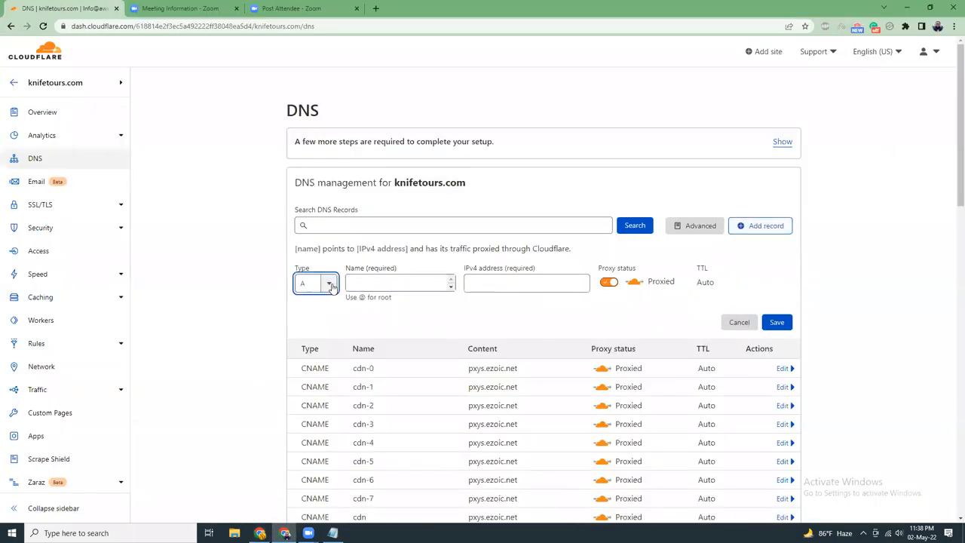
pyautogui.click(400, 283)
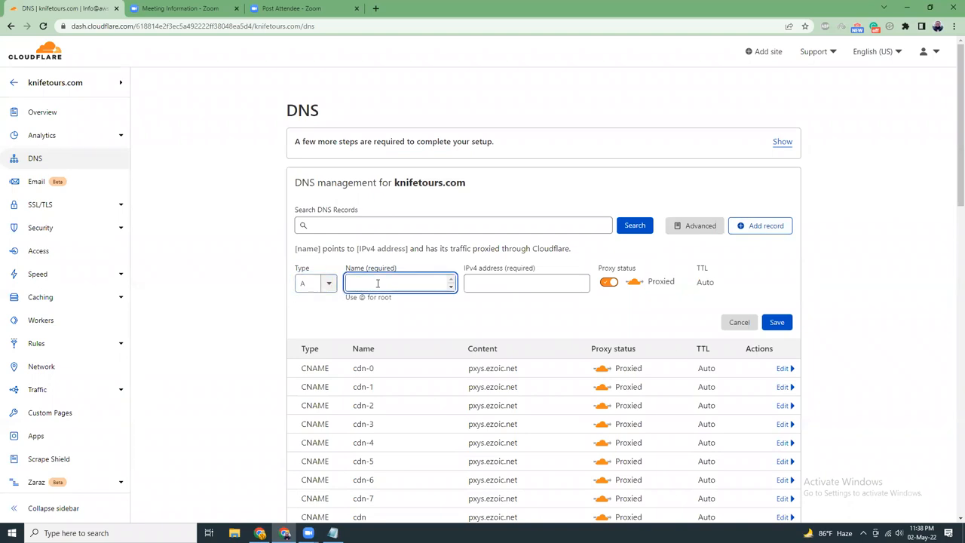
pyautogui.write('ssl')
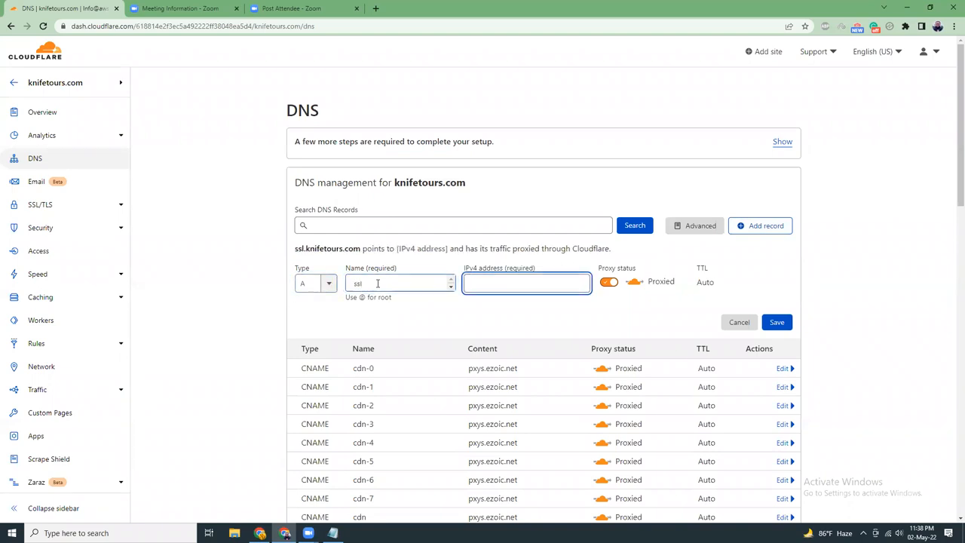
pyautogui.write('18.141.179.142')
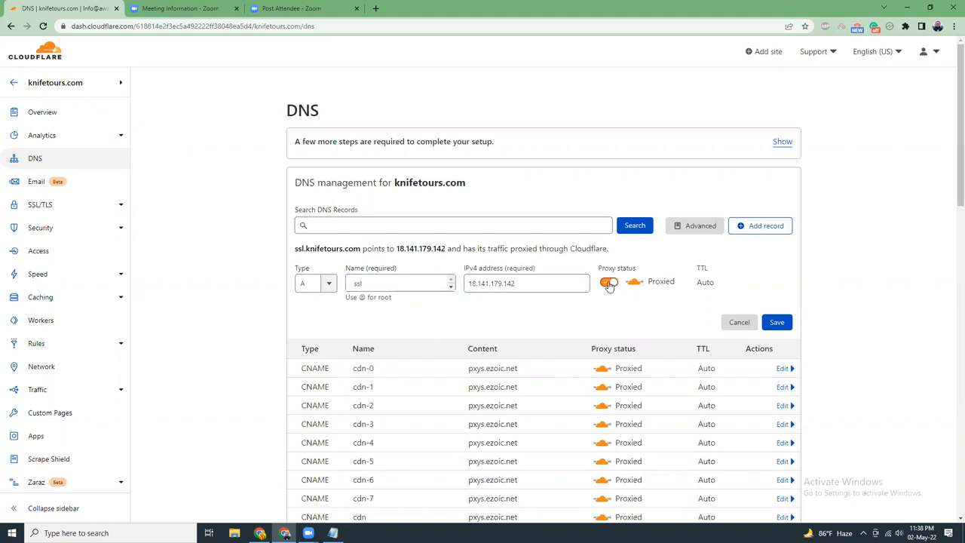
pyautogui.click(609, 282)
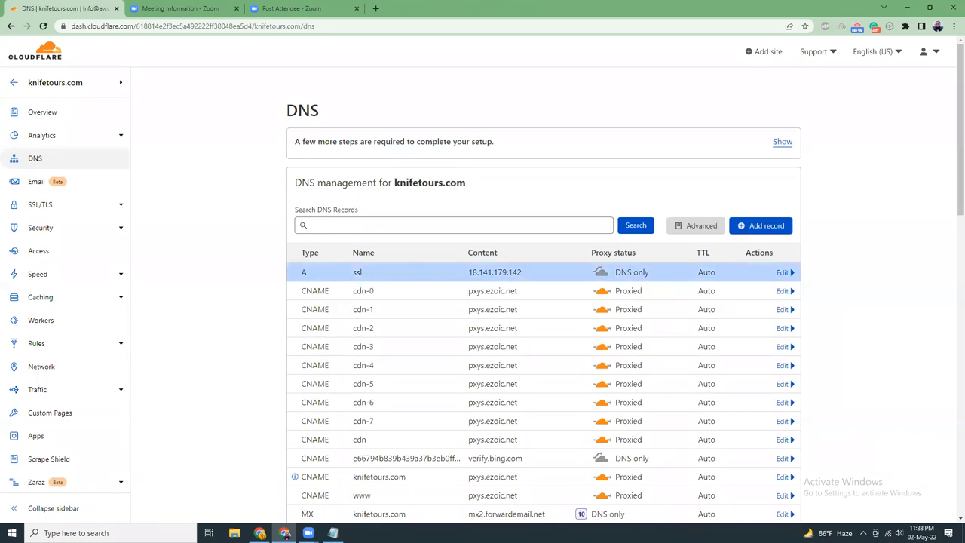
pyautogui.click(181, 9)
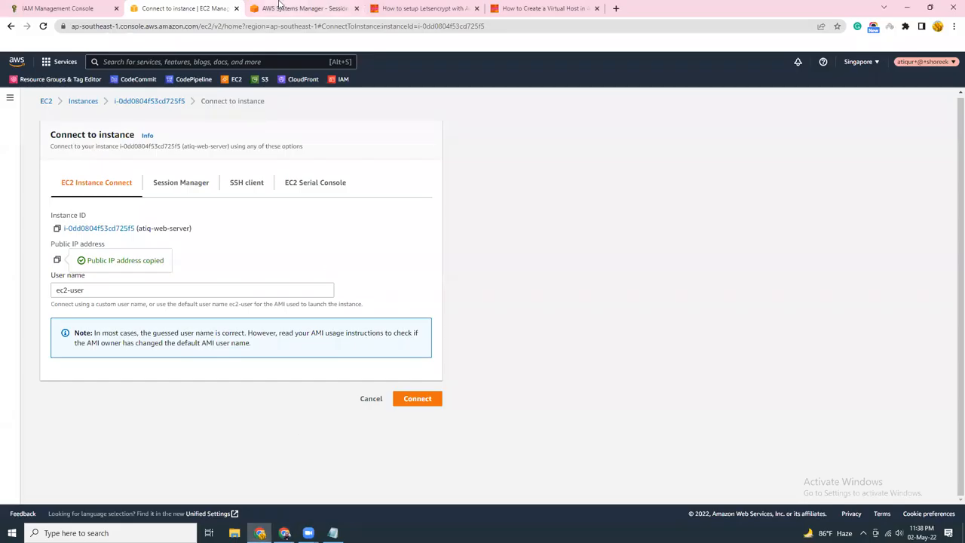
# Create /var/www/aws with sudo mkdir and restart httpd with systemctl
pyautogui.click(302, 8)
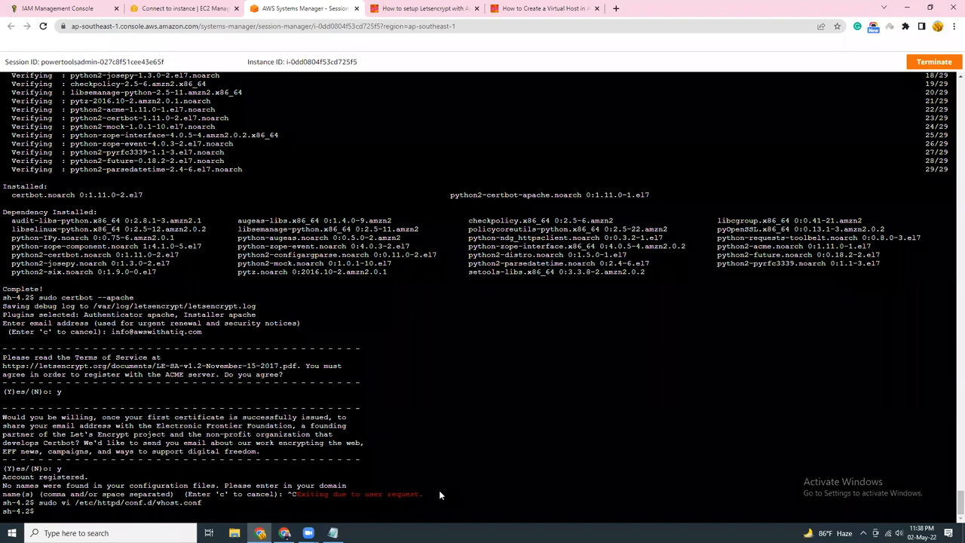
pyautogui.write('cd')
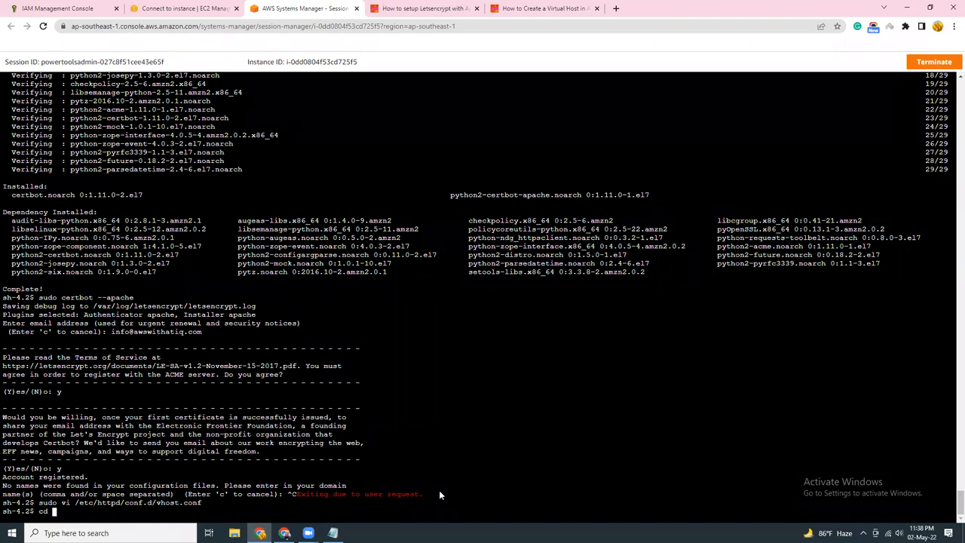
pyautogui.write('sudo mkdir /var/')
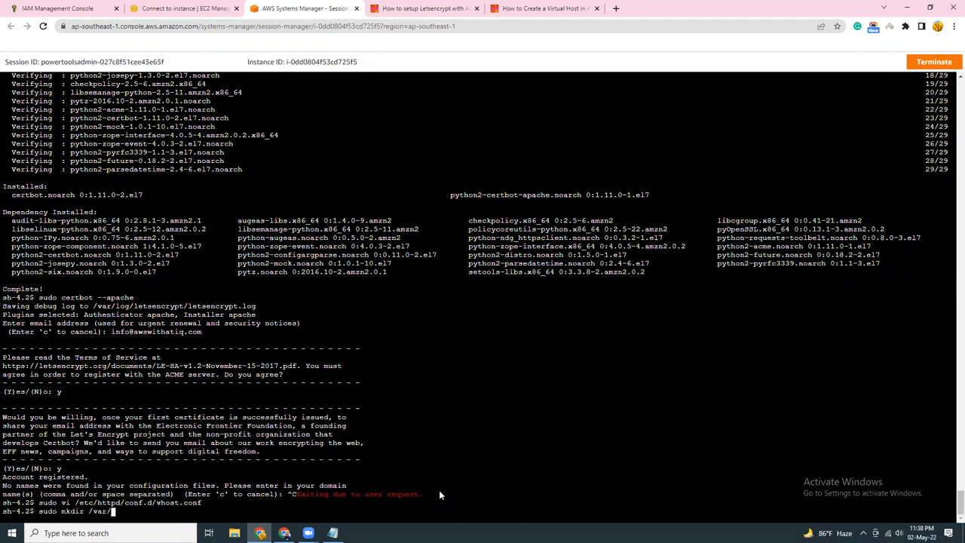
pyautogui.write('www/aws')
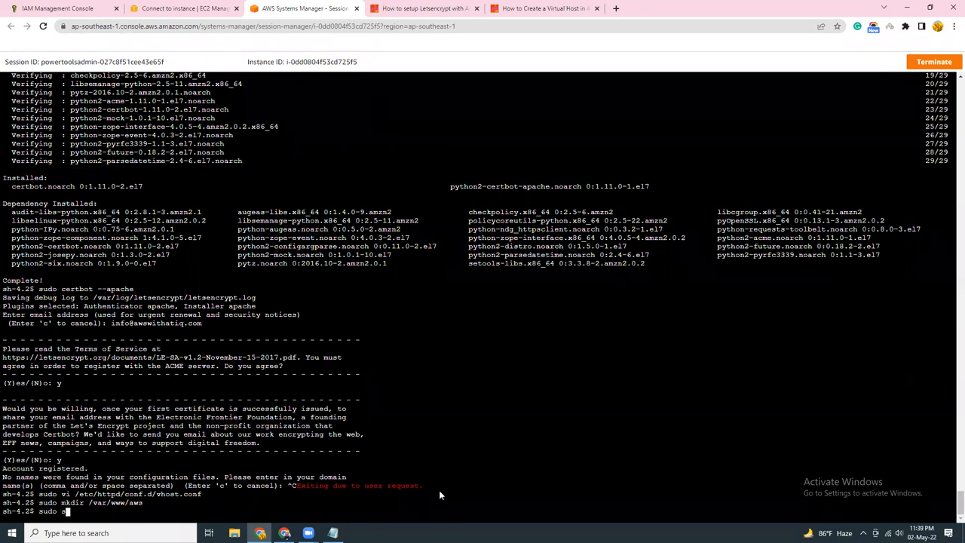
pyautogui.write('systemctl re')
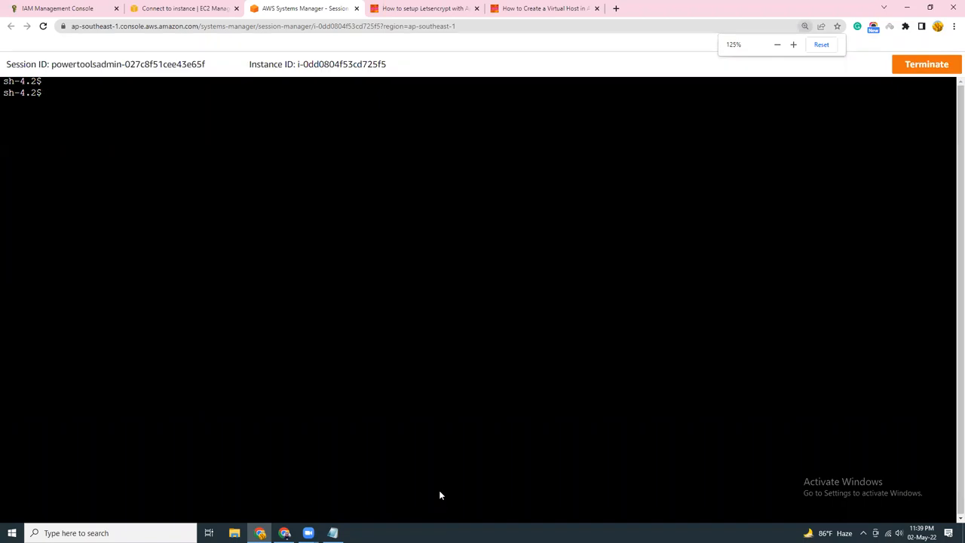
# Rerun 'sudo certbot --apache' and choose ssl.knifetours.com for HTTPS activation
pyautogui.click(422, 8)
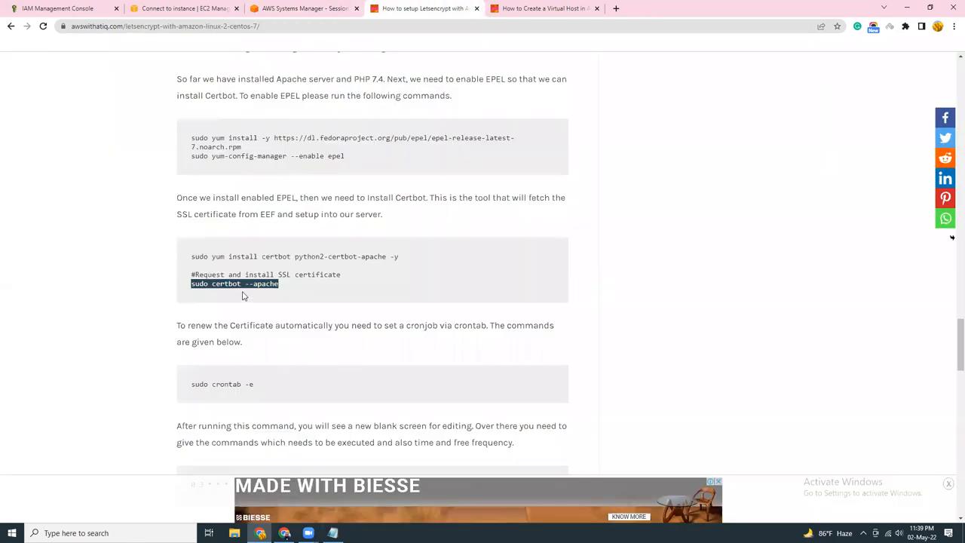
pyautogui.moveTo(255, 297)
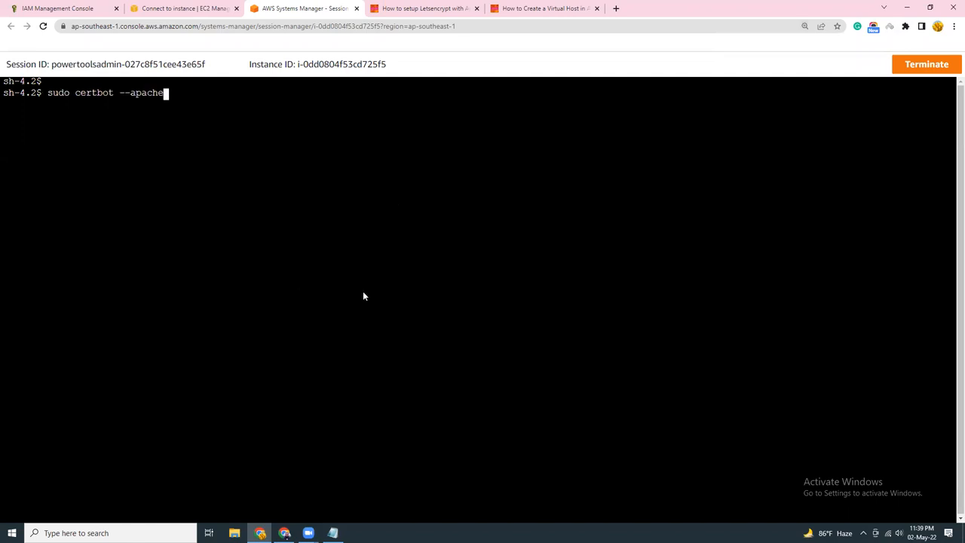
pyautogui.press('Return')
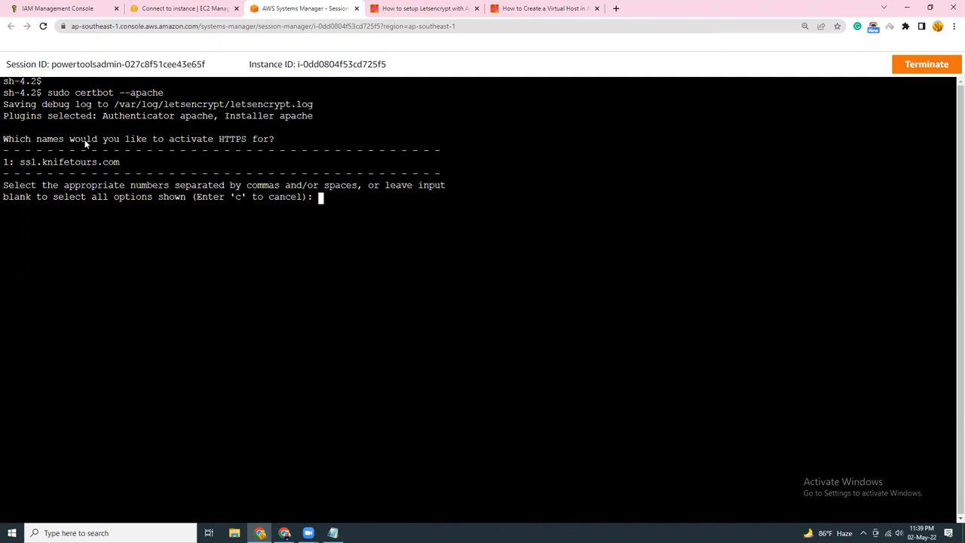
pyautogui.moveTo(428, 232)
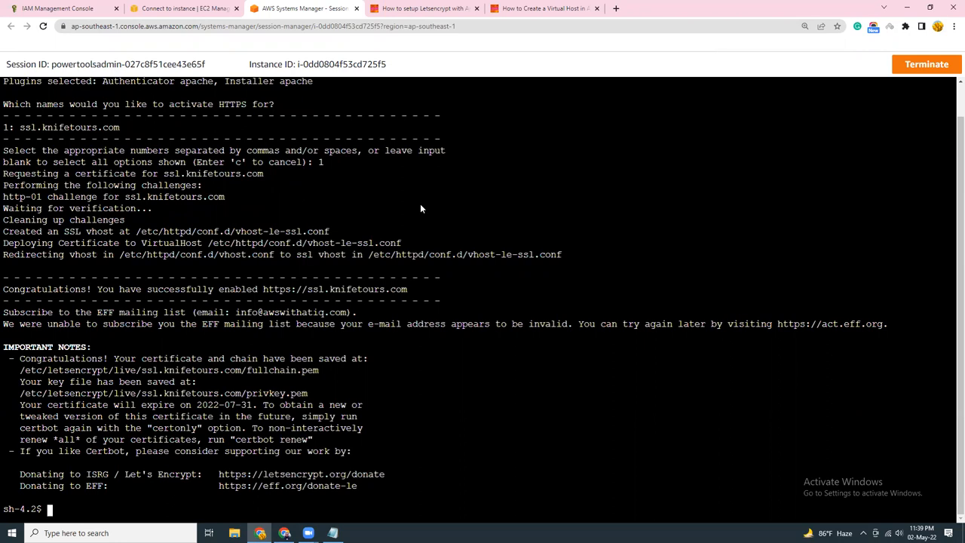
pyautogui.moveTo(125, 354)
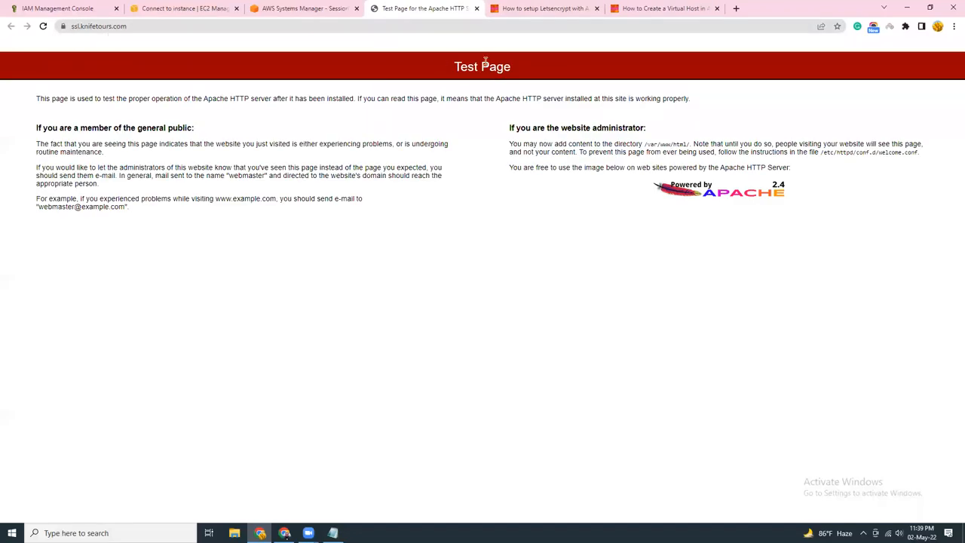
# Create /var/www/aws/index.php in vi containing '<?php phpinfo();' and save it
pyautogui.click(302, 8)
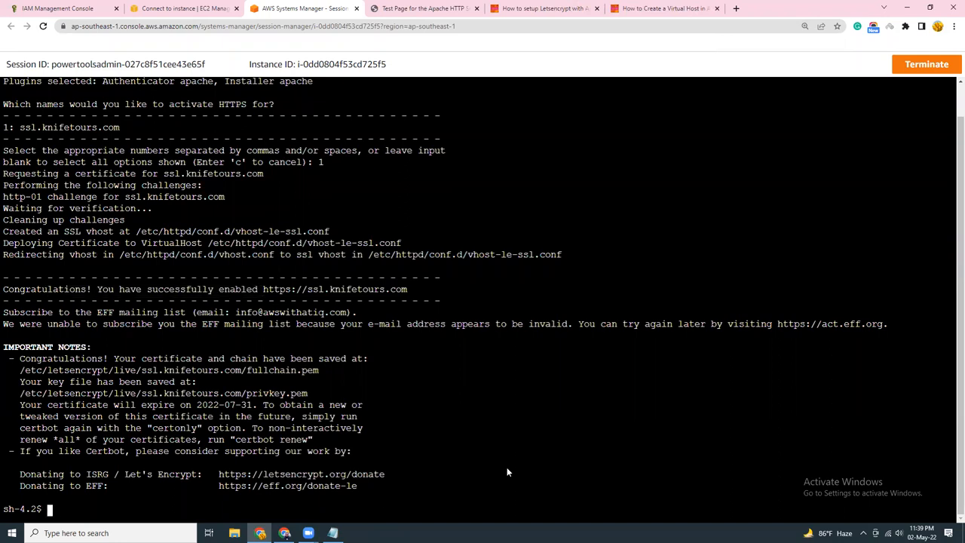
pyautogui.write('cd /var/www/aw')
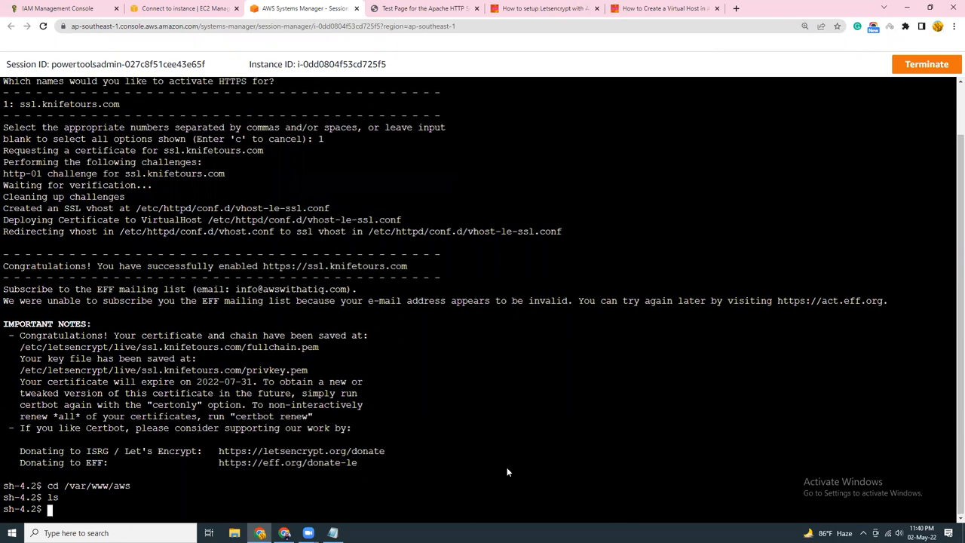
pyautogui.write('sudo vi')
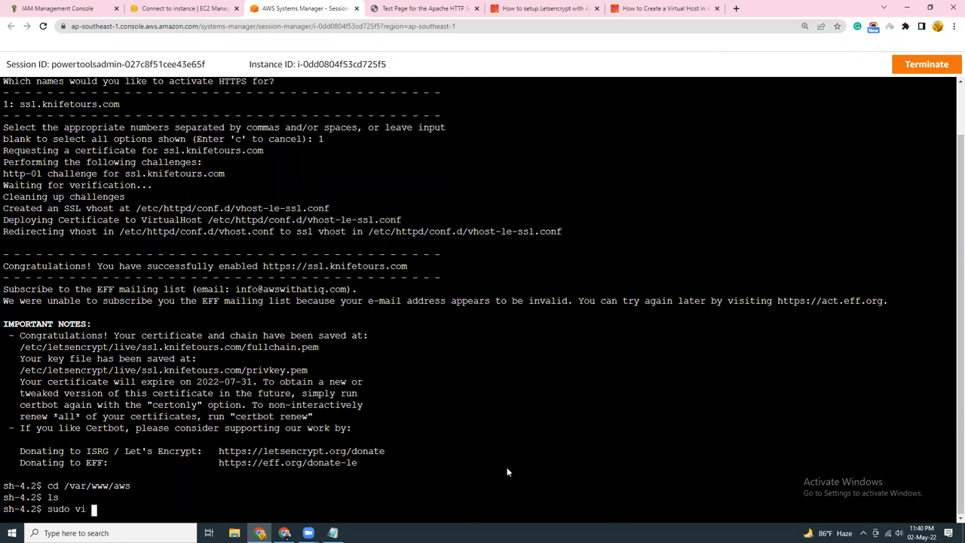
pyautogui.write('index.php')
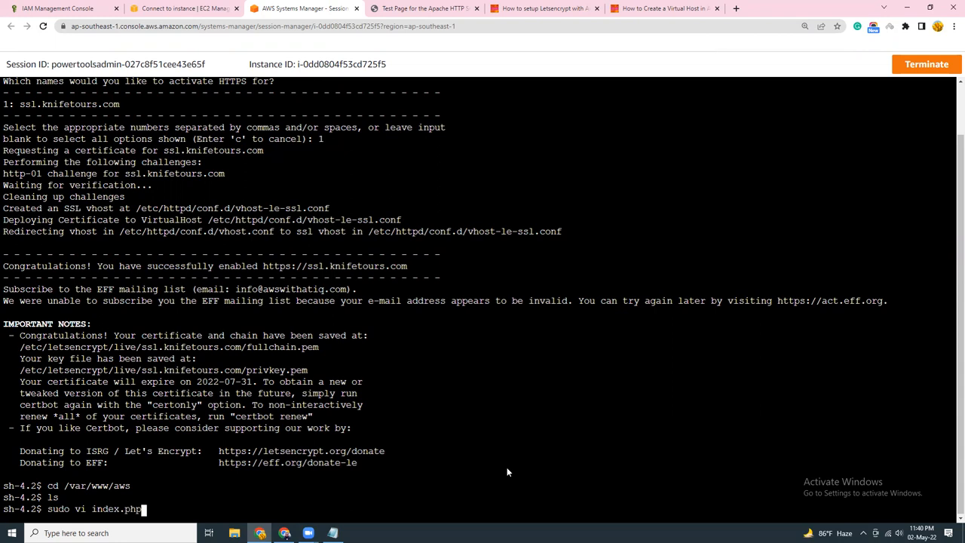
pyautogui.press('Return')
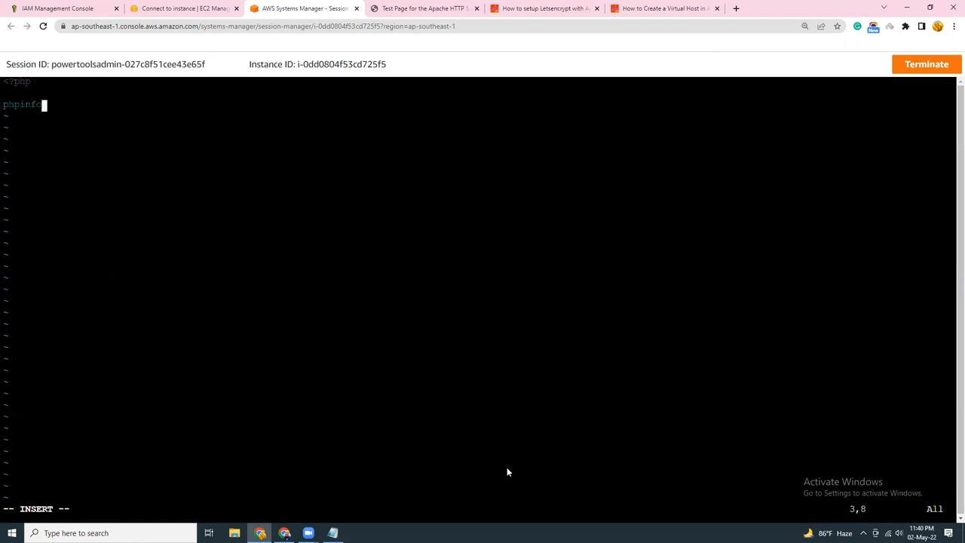
pyautogui.write('();')
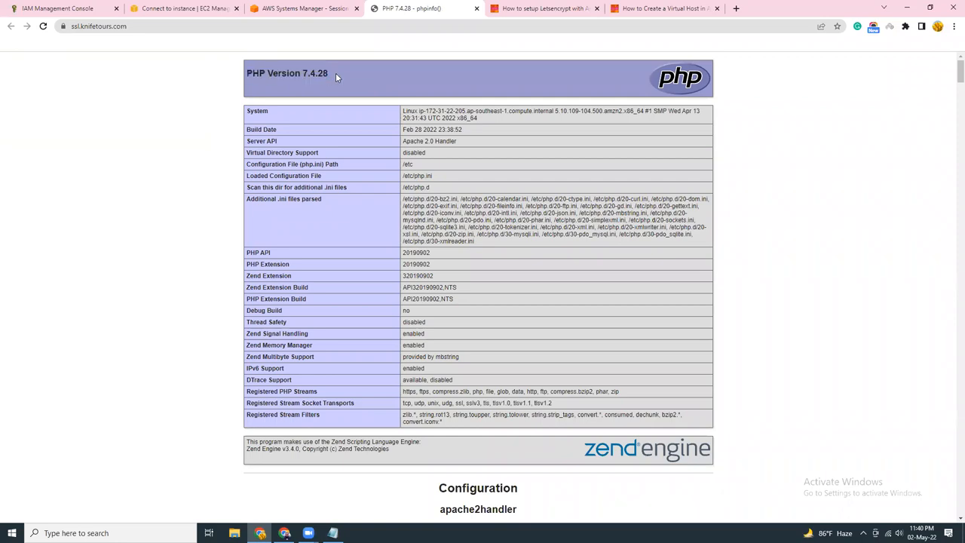
# Inspect the ssl.knifetours.com certificate: issued by R3, valid 02-May-22 to 31-Jul-22
pyautogui.click(64, 26)
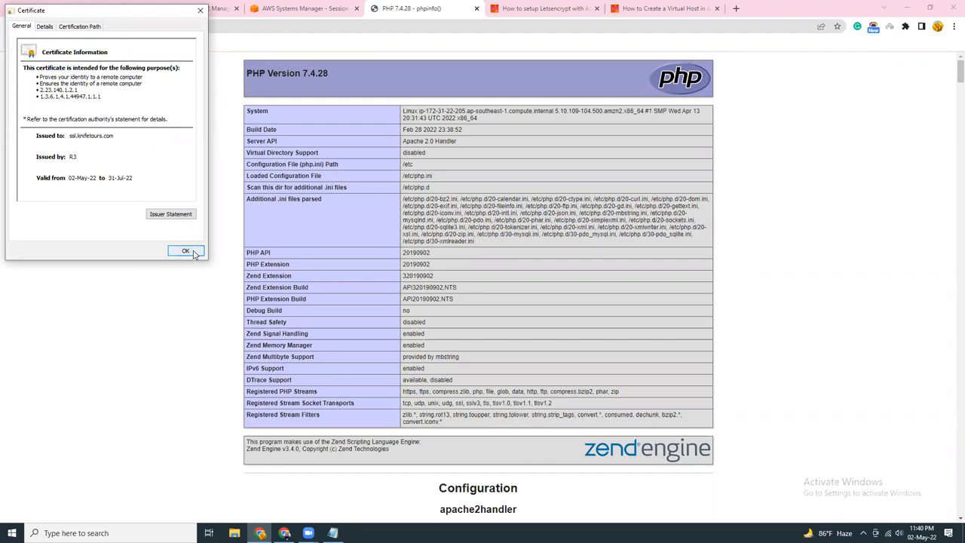
pyautogui.click(185, 250)
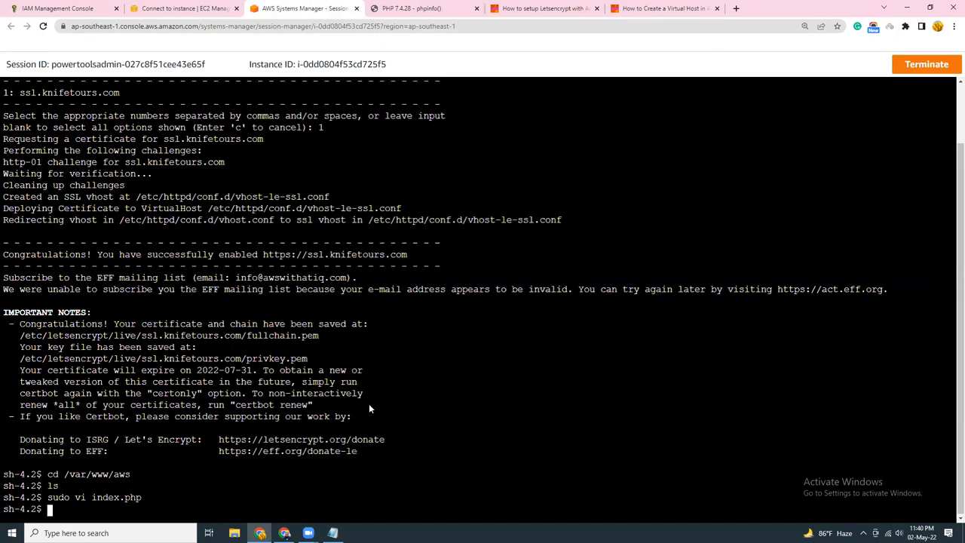
pyautogui.click(423, 9)
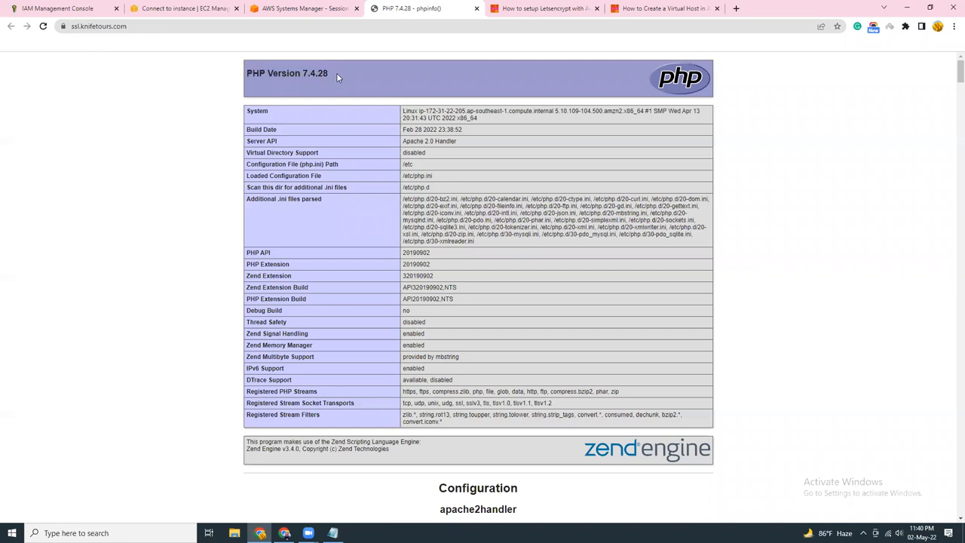
pyautogui.moveTo(152, 73)
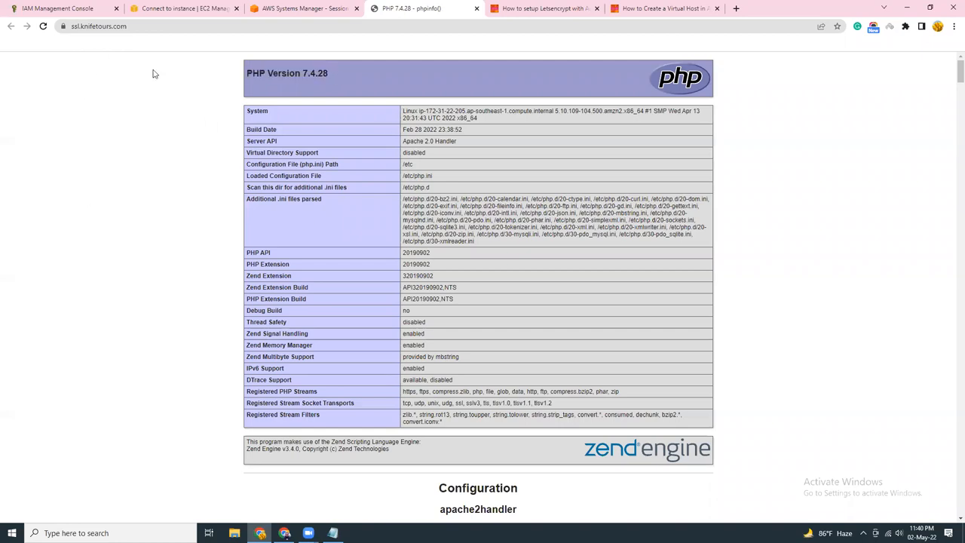
# Confirm the connection is marked secure, then return to the Session Manager terminal
pyautogui.click(63, 25)
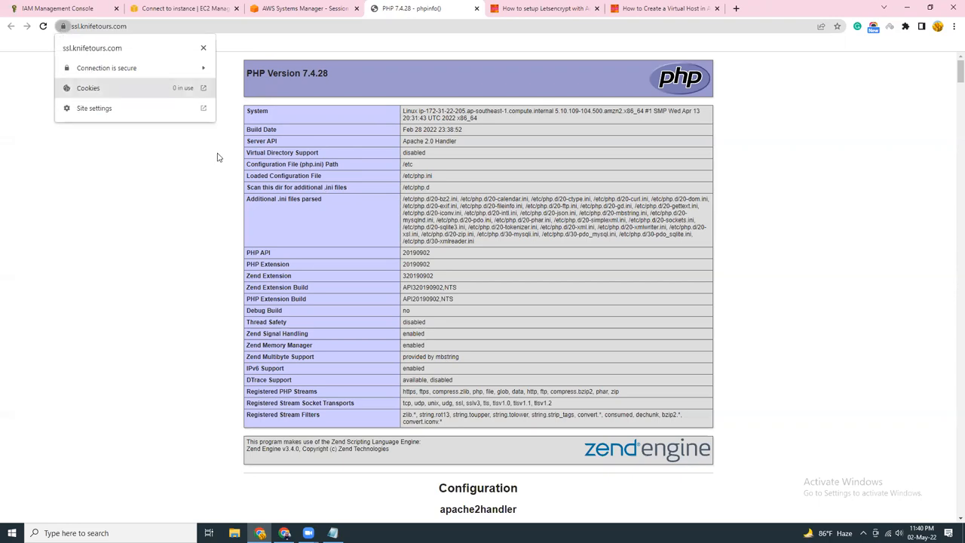
pyautogui.click(331, 81)
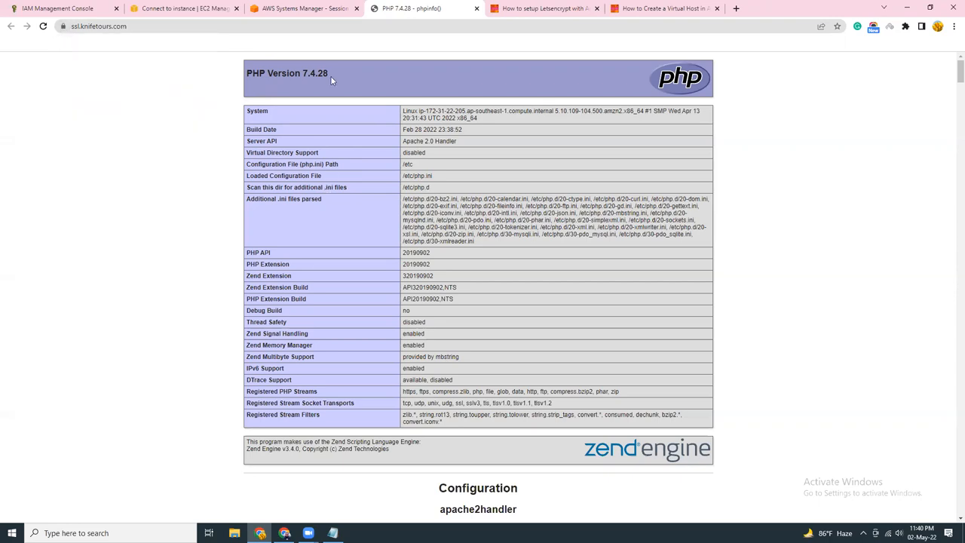
pyautogui.click(304, 9)
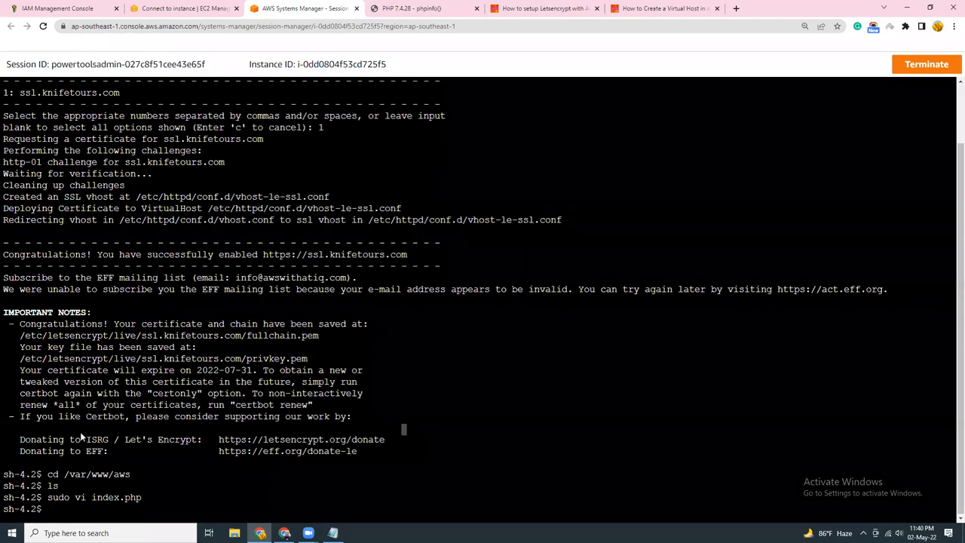
# Bring the phpinfo() page at ssl.knifetours.com back into view
pyautogui.click(422, 8)
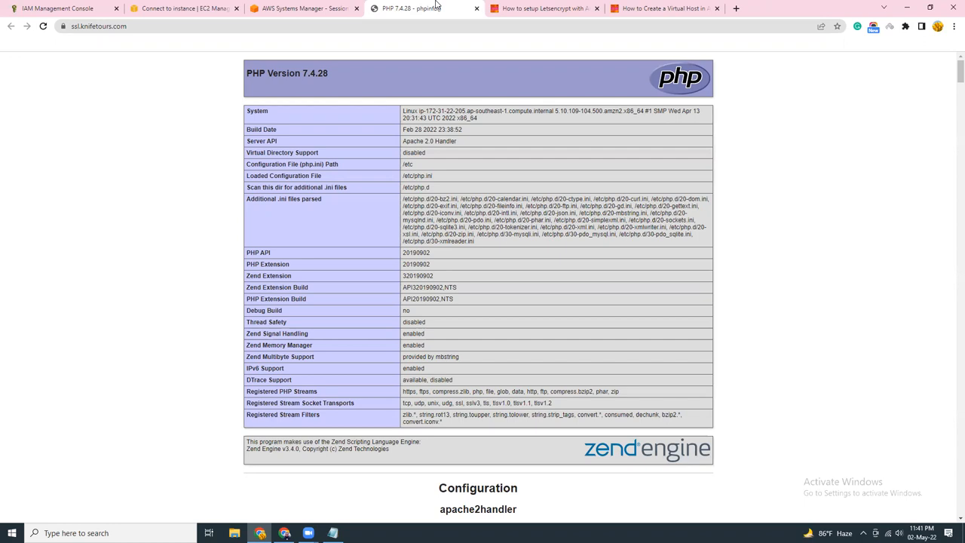
pyautogui.moveTo(862, 147)
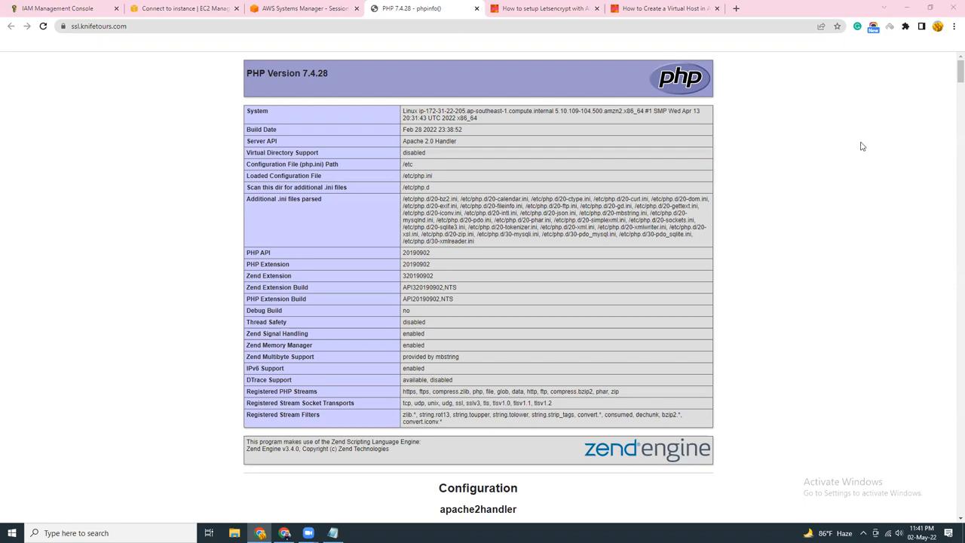
pyautogui.moveTo(526, 246)
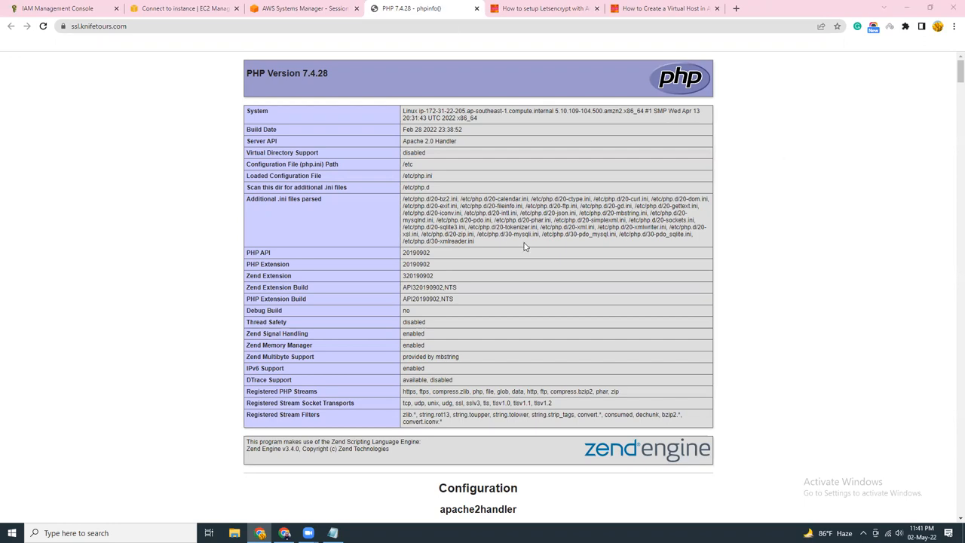